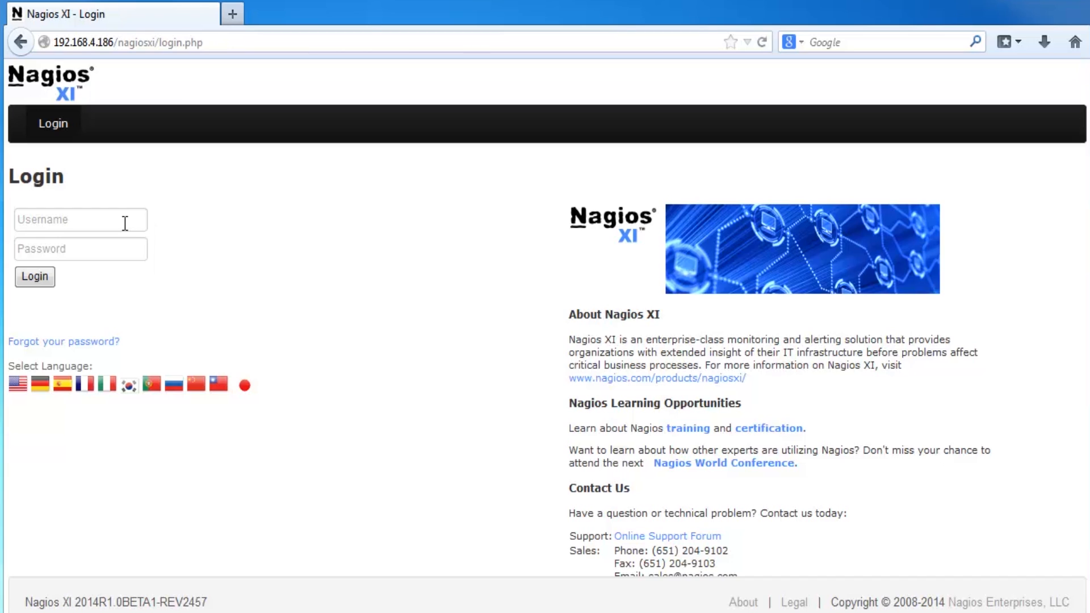
# Step: Log in as nagiosadmin and dismiss the browser's save-password offer
pyautogui.write('nagiosadmin')
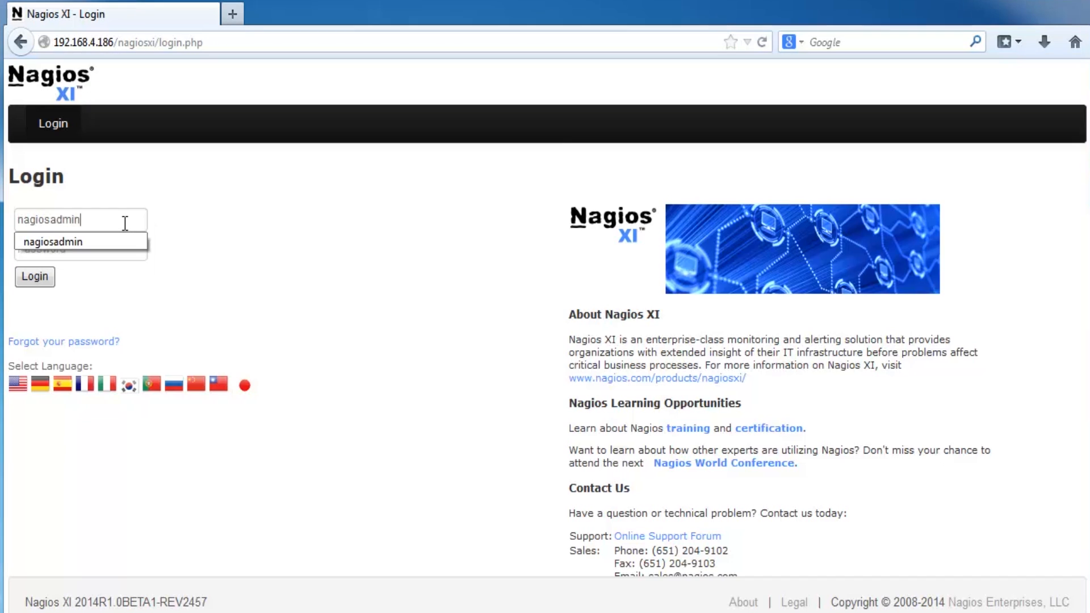
pyautogui.click(34, 276)
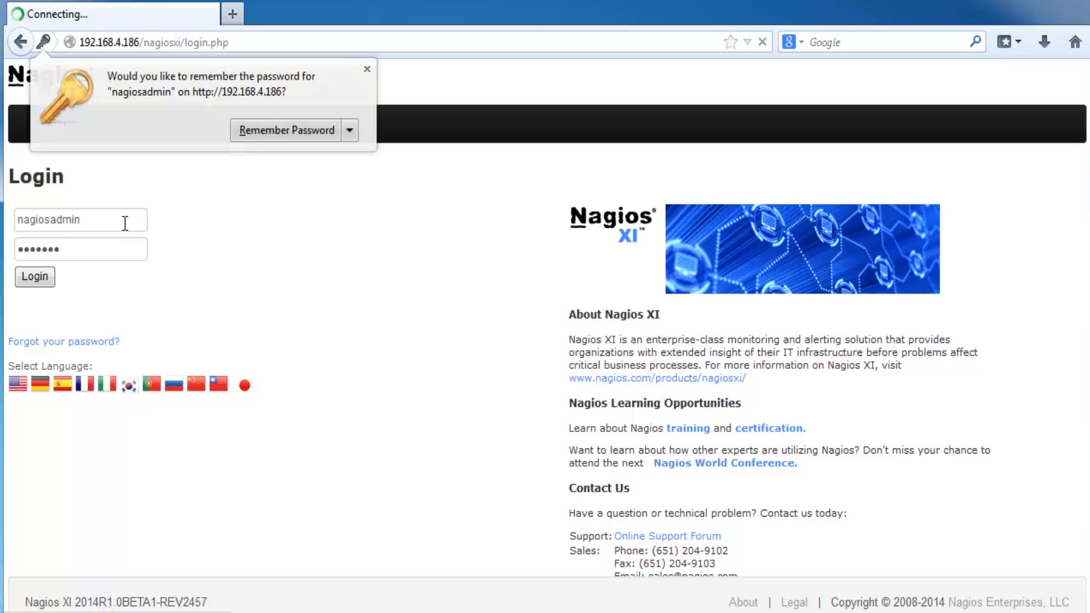
pyautogui.click(34, 277)
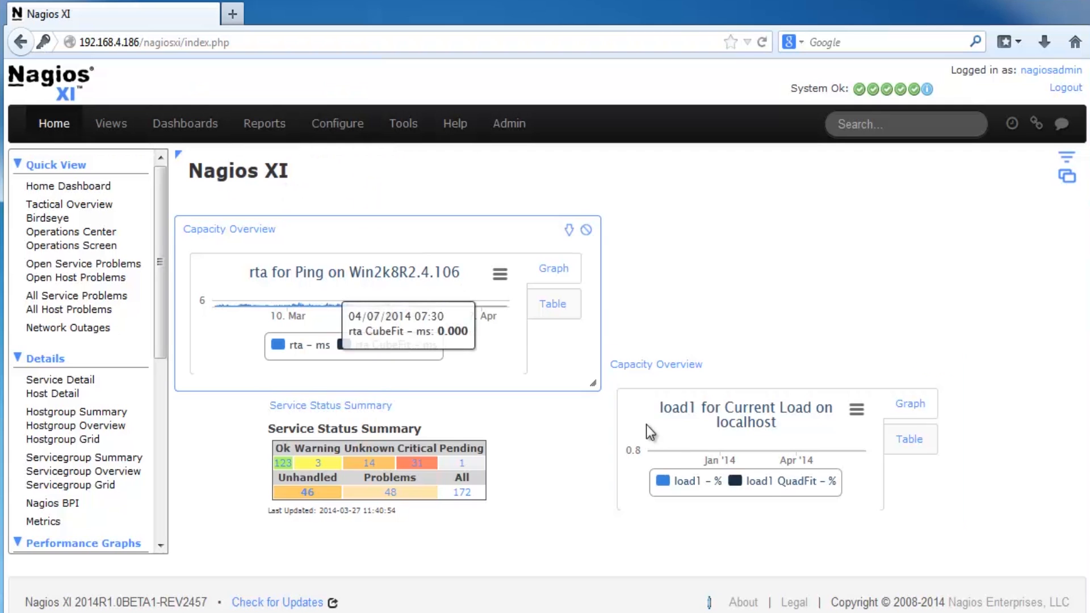
pyautogui.moveTo(376, 308)
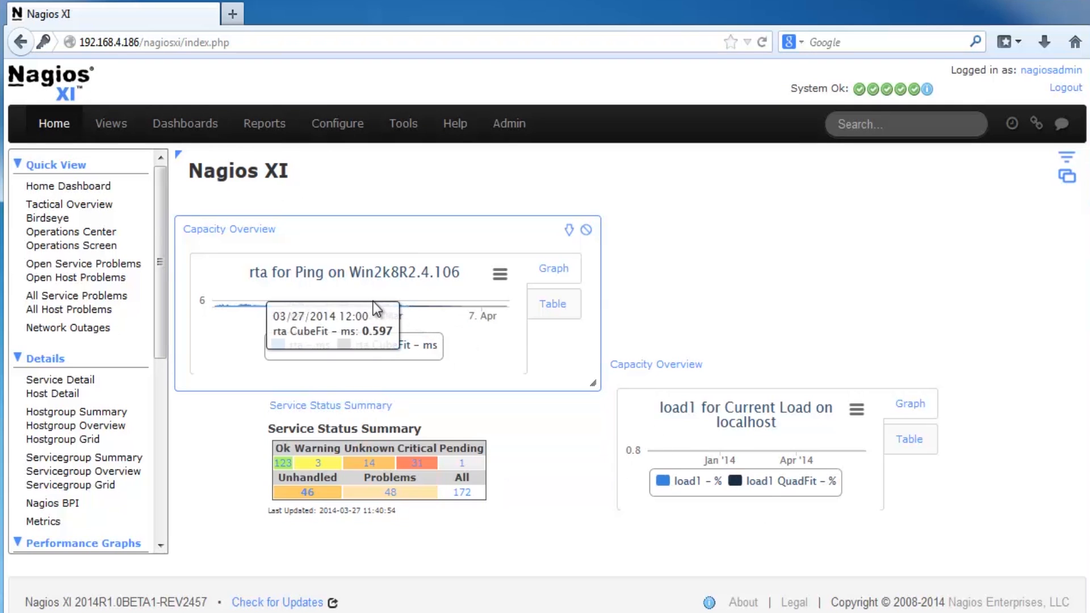
pyautogui.moveTo(531, 476)
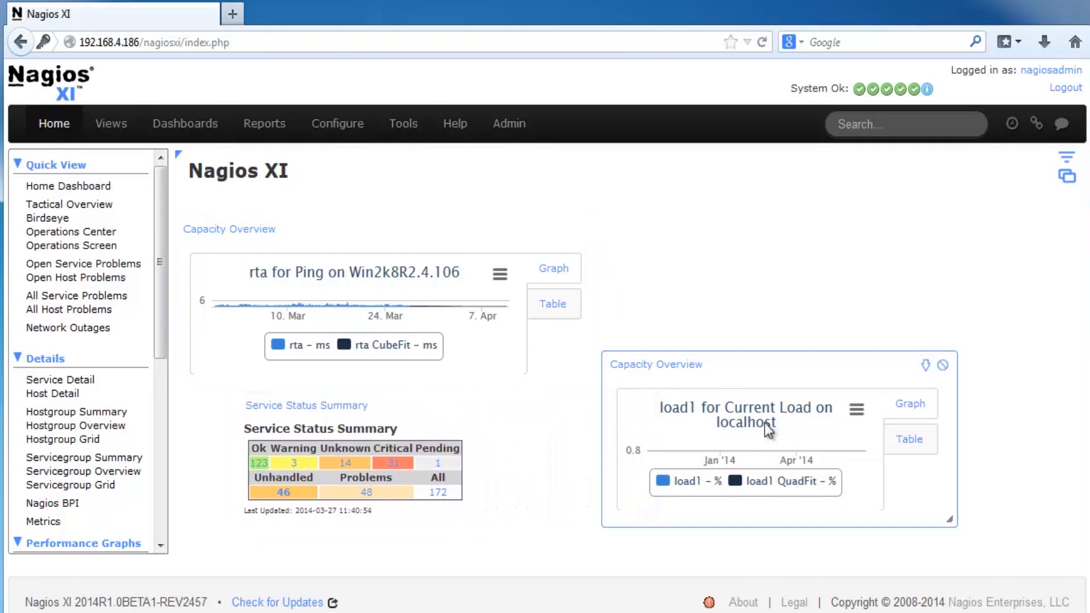
pyautogui.moveTo(943, 371)
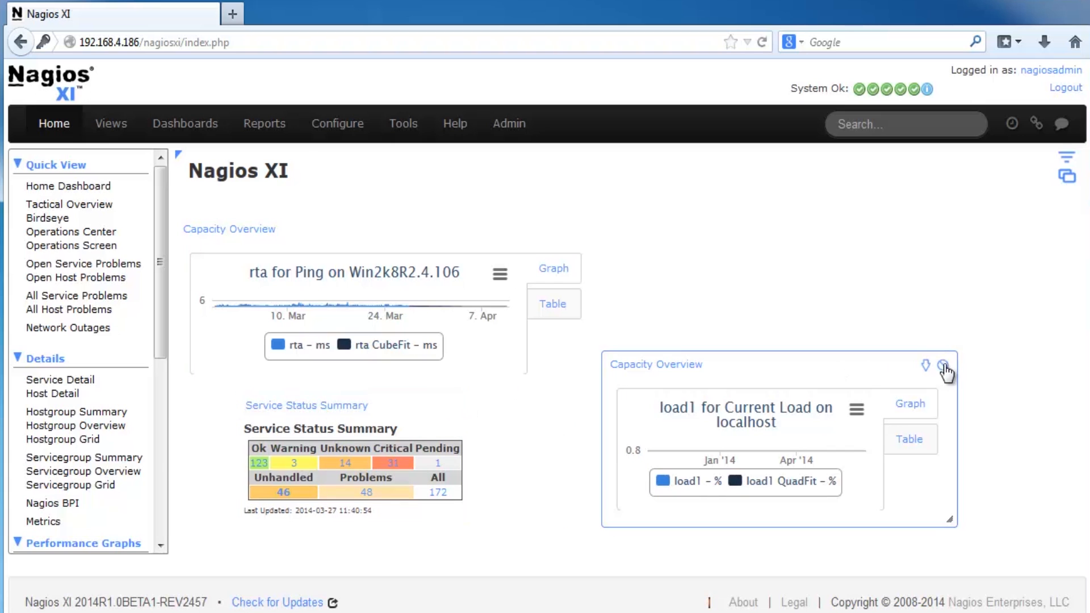
# Step: Delete the localhost load1 dashlet, dismiss the notice, and go to Tactical Overview
pyautogui.click(945, 367)
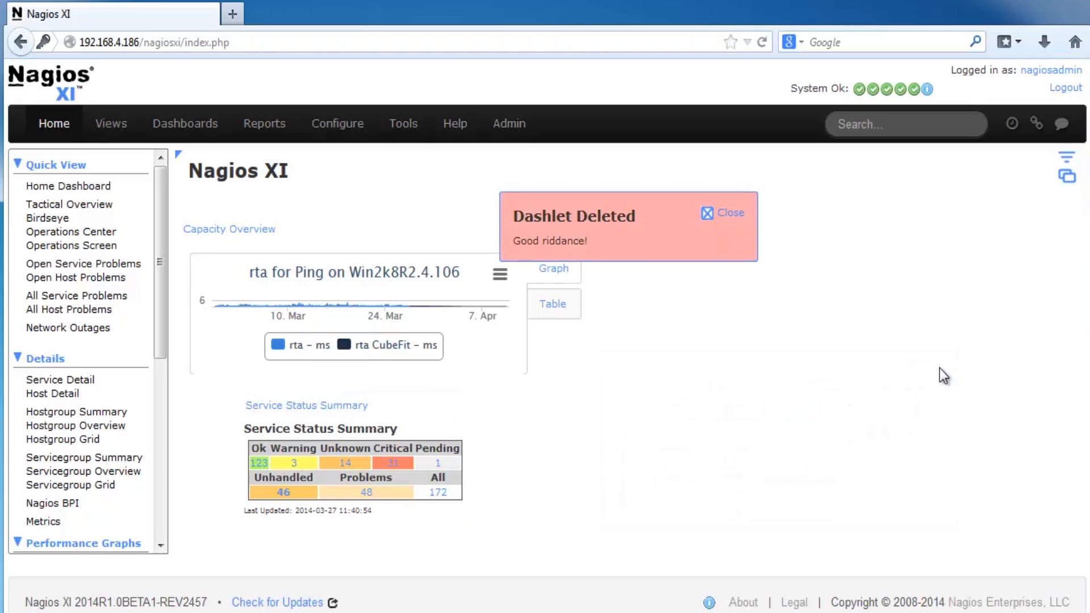
pyautogui.click(707, 212)
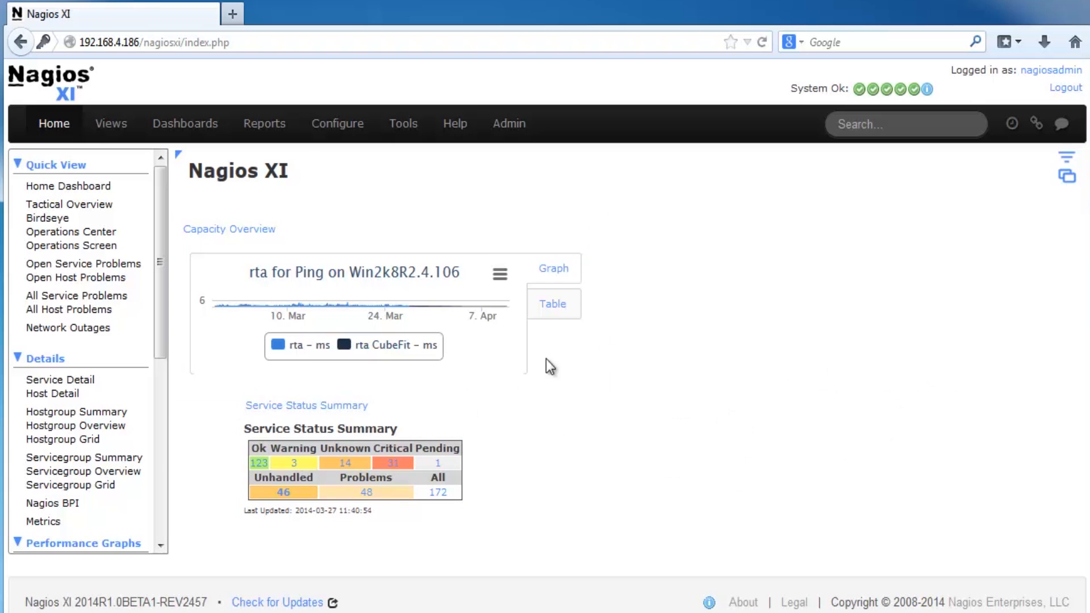
pyautogui.click(70, 204)
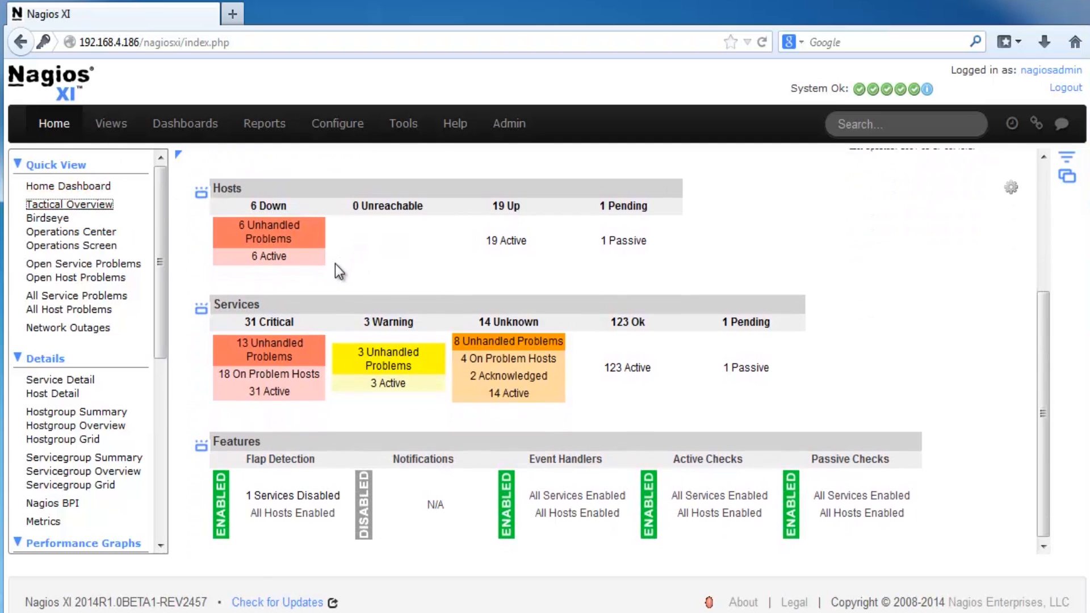
pyautogui.moveTo(69, 232)
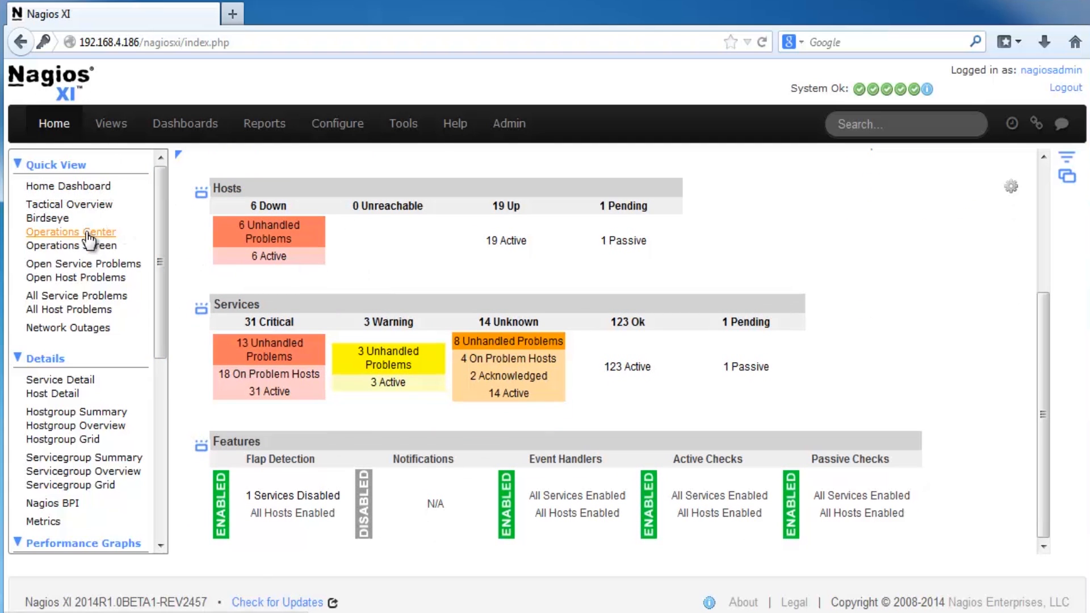
# Step: Visit Operations Center, Service Detail and Host Detail, then return to the Home Dashboard
pyautogui.click(70, 231)
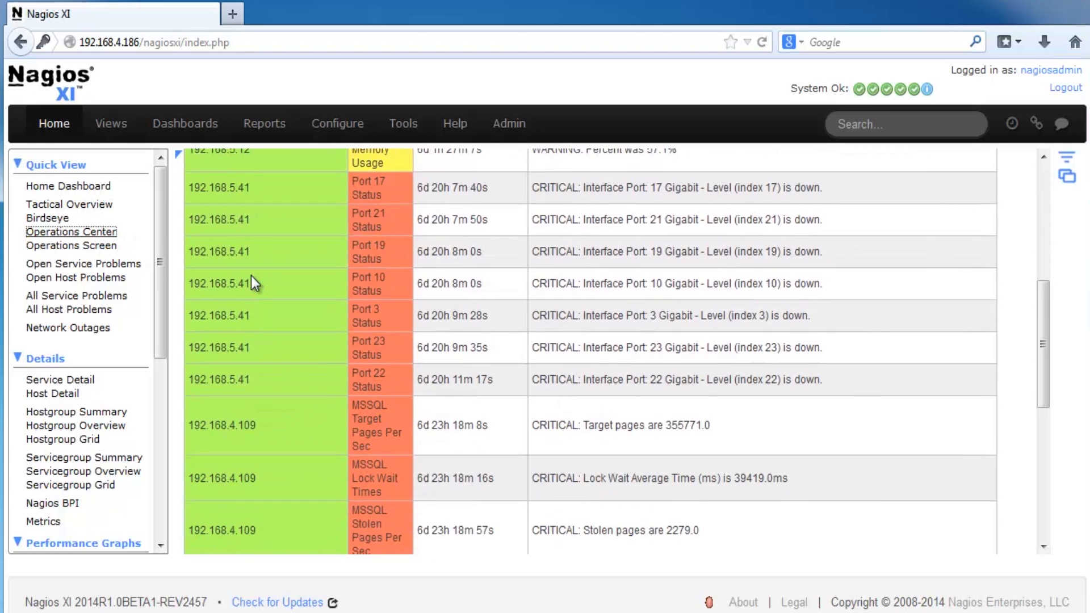
pyautogui.scroll(3)
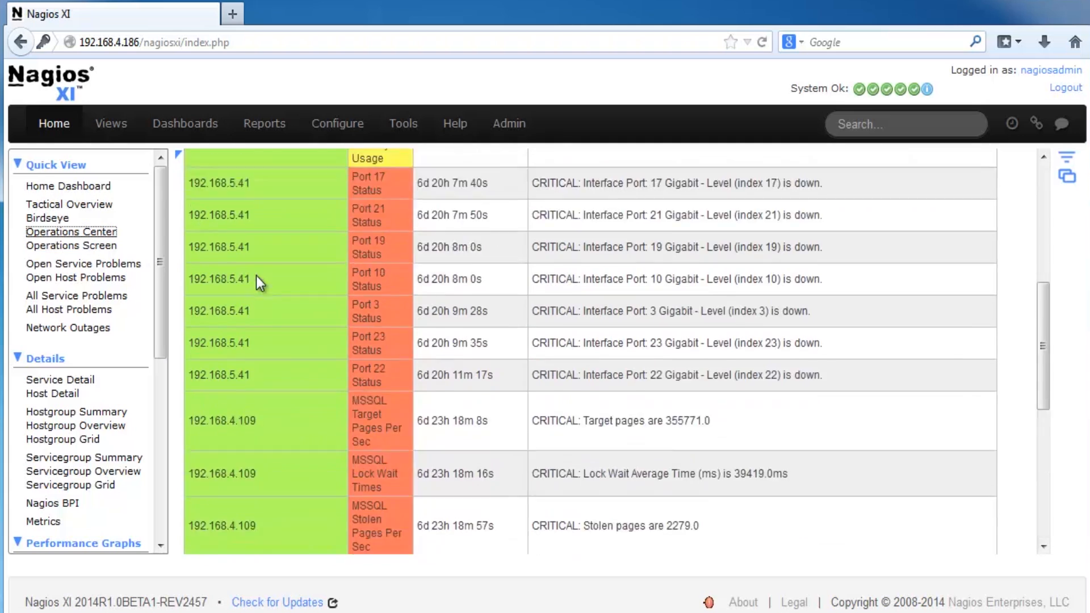
pyautogui.click(61, 379)
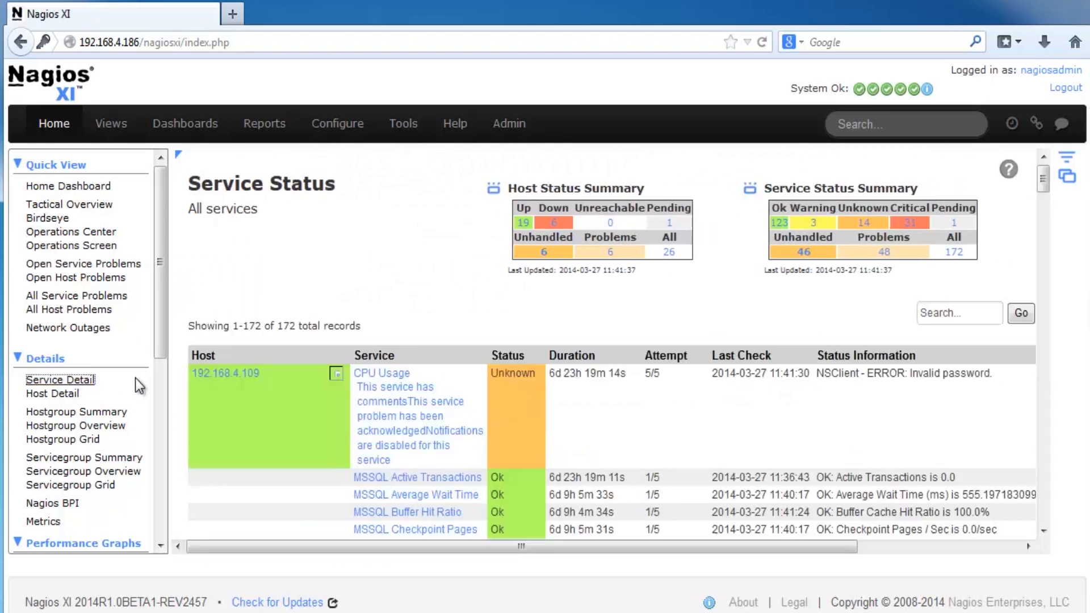
pyautogui.scroll(-3)
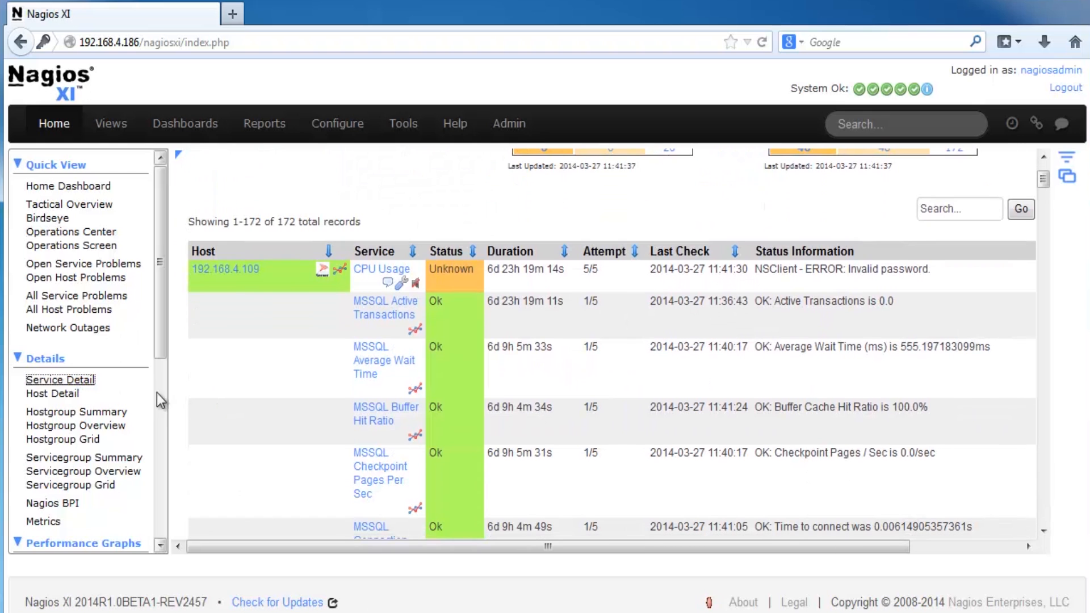
pyautogui.click(53, 393)
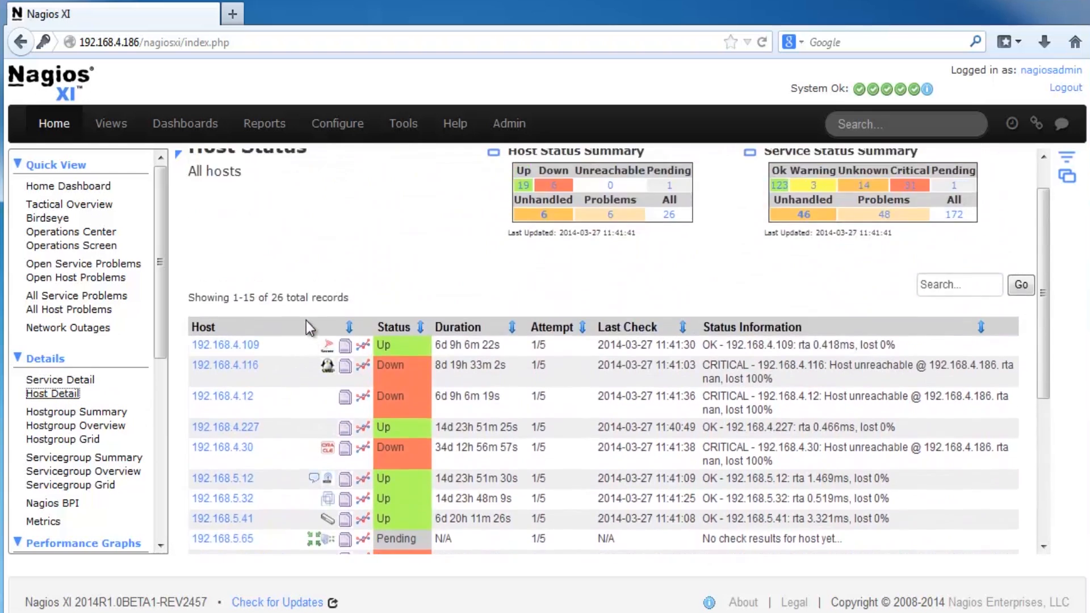
pyautogui.click(68, 186)
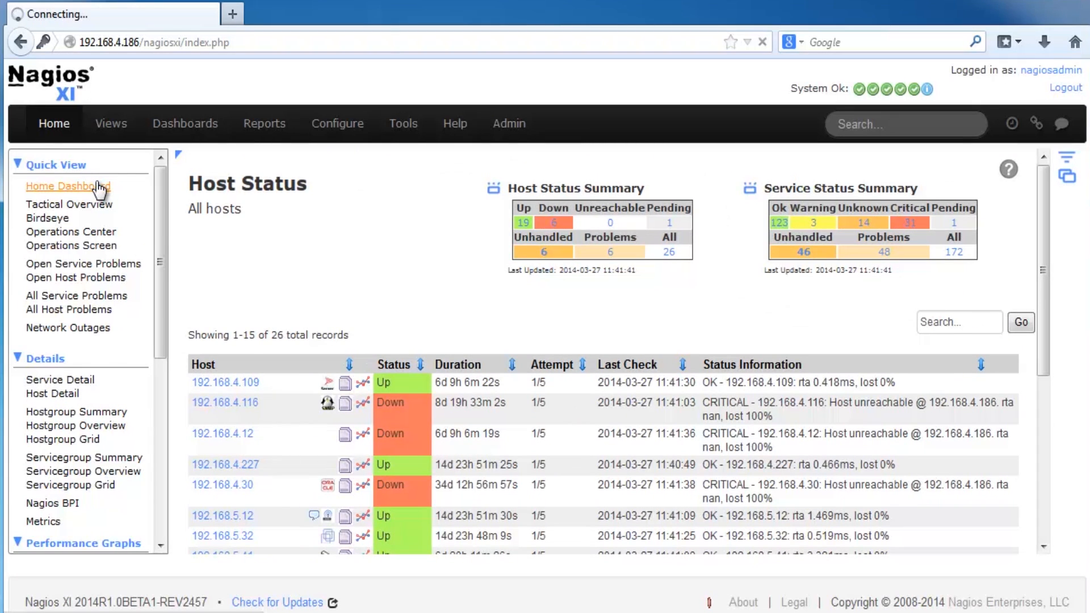
pyautogui.click(67, 185)
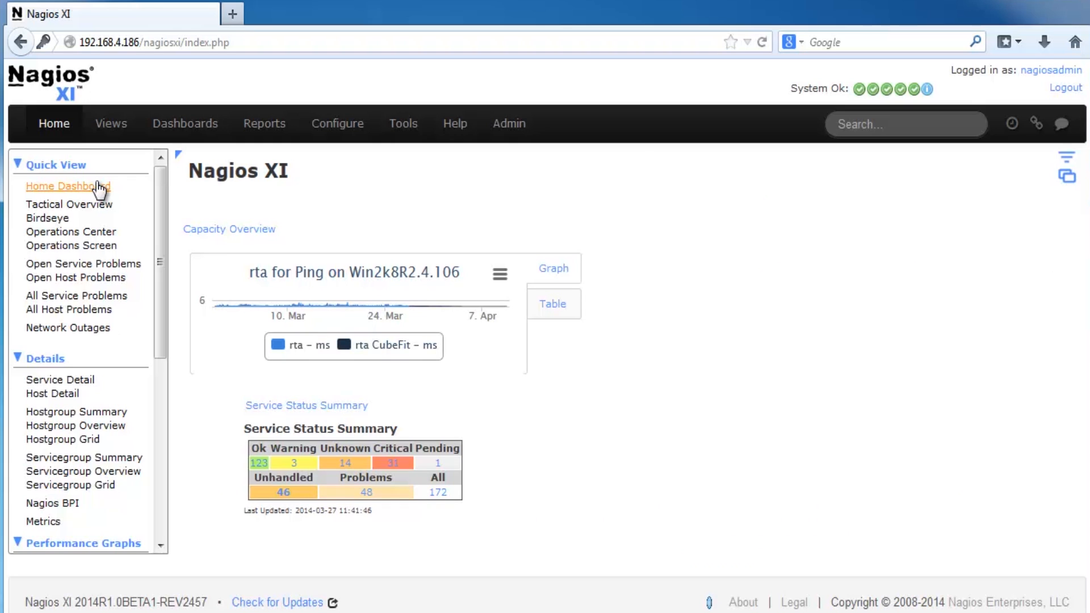
# Step: In Views show Tactical Overview, start Rotate Views, then leave full-screen mode
pyautogui.click(110, 123)
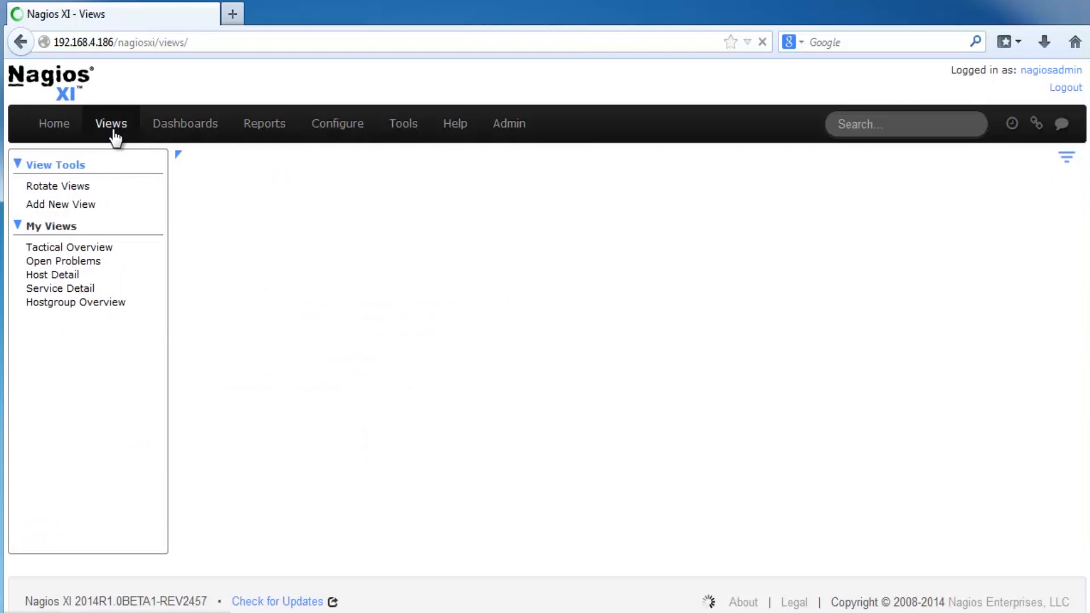
pyautogui.click(70, 246)
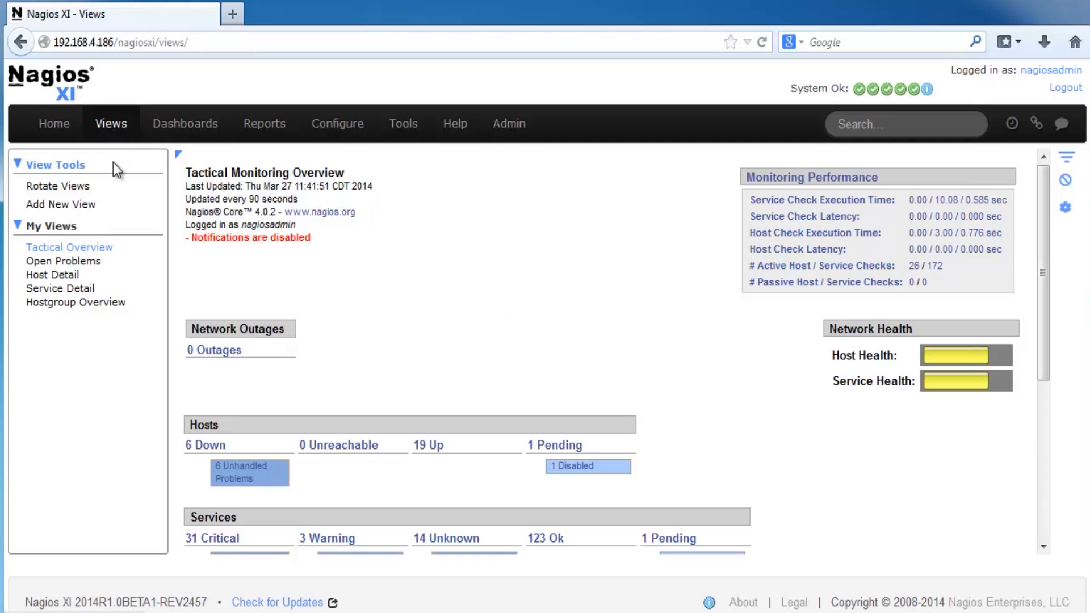
pyautogui.moveTo(160, 221)
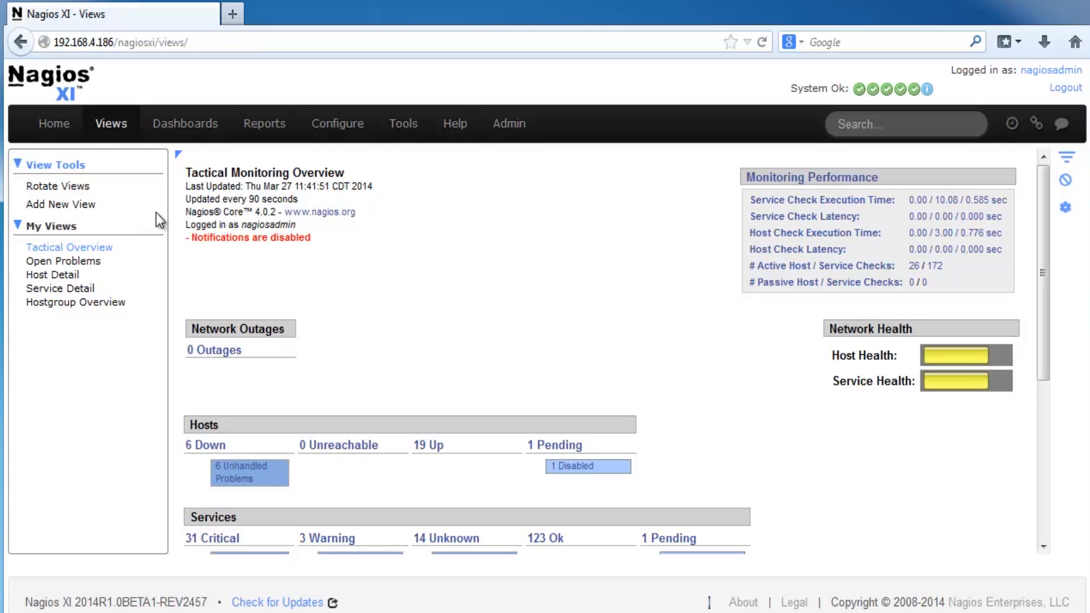
pyautogui.click(57, 185)
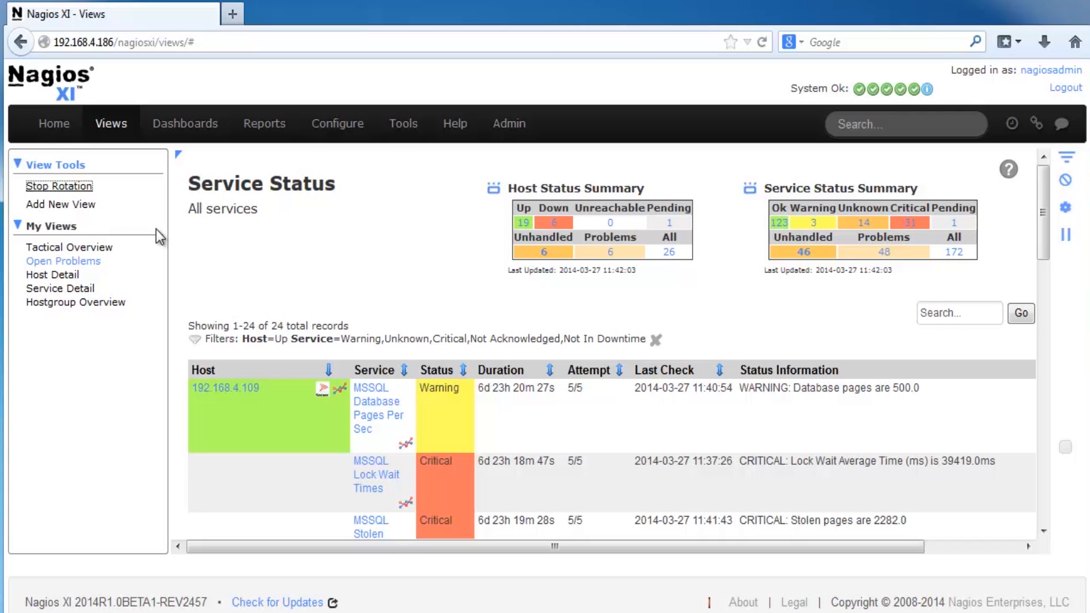
pyautogui.moveTo(181, 176)
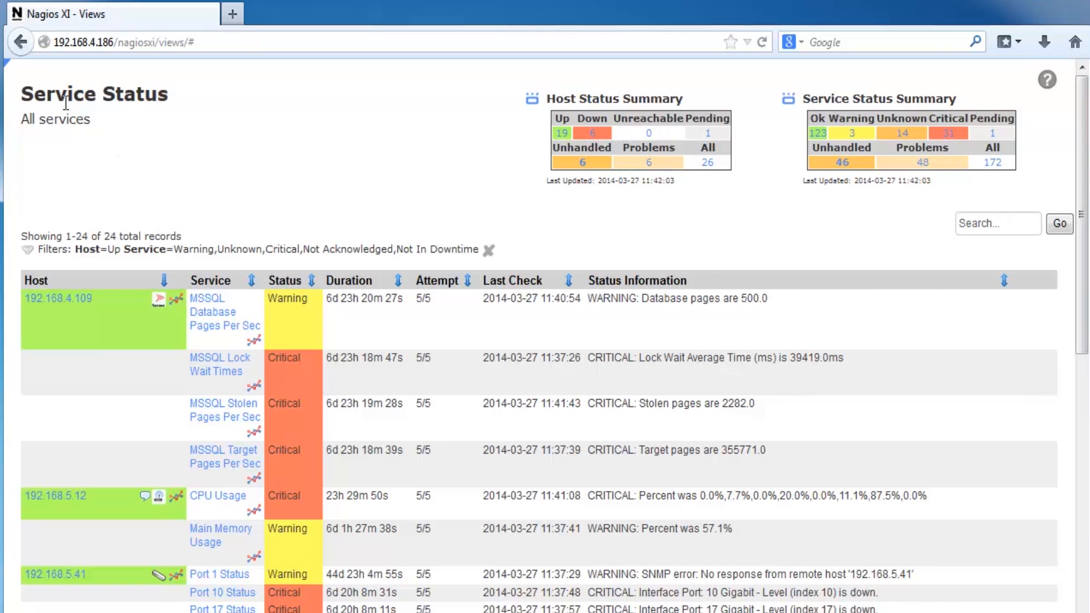
pyautogui.moveTo(13, 72)
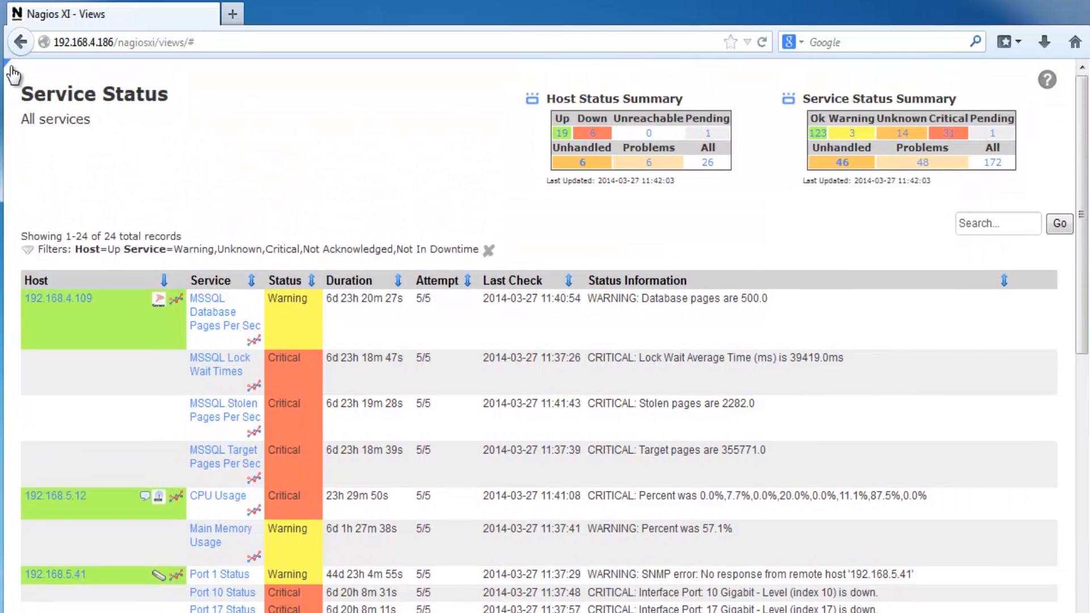
pyautogui.click(42, 274)
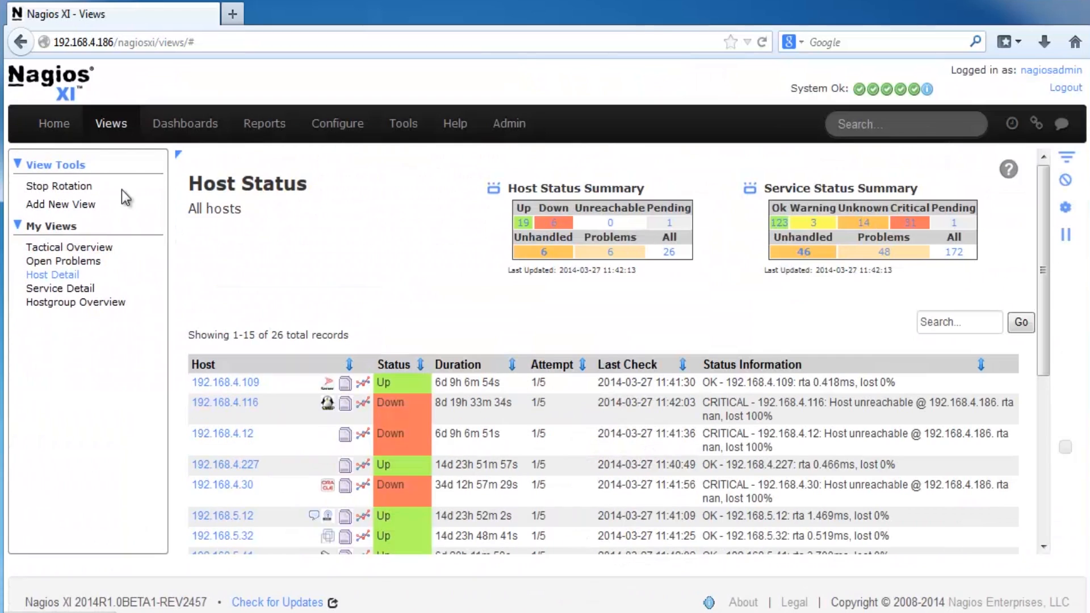
pyautogui.moveTo(200, 268)
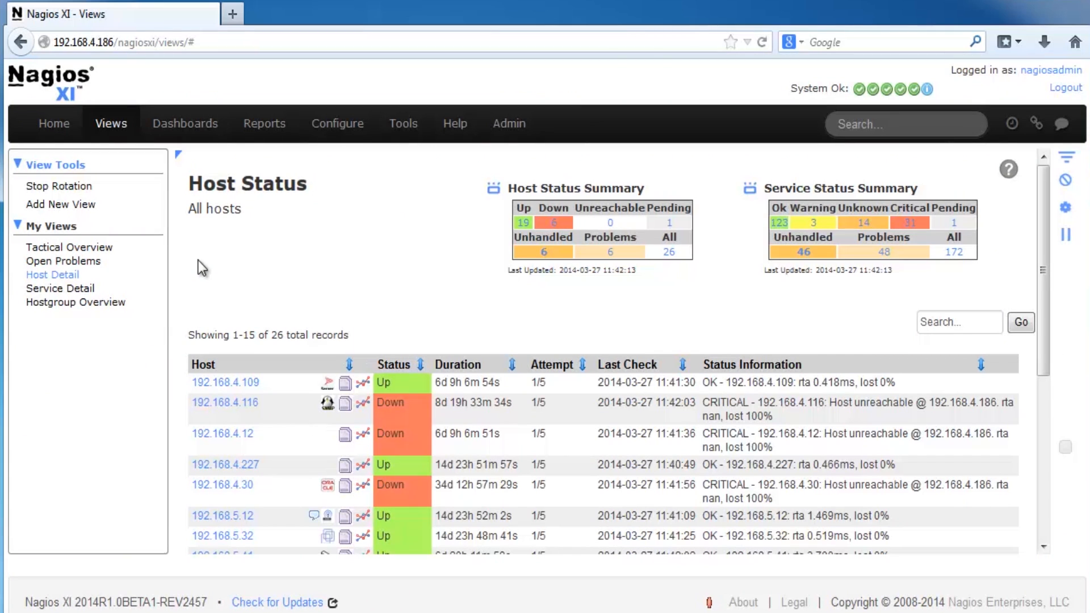
pyautogui.moveTo(321, 309)
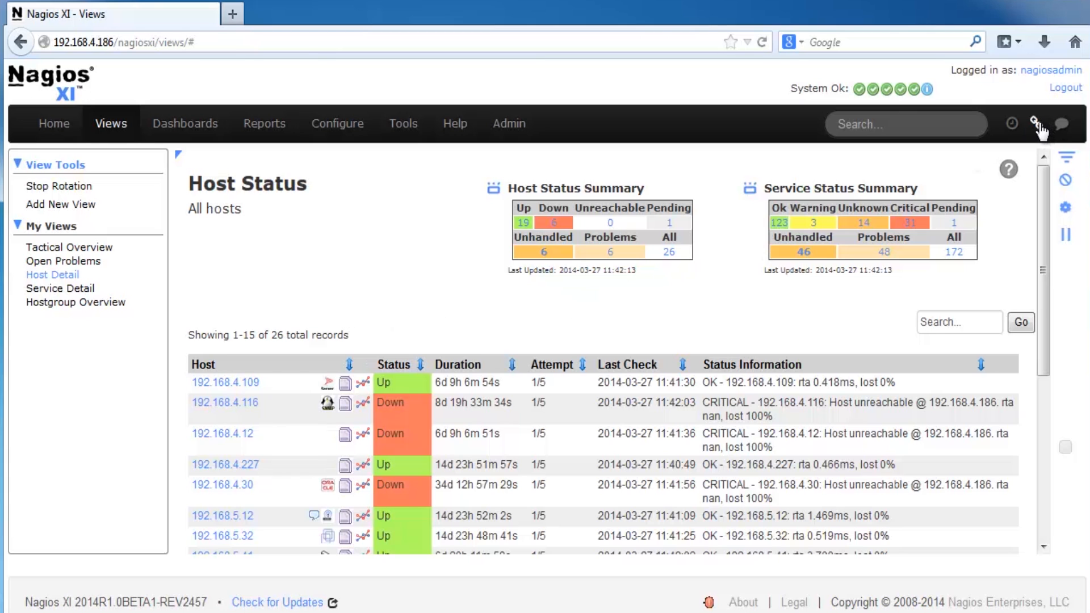
# Step: Get the permalink to the current view and copy its URL
pyautogui.click(60, 287)
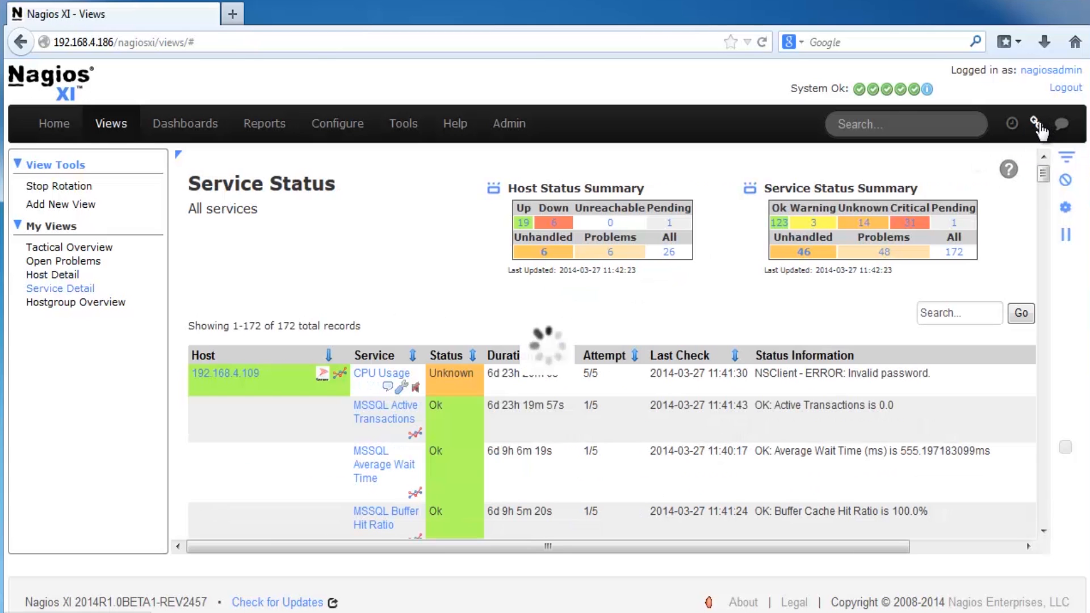
pyautogui.click(1037, 124)
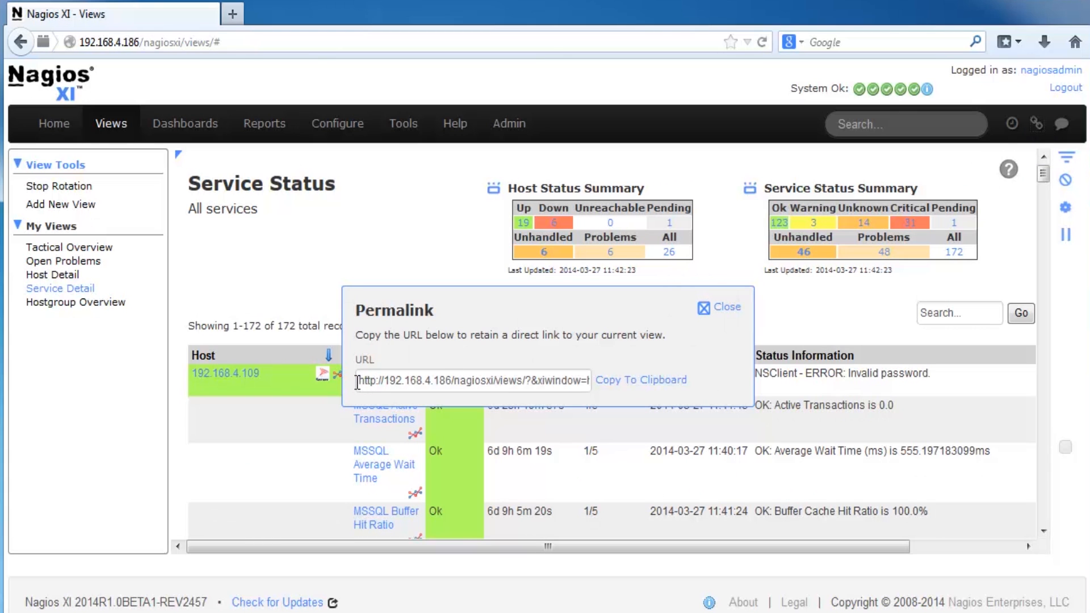
pyautogui.tripleClick(472, 381)
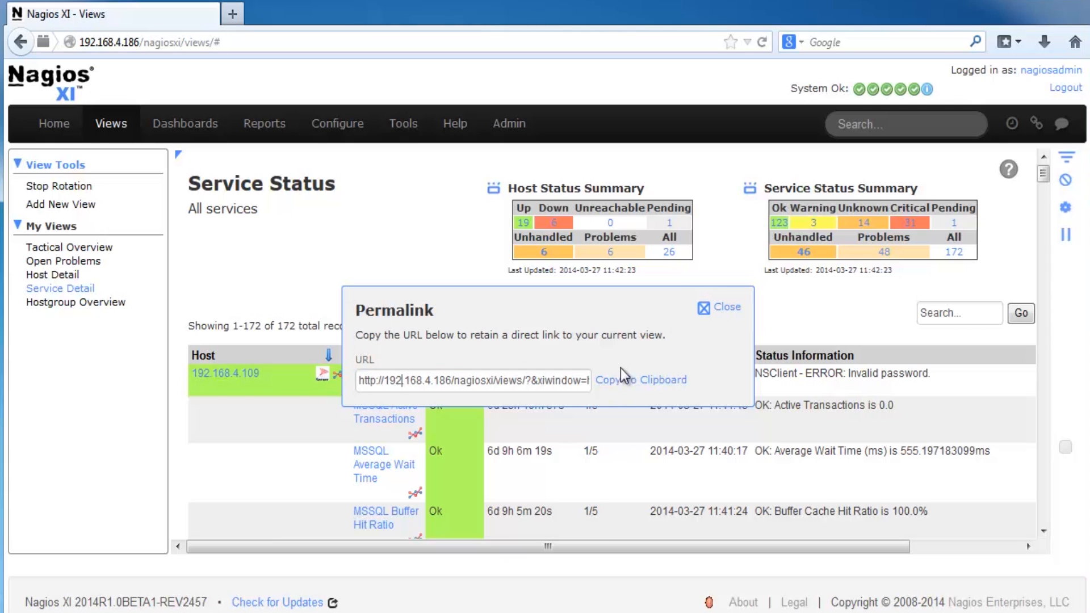
pyautogui.click(725, 306)
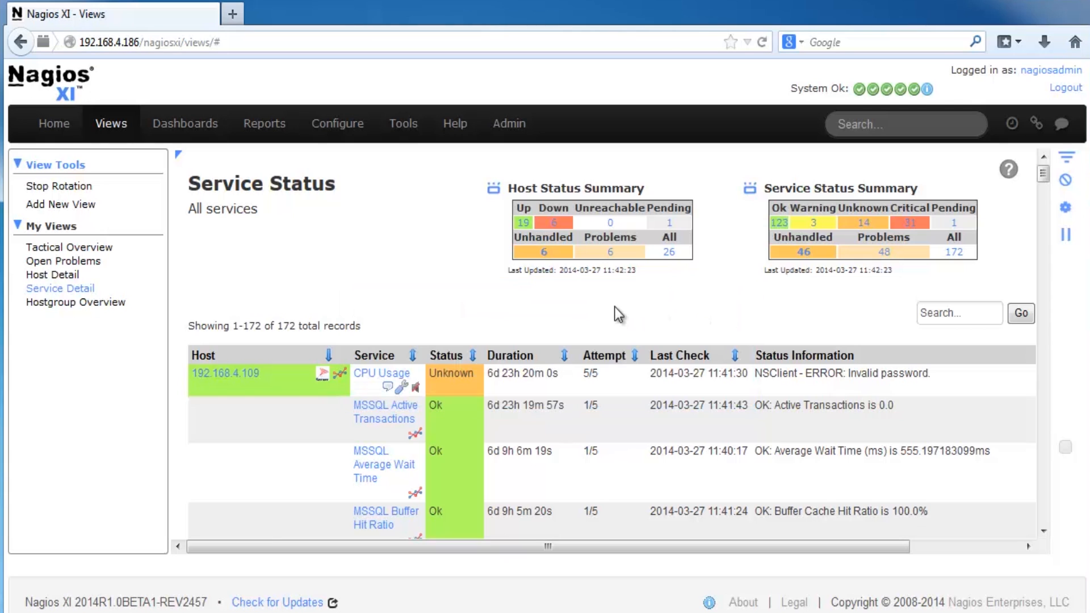
# Step: Switch to Hostgroup Overview, back to Tactical Overview, and dismiss the Edit View panel unchanged
pyautogui.click(75, 302)
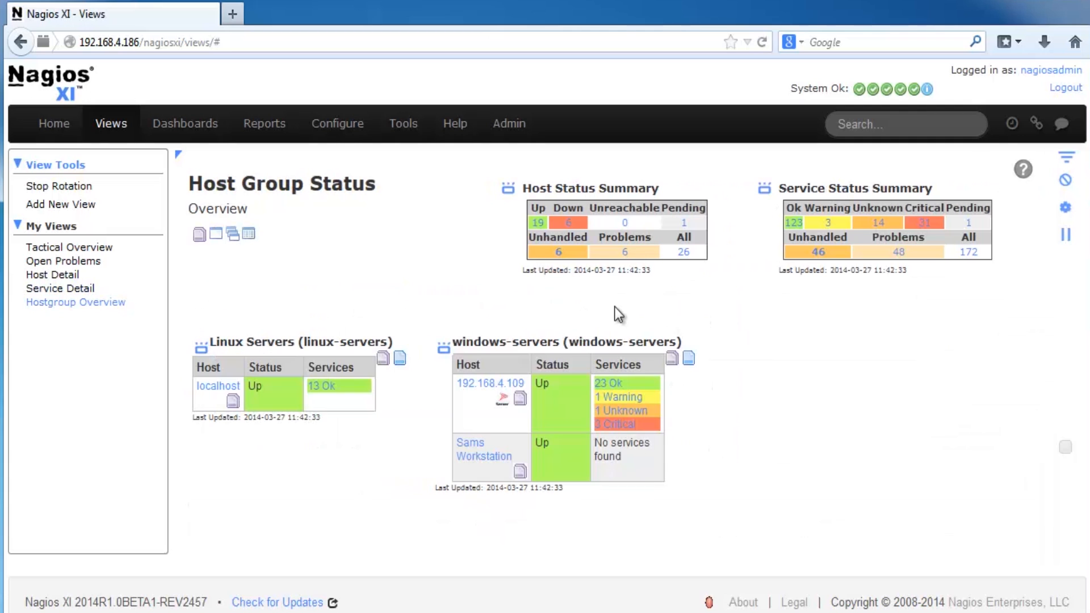
pyautogui.moveTo(793, 338)
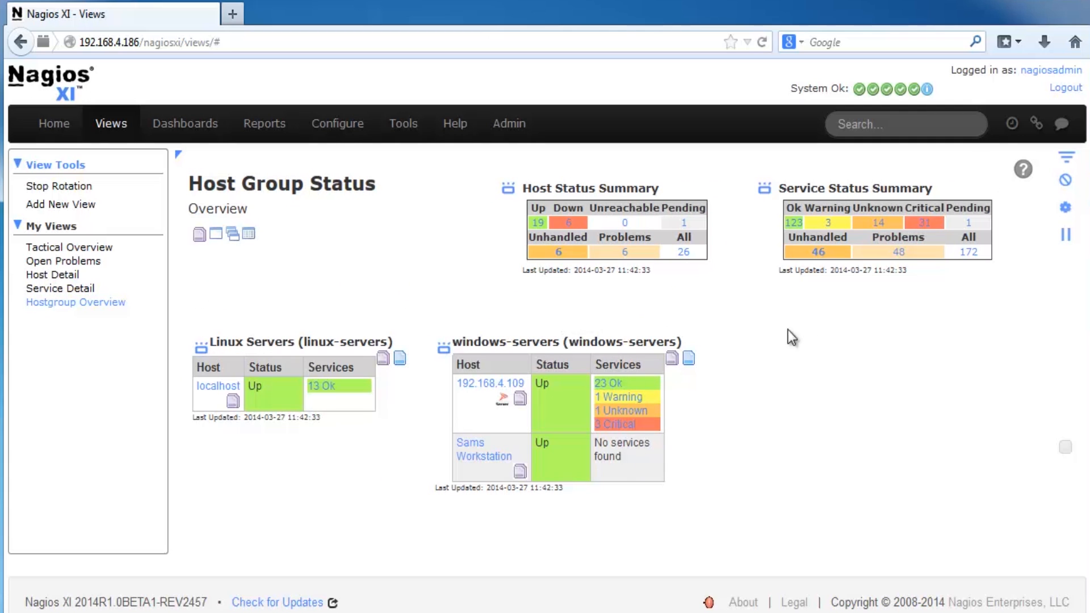
pyautogui.moveTo(1060, 320)
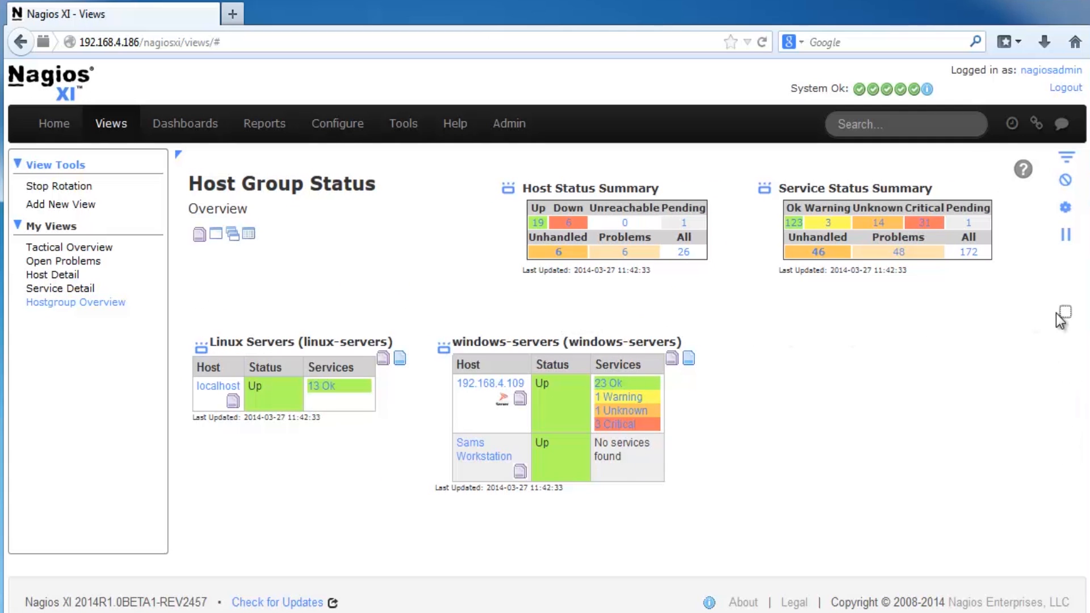
pyautogui.click(69, 246)
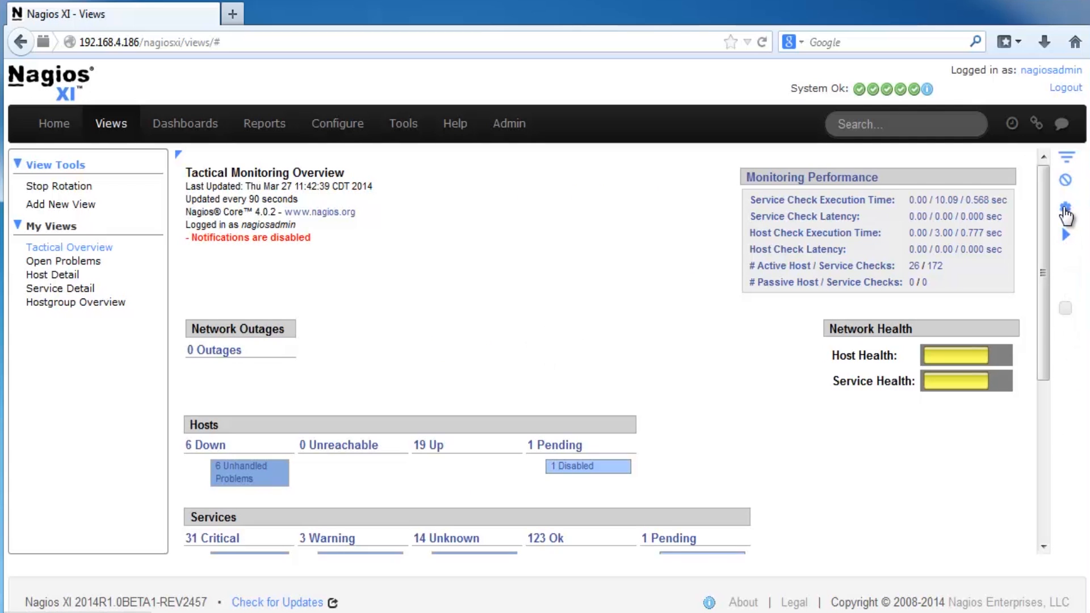
pyautogui.click(1066, 207)
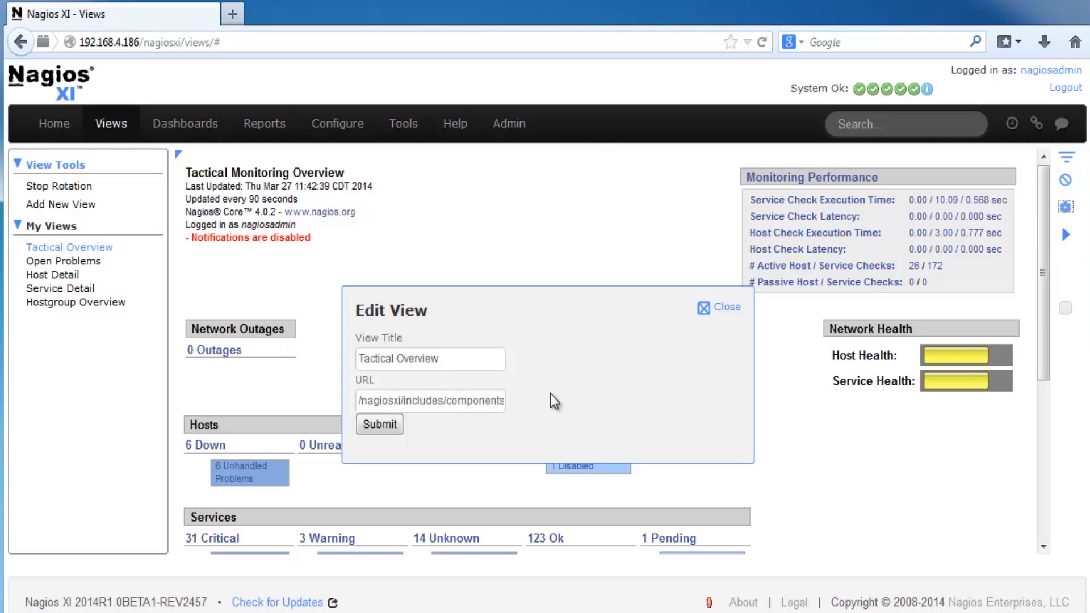
pyautogui.click(717, 307)
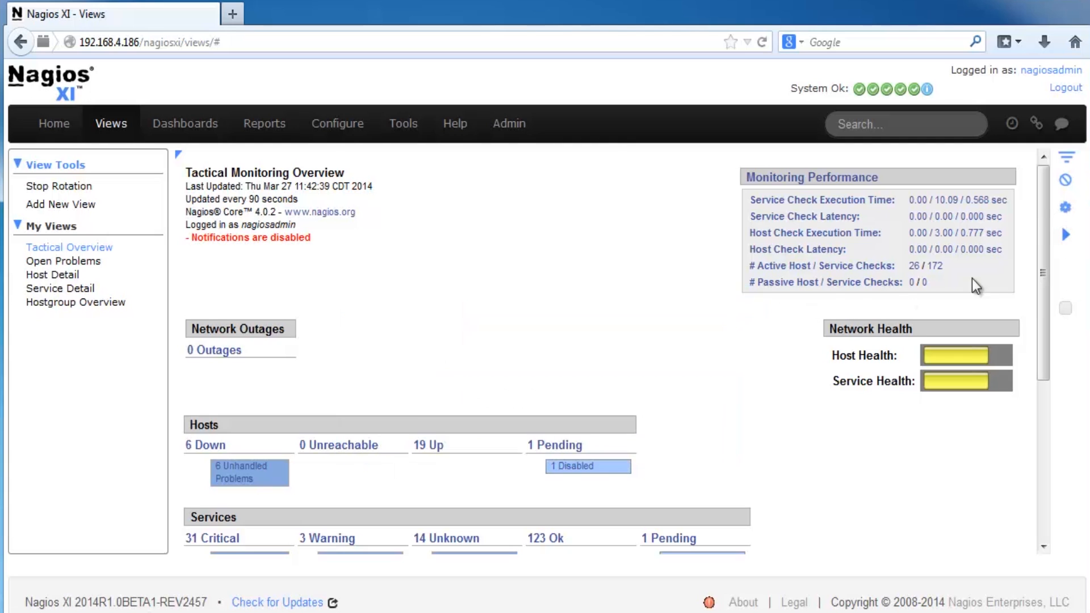
pyautogui.moveTo(1066, 181)
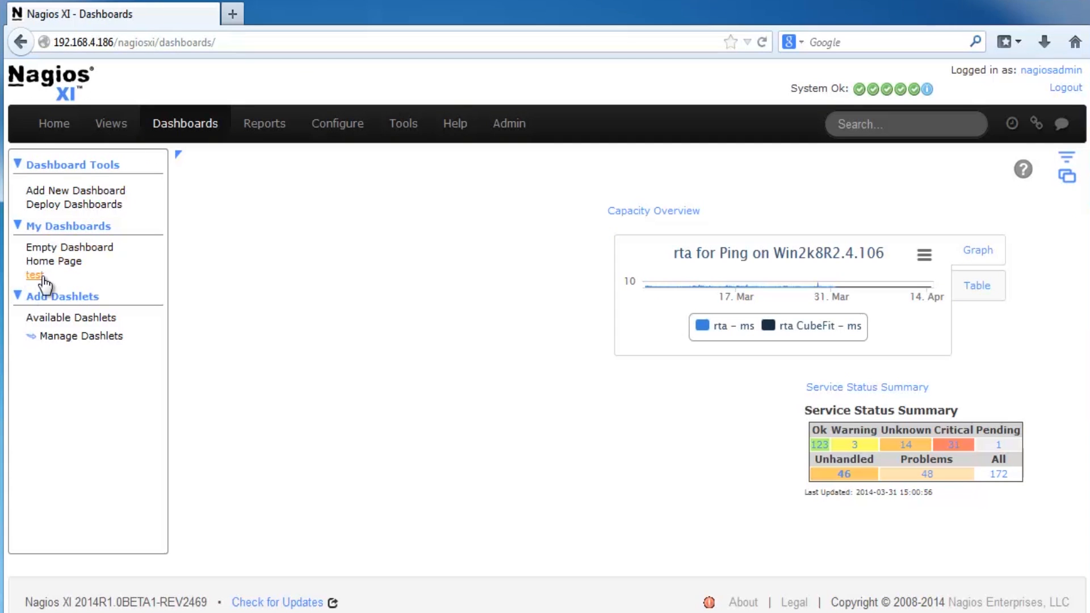
pyautogui.moveTo(98, 346)
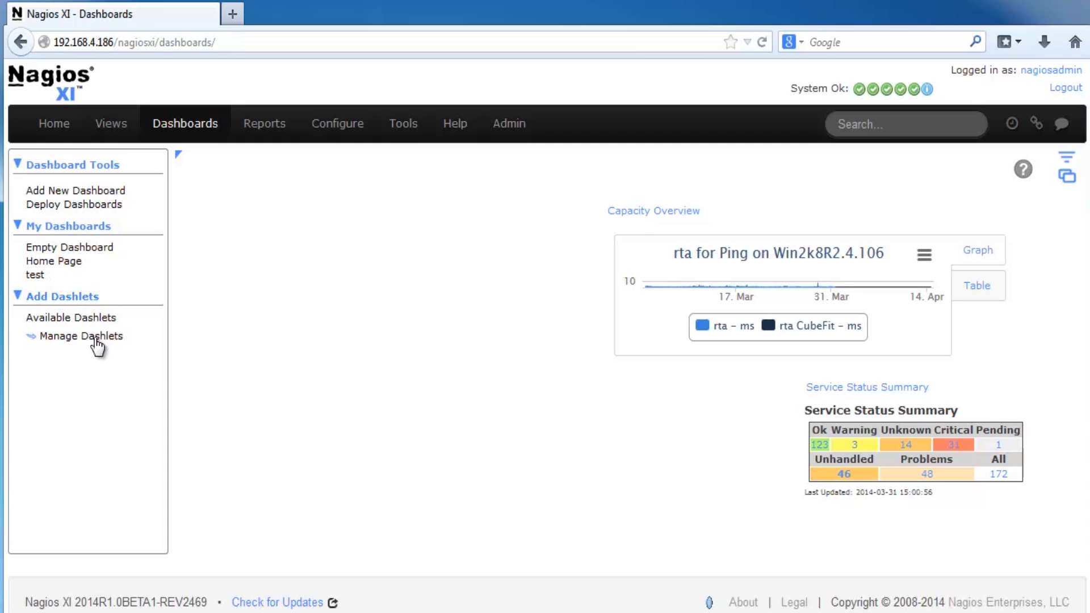
# Step: From Manage Dashlets, add a World Time Clock named sample to the Home Page dashboard
pyautogui.click(80, 336)
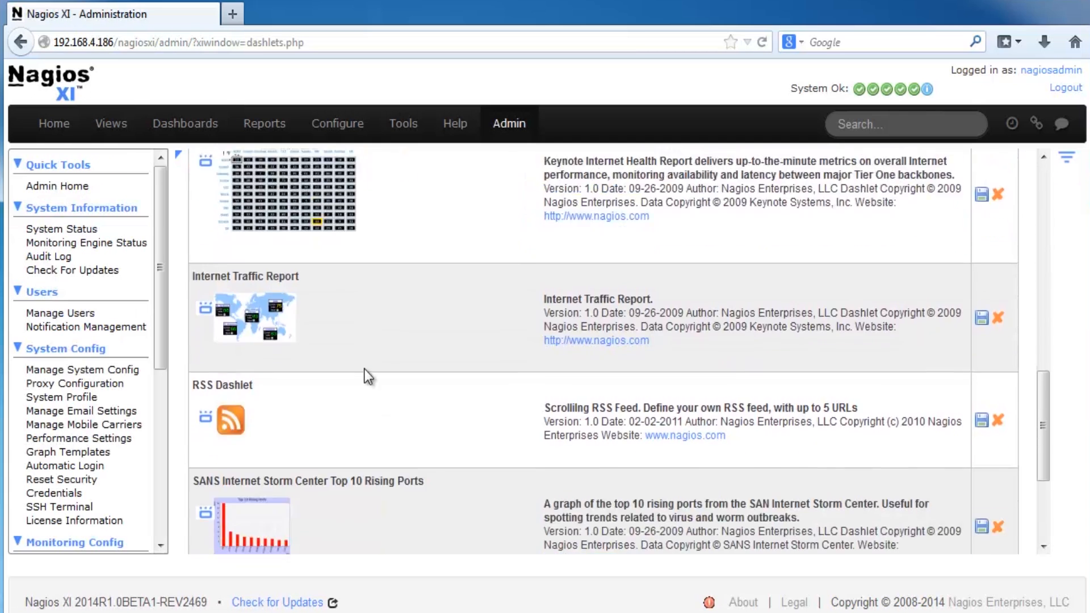
pyautogui.scroll(-3)
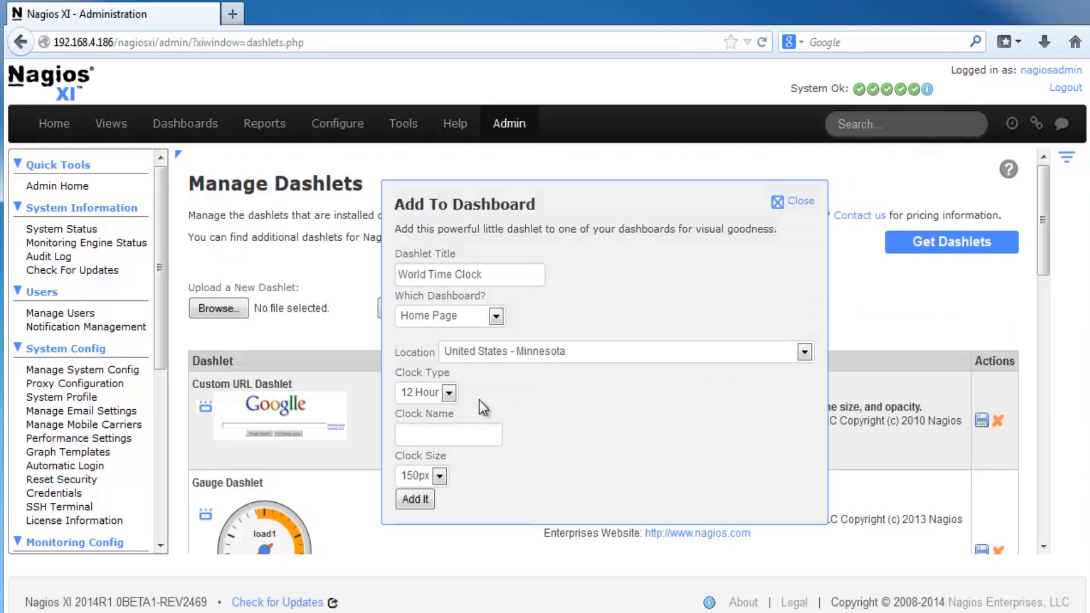
pyautogui.moveTo(503, 365)
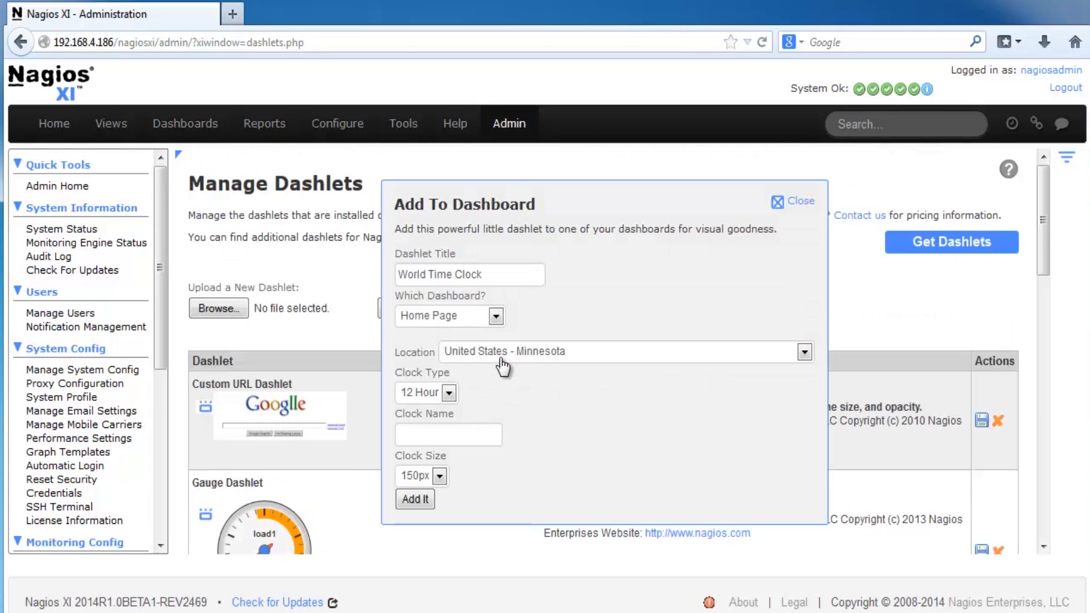
pyautogui.click(448, 434)
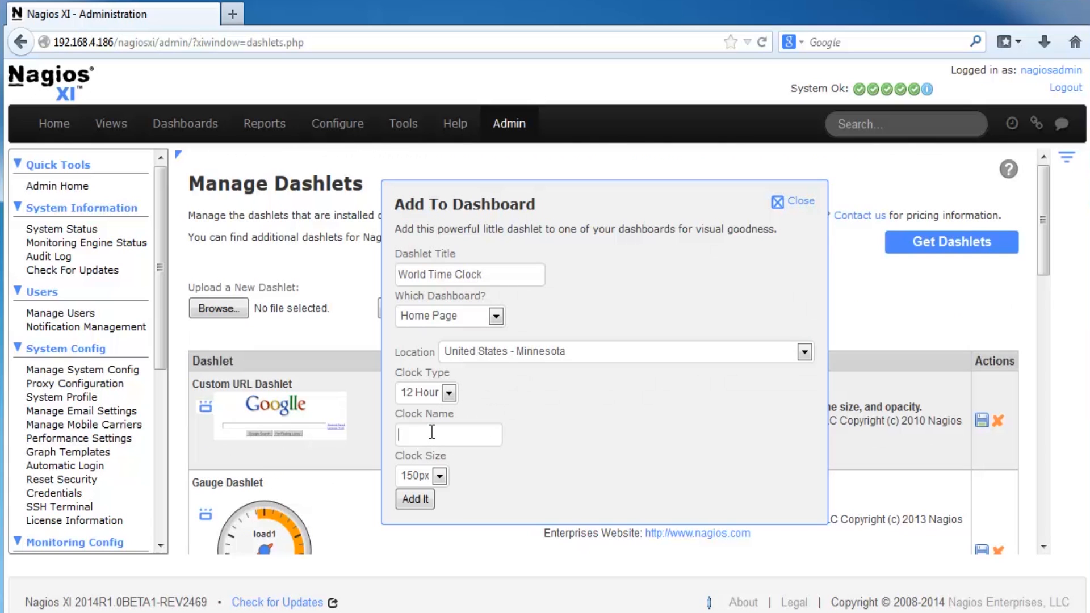
pyautogui.write('sample')
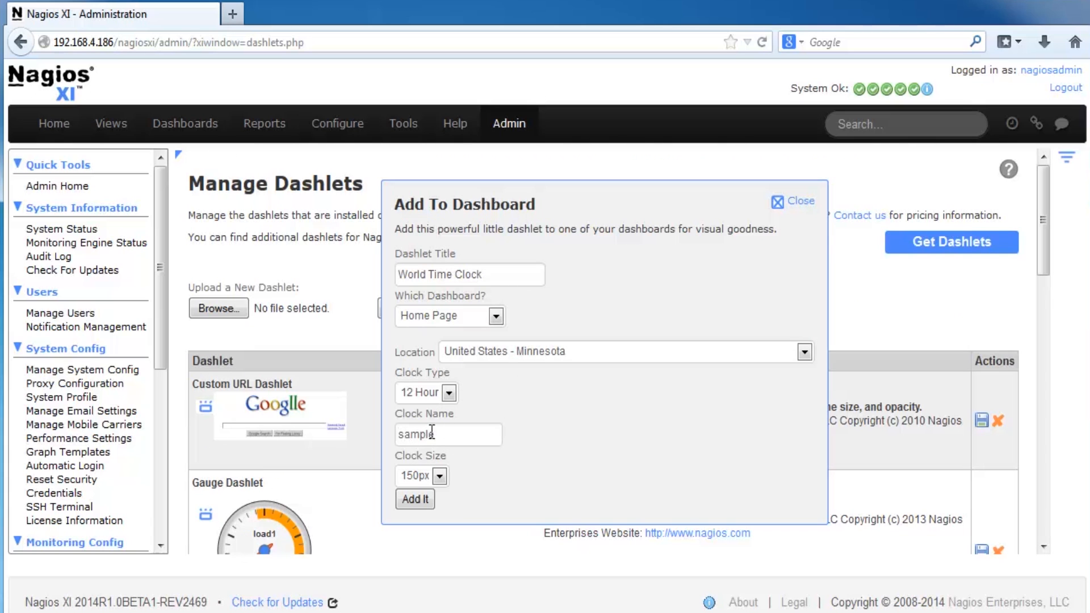
pyautogui.click(414, 498)
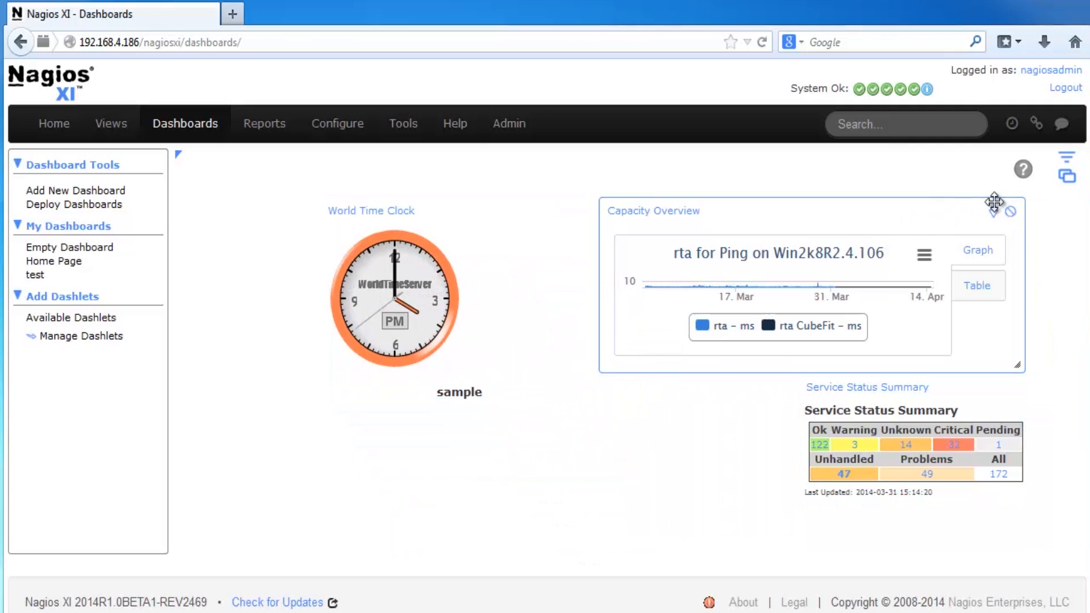
pyautogui.moveTo(1068, 177)
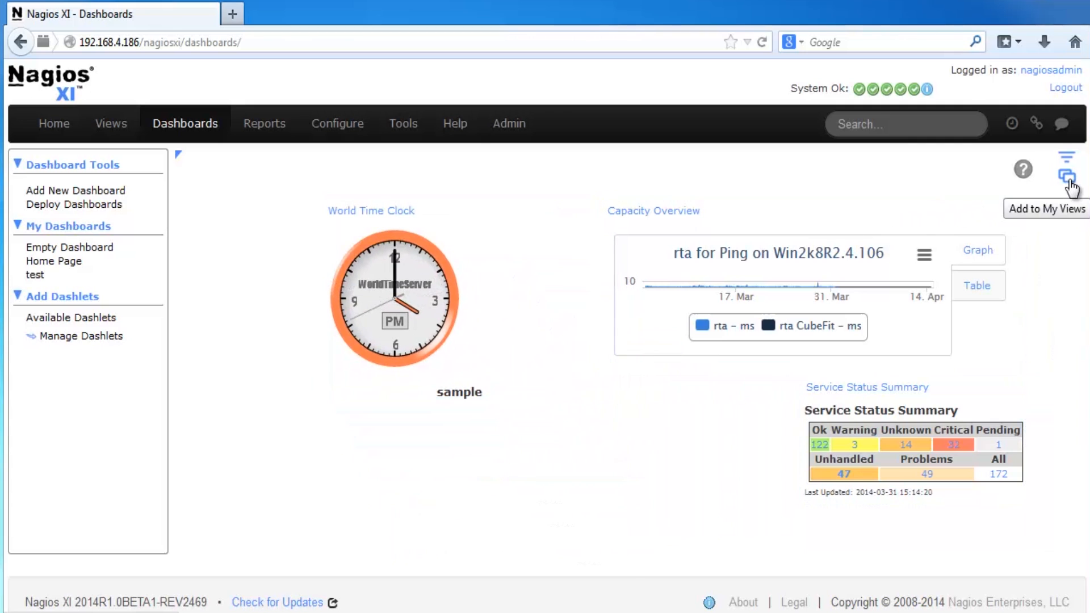
# Step: Save the dashboard as a view titled Dashboard and find it under My Views
pyautogui.click(1067, 174)
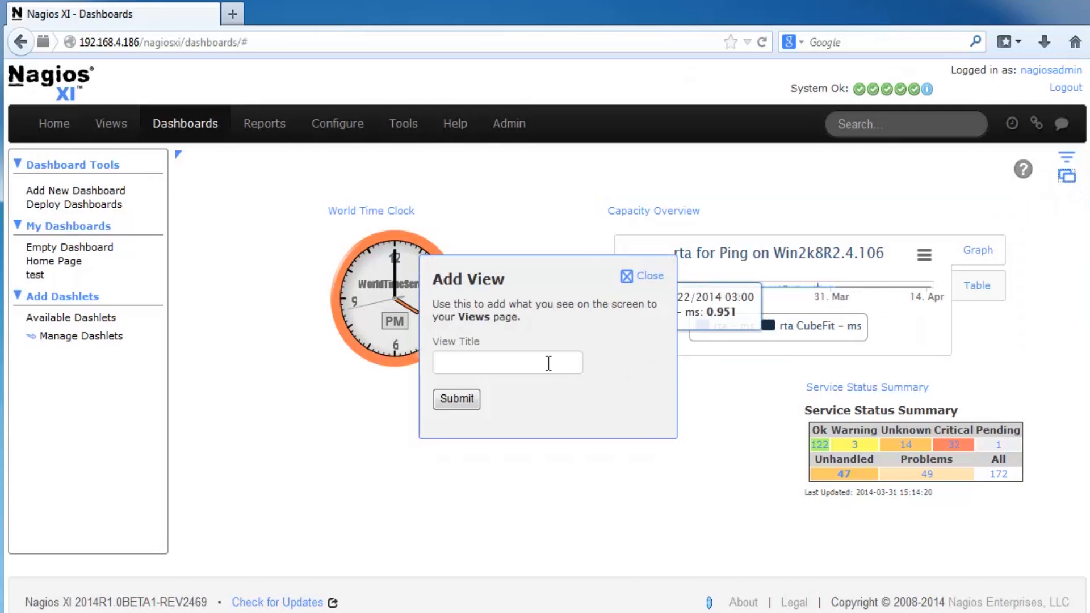
pyautogui.write('Dashboa')
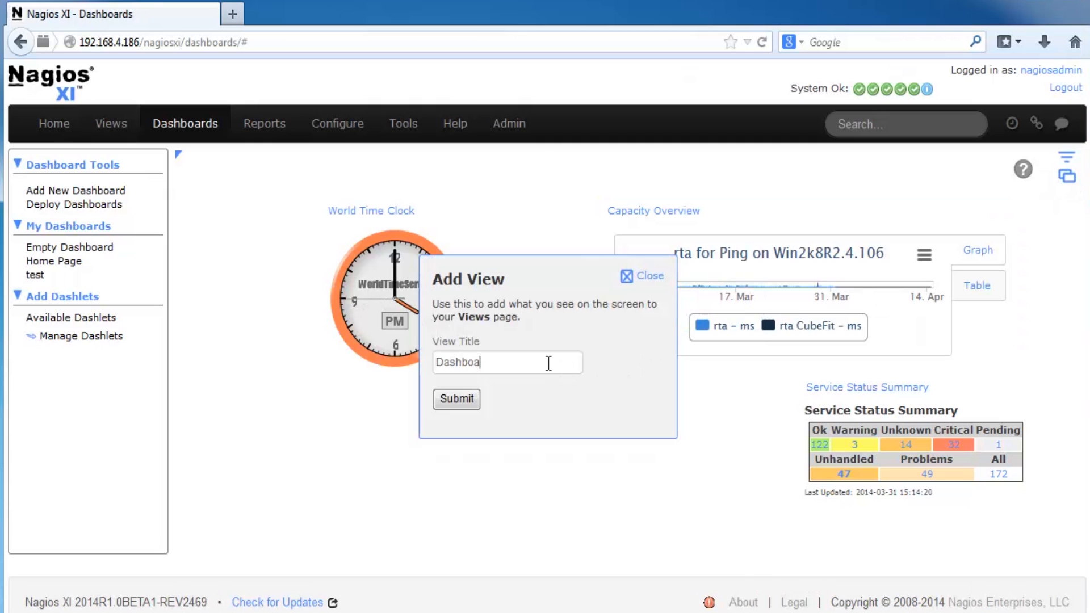
pyautogui.click(457, 398)
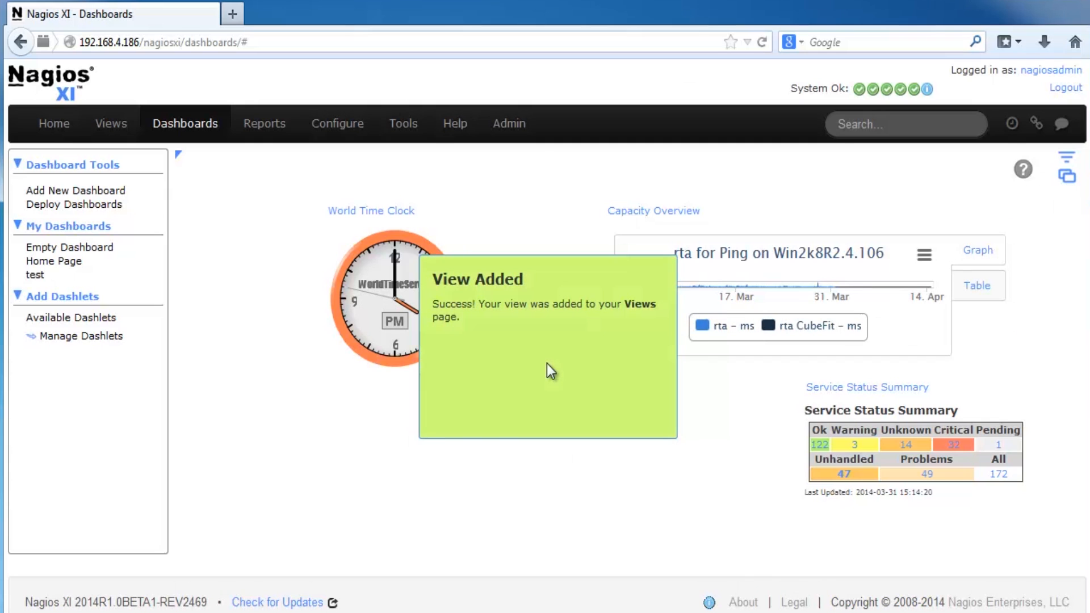
pyautogui.click(110, 122)
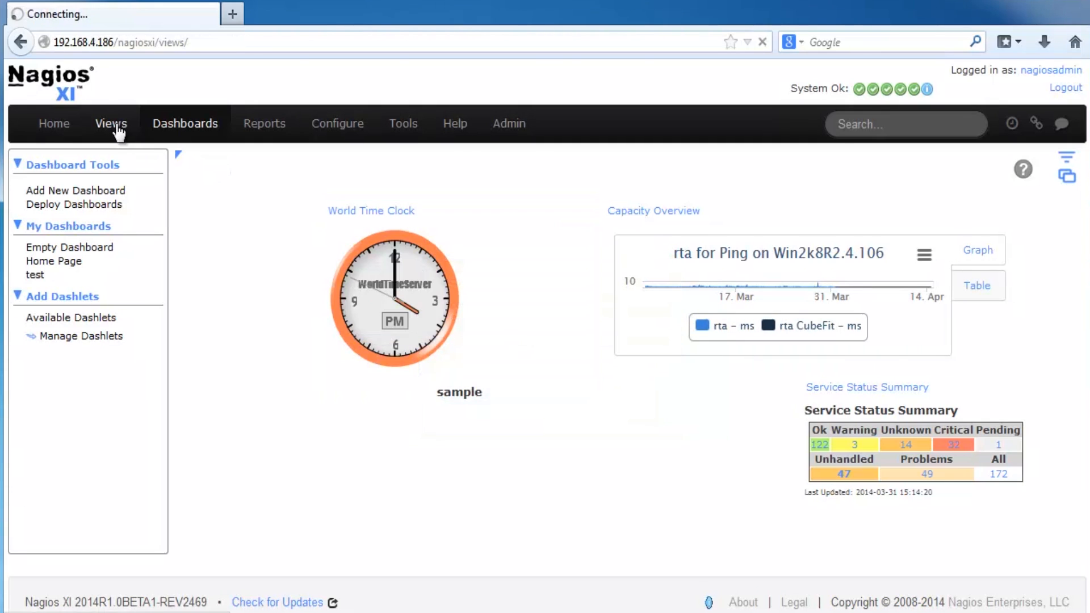
pyautogui.click(110, 122)
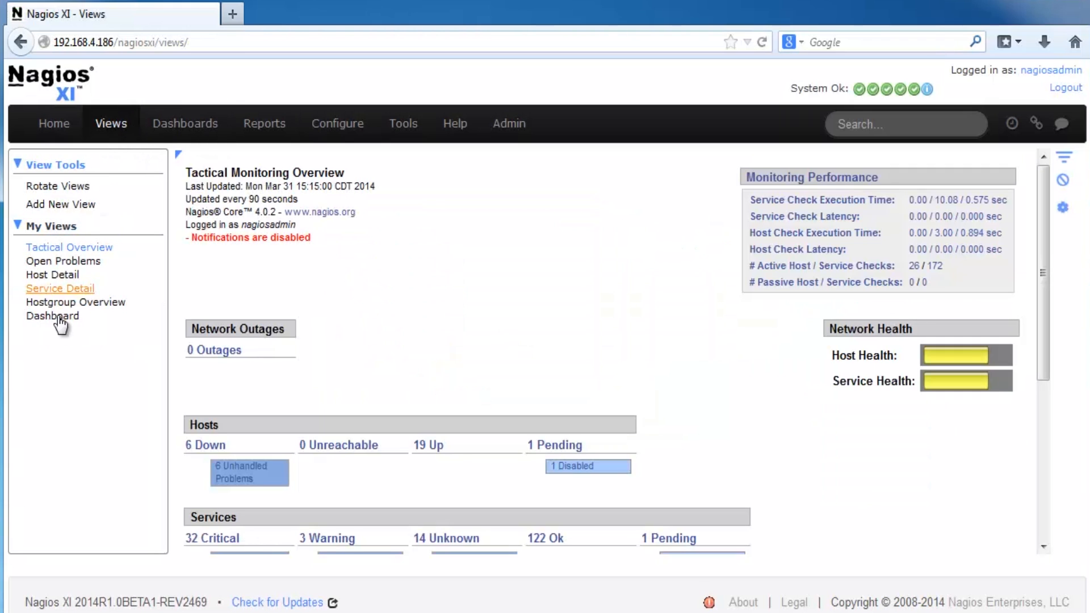
pyautogui.click(53, 316)
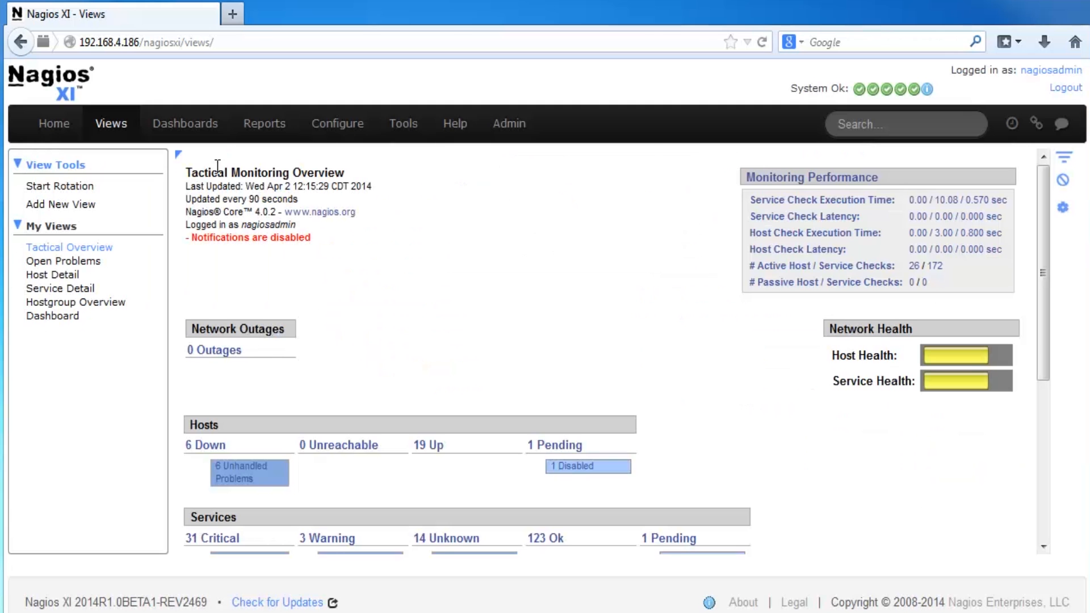
pyautogui.moveTo(273, 135)
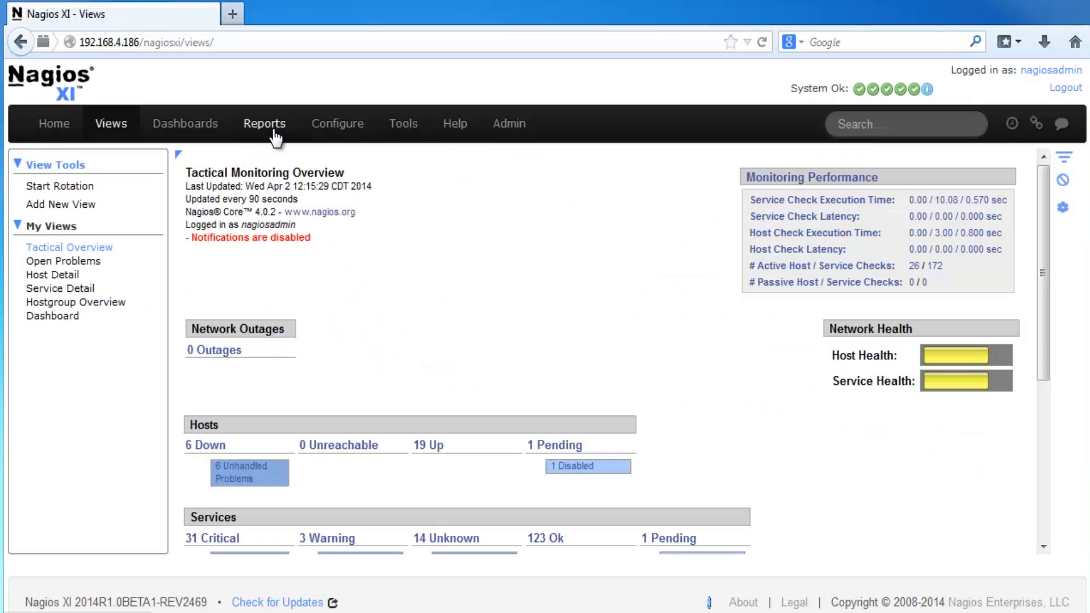
# Step: In Reports, view Legacy Reports, Executive Summary, Availability, then the Alert Histogram
pyautogui.click(265, 122)
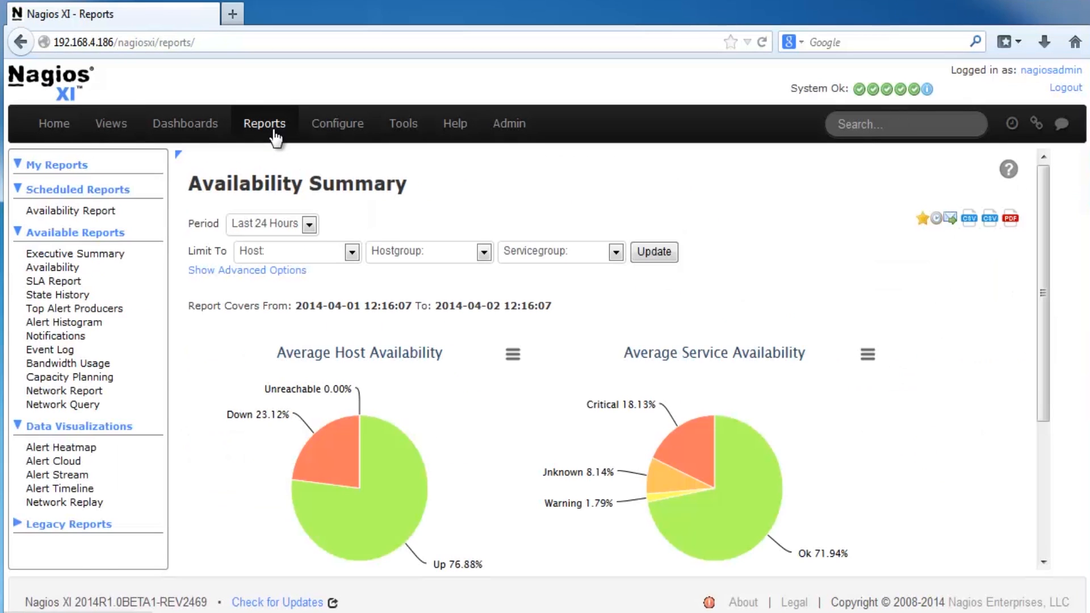
pyautogui.click(68, 525)
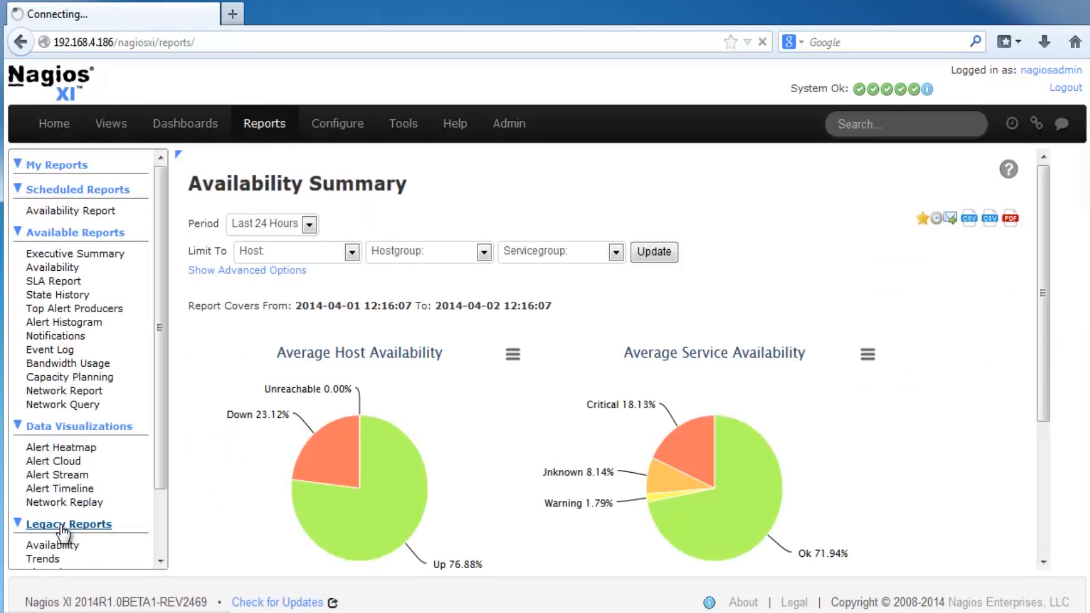
pyautogui.click(69, 524)
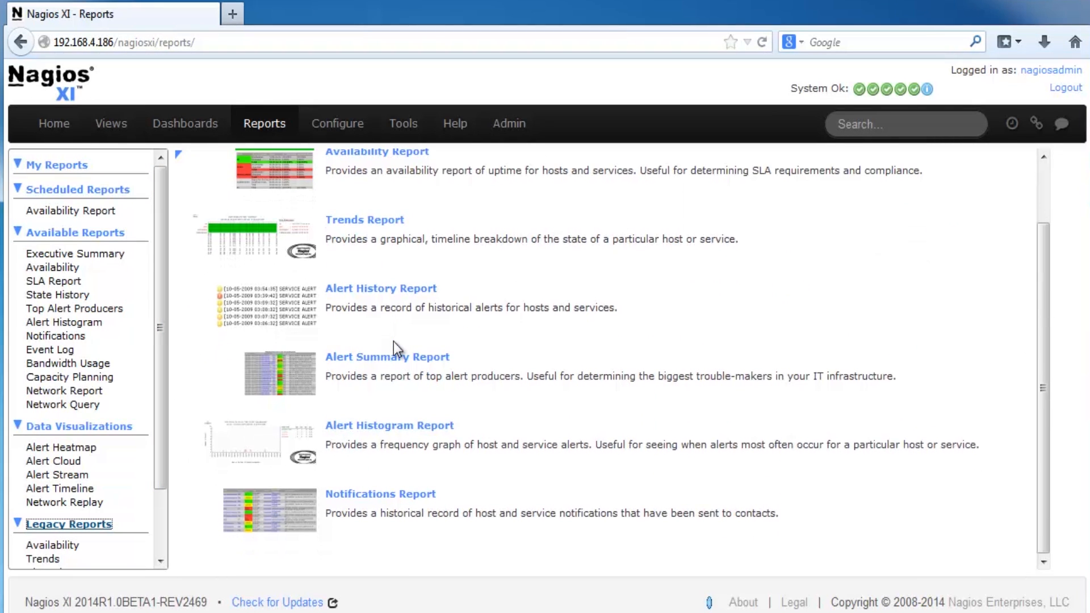
pyautogui.click(75, 253)
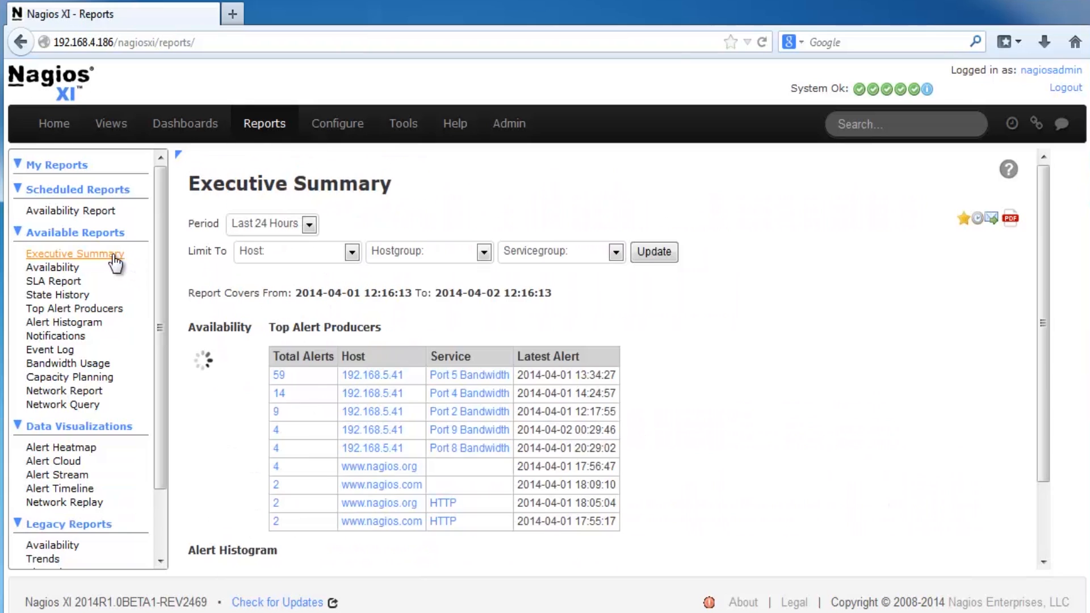
pyautogui.click(48, 268)
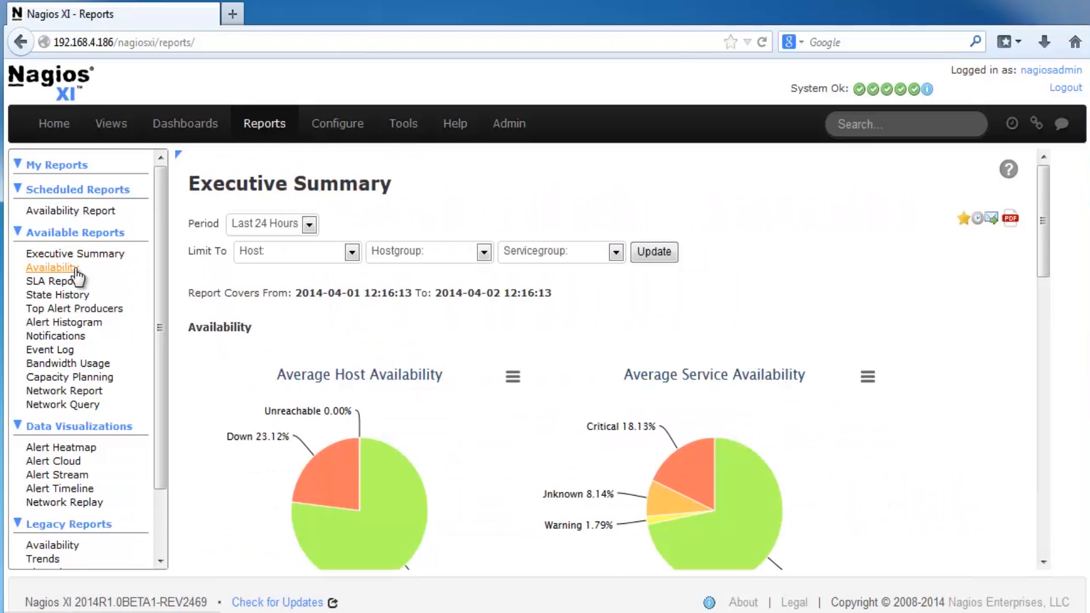
pyautogui.scroll(-3)
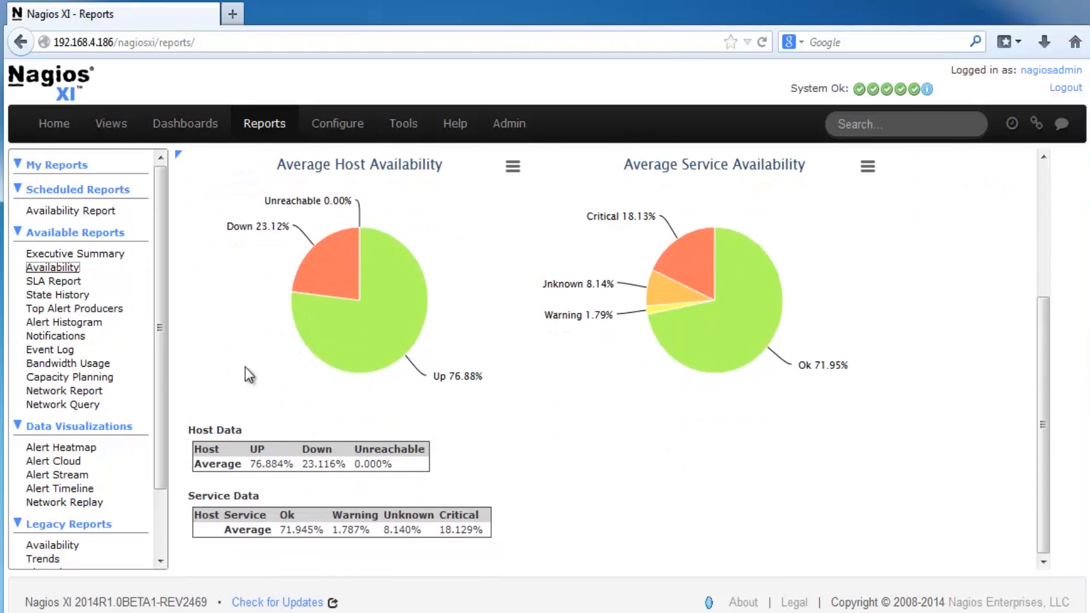
pyautogui.moveTo(64, 321)
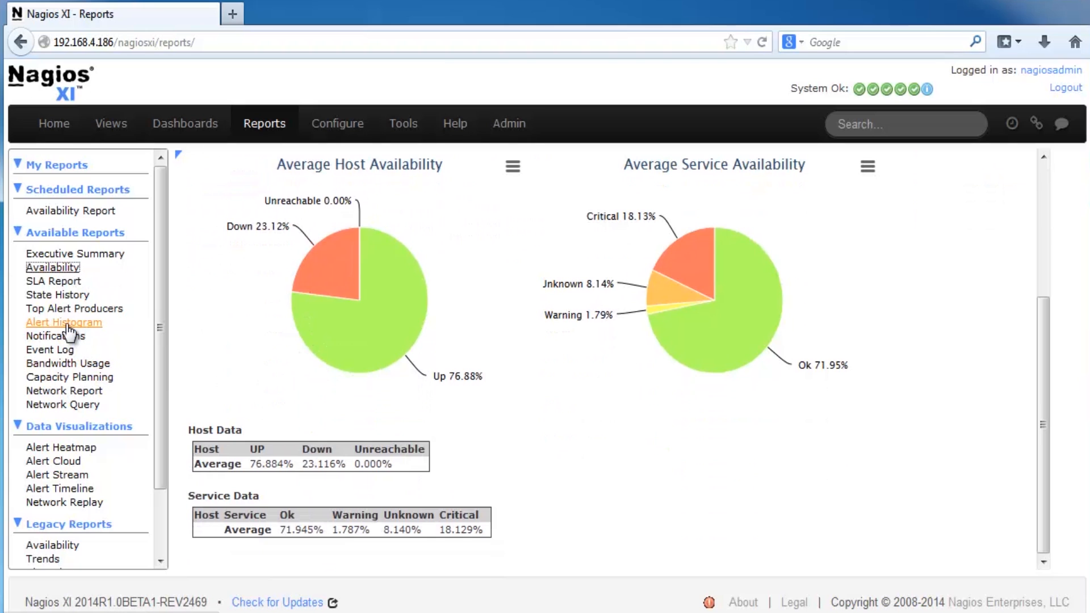
pyautogui.click(64, 322)
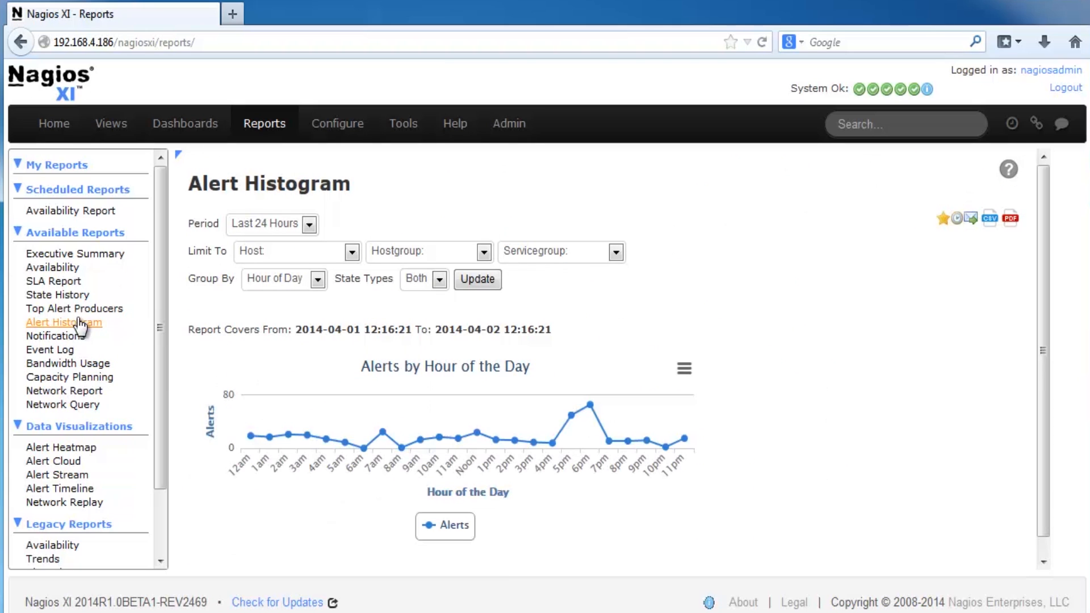
pyautogui.moveTo(460, 456)
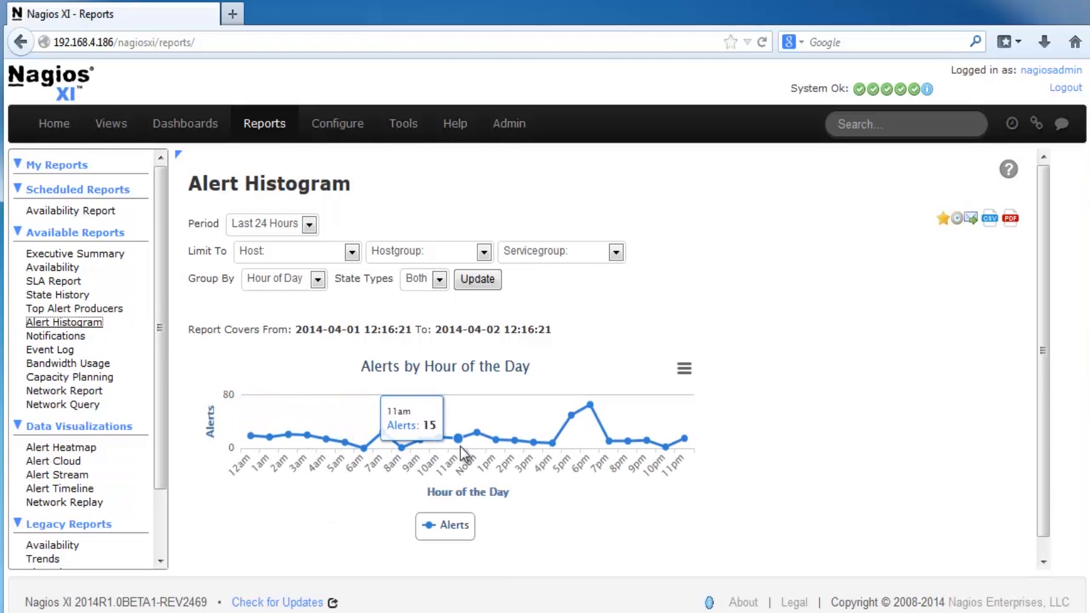
pyautogui.moveTo(337, 124)
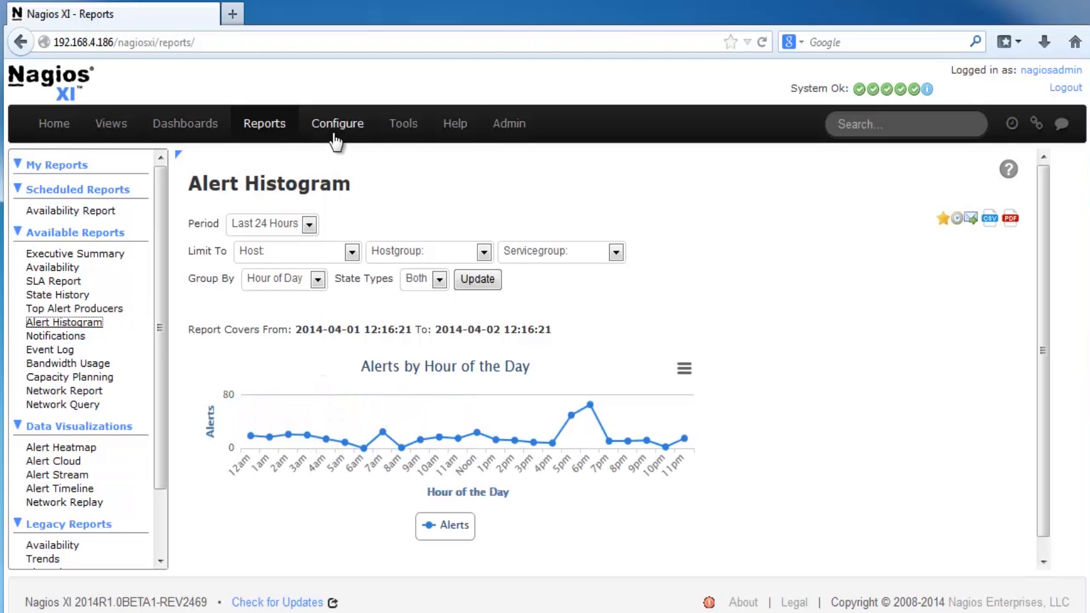
# Step: Go to Configure and start the Monitoring Wizard
pyautogui.click(337, 122)
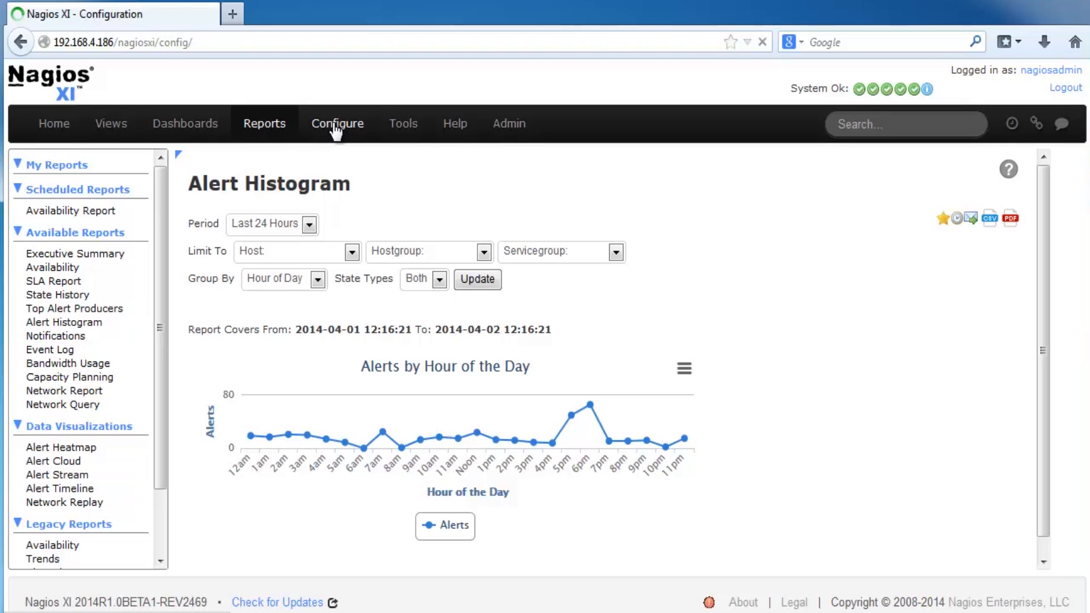
pyautogui.click(338, 124)
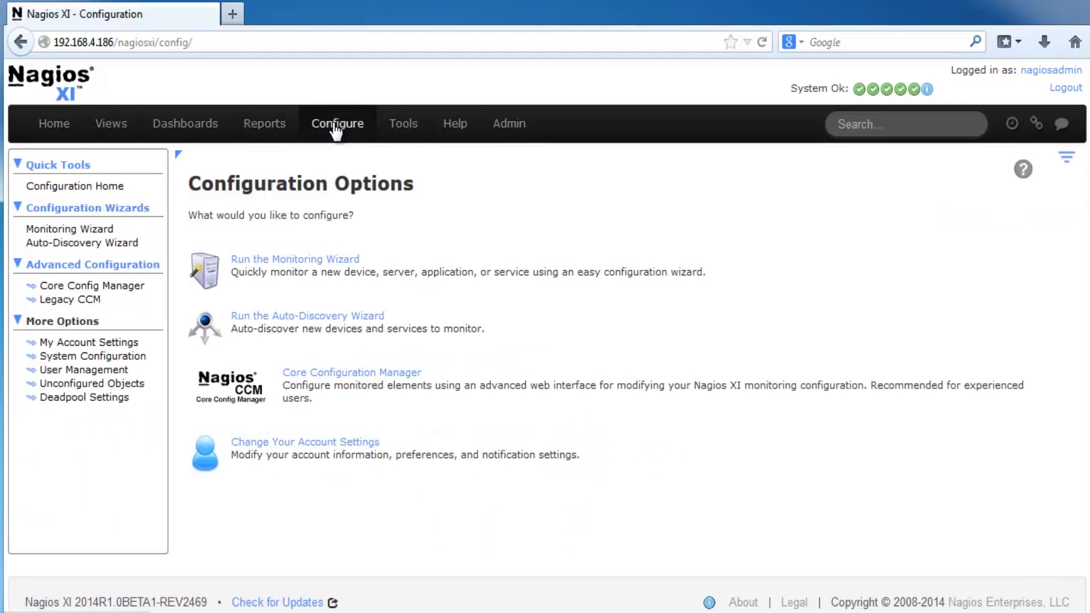
pyautogui.moveTo(313, 268)
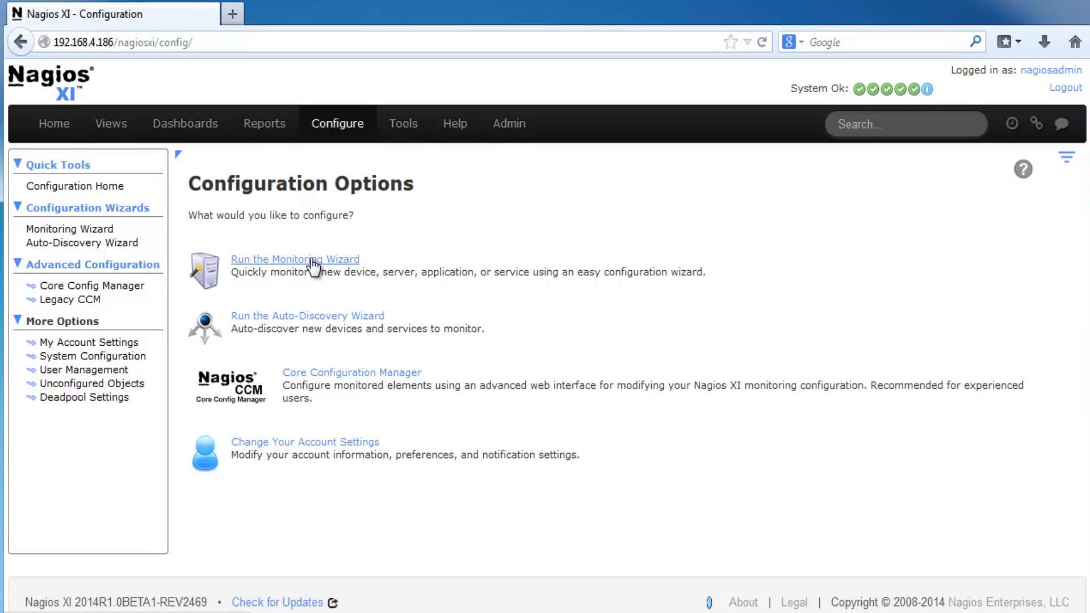
pyautogui.click(294, 259)
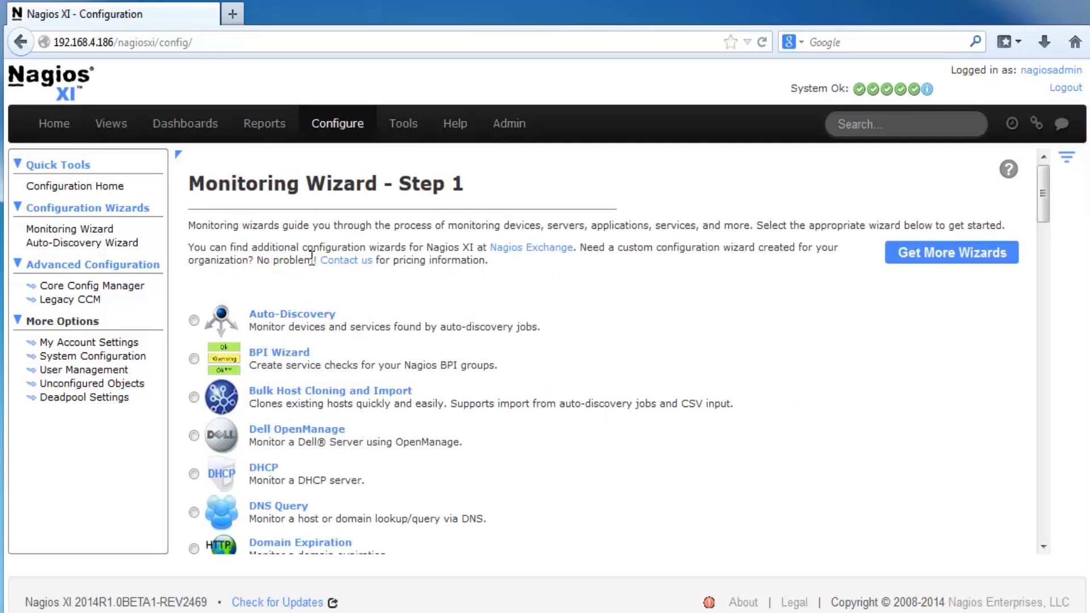
# Step: Scroll the wizard list and choose the Website monitoring wizard
pyautogui.scroll(-3)
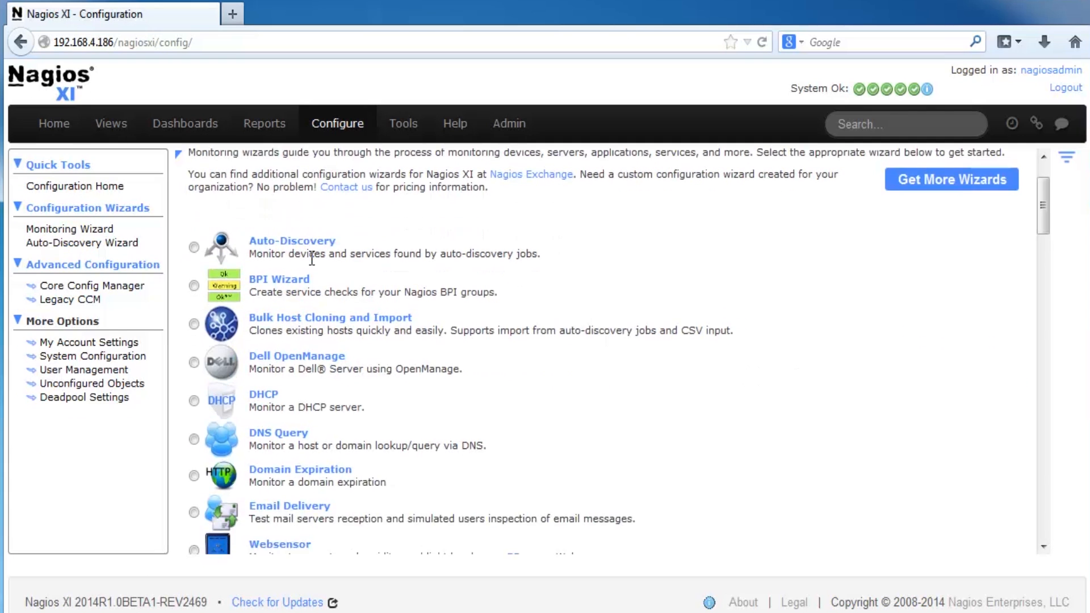
pyautogui.scroll(-3)
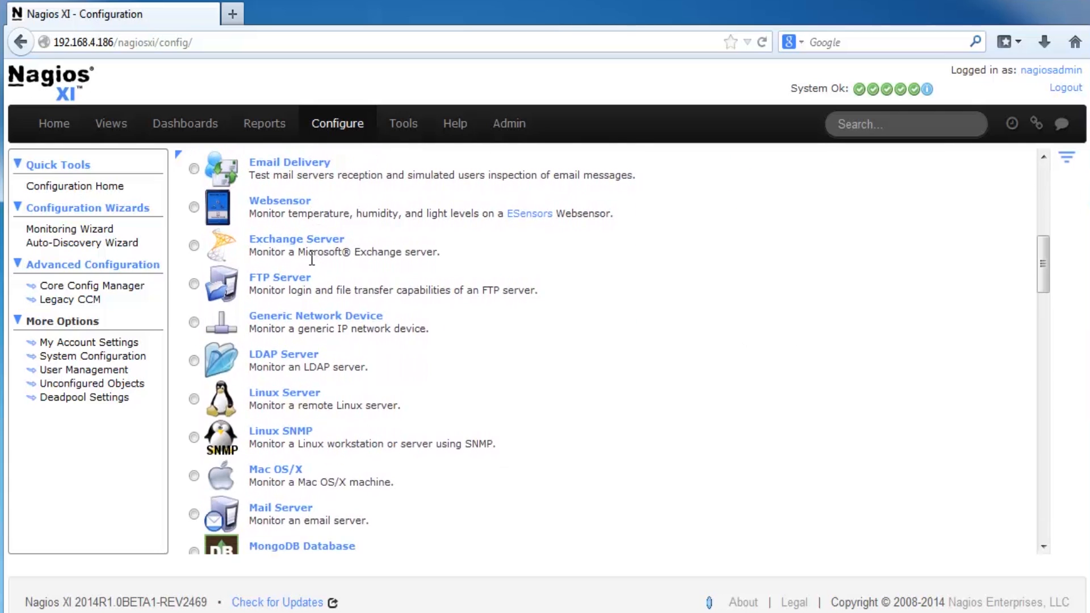
pyautogui.scroll(-3)
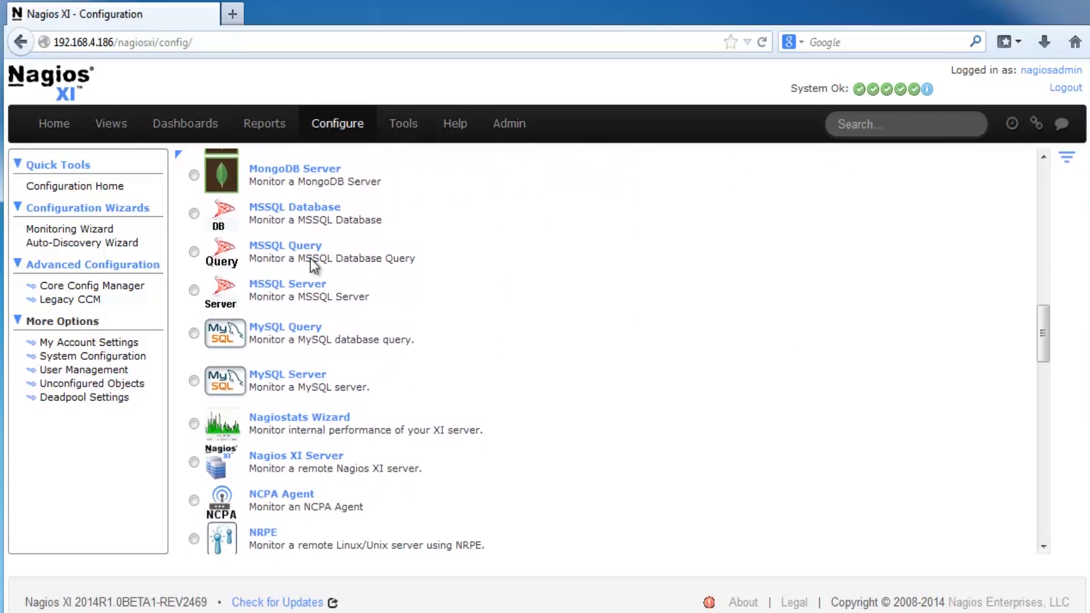
pyautogui.scroll(-3)
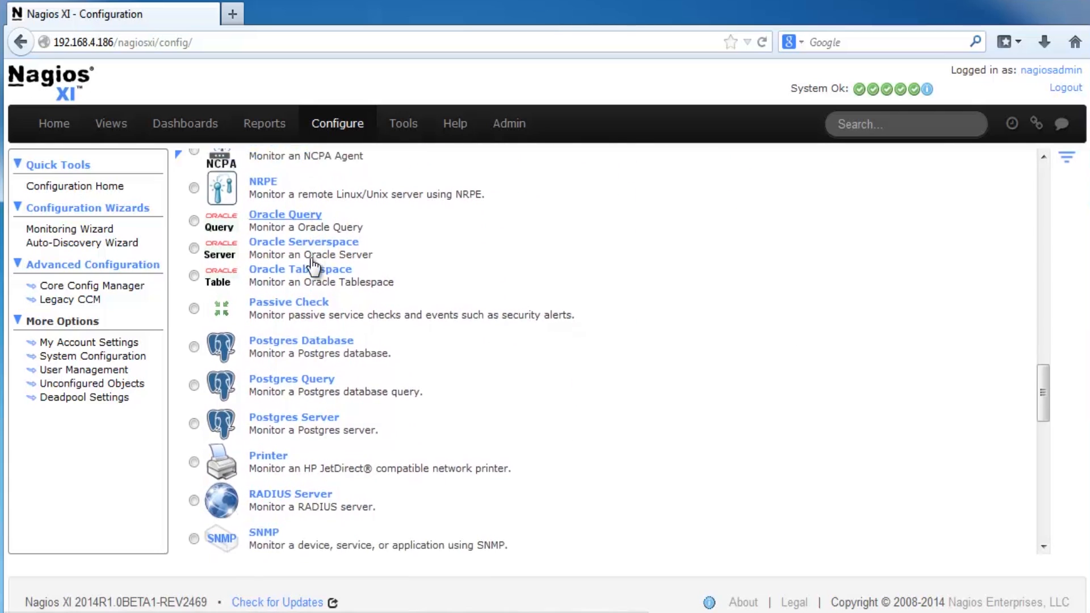
pyautogui.scroll(-3)
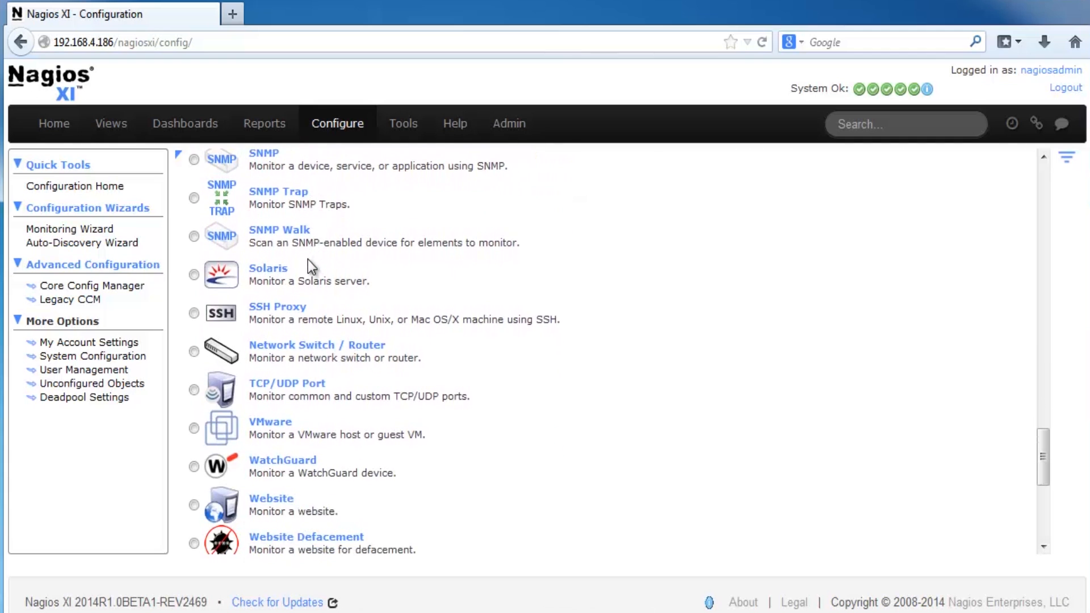
pyautogui.scroll(-3)
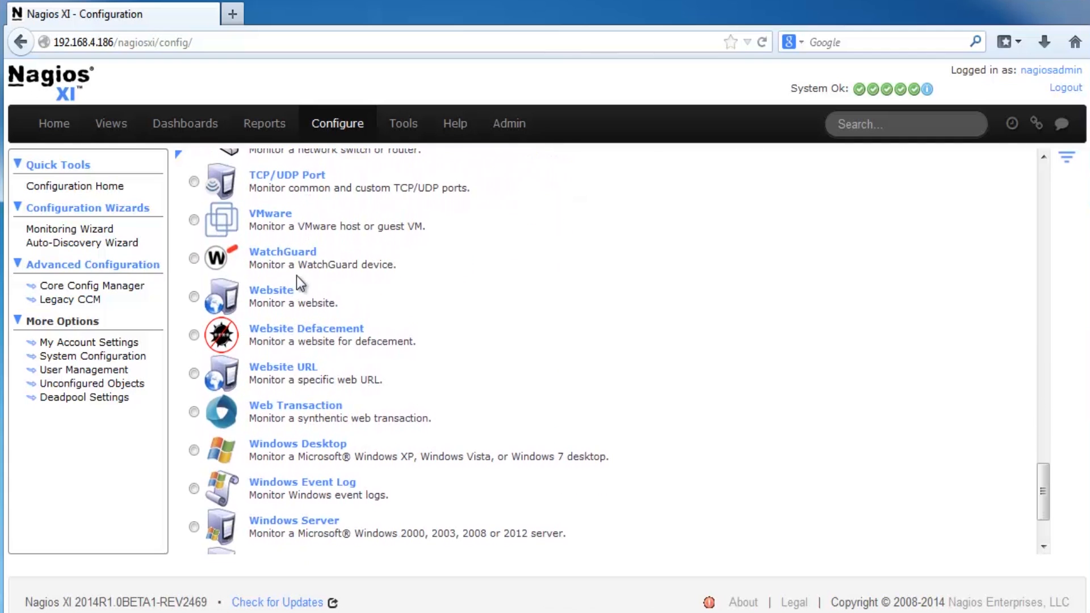
pyautogui.click(270, 289)
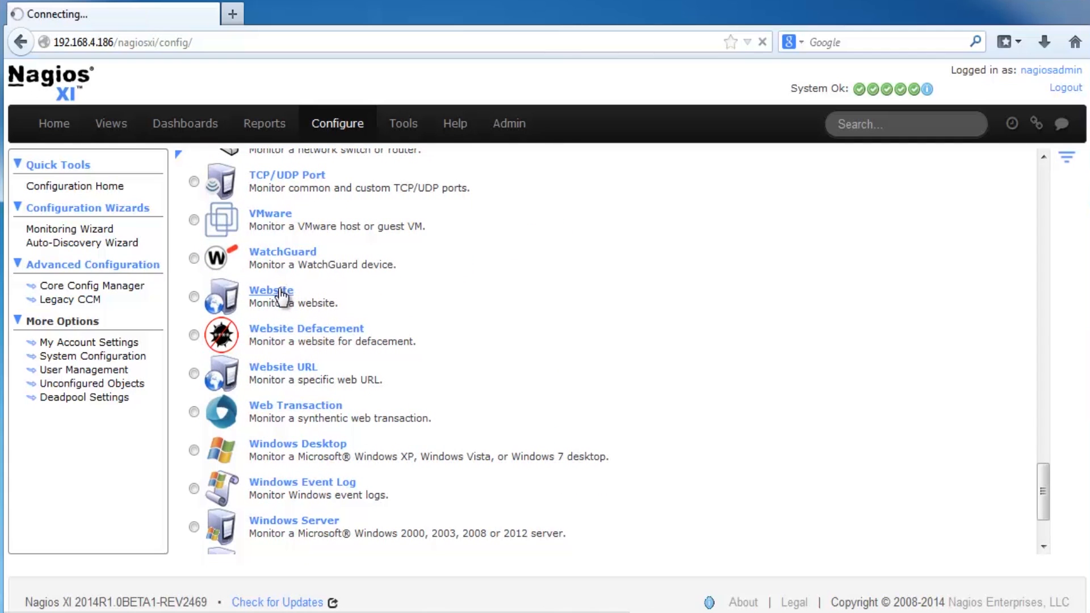
pyautogui.click(272, 289)
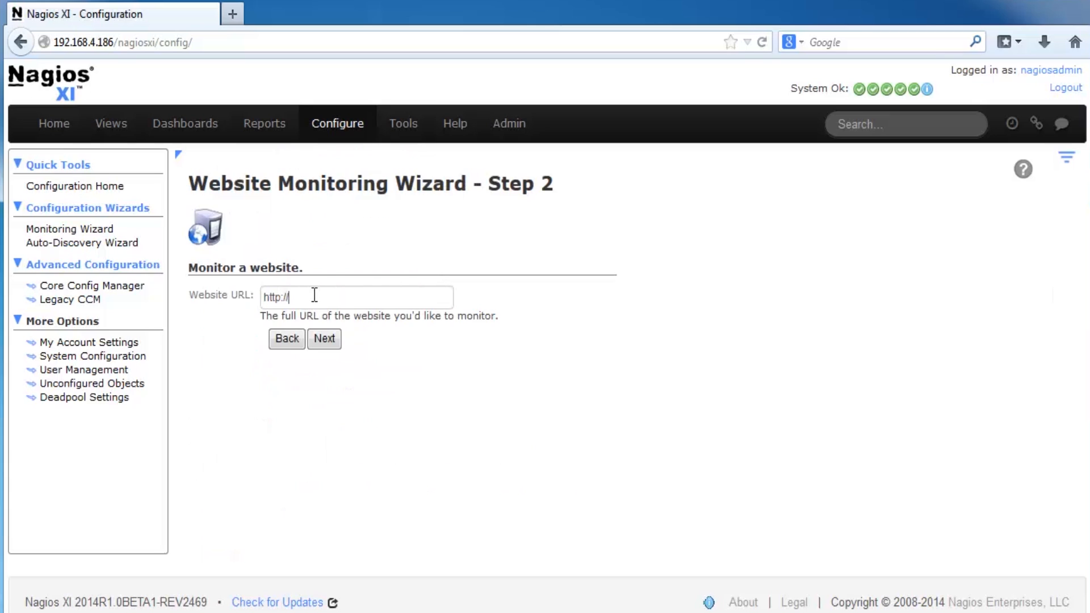
pyautogui.write('www.')
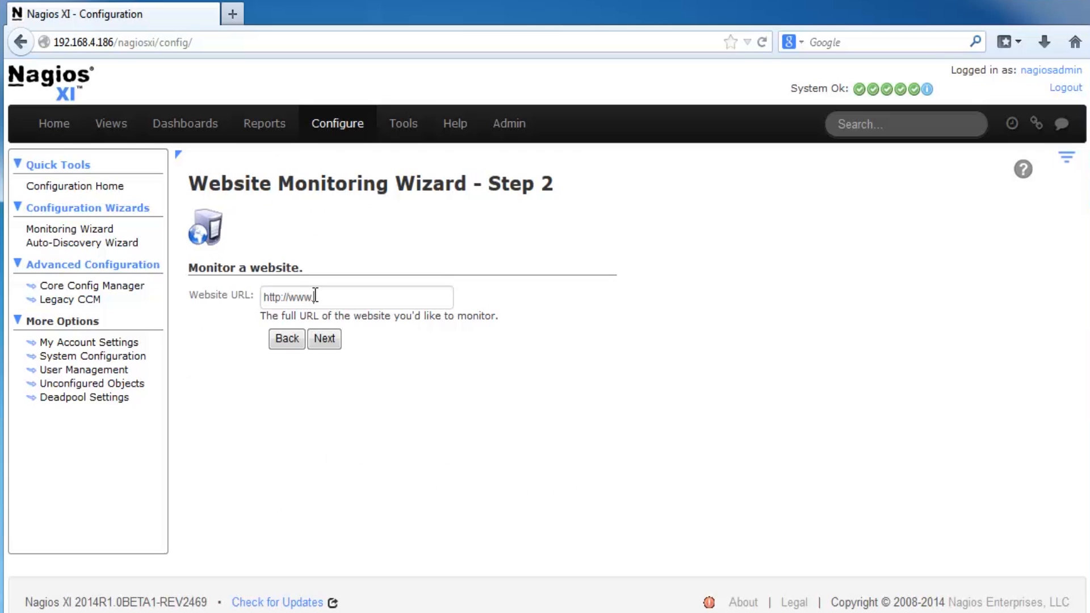
pyautogui.write('nagios.com')
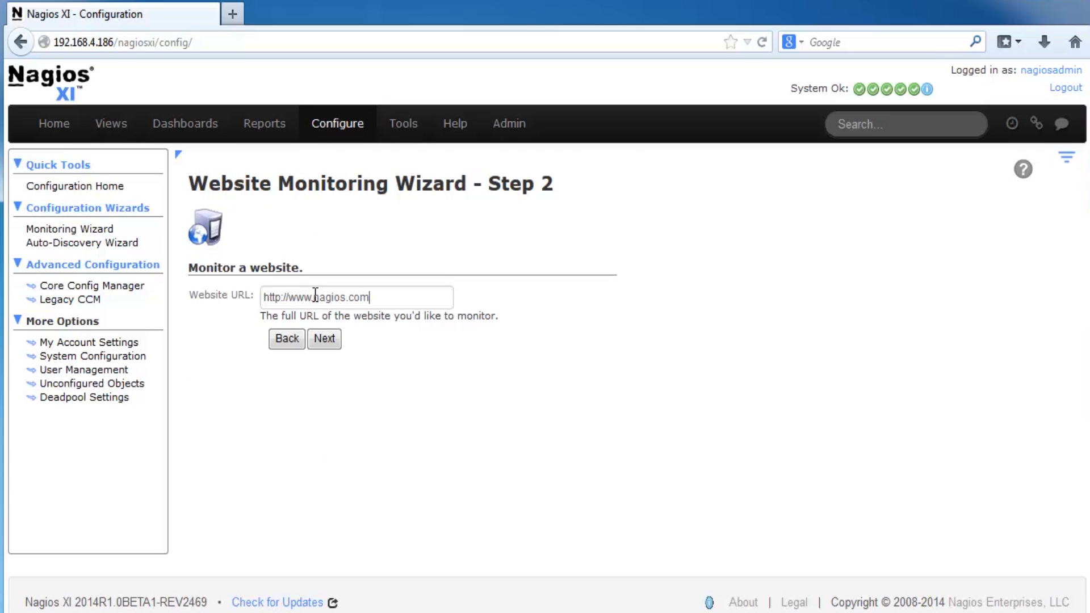
pyautogui.click(323, 339)
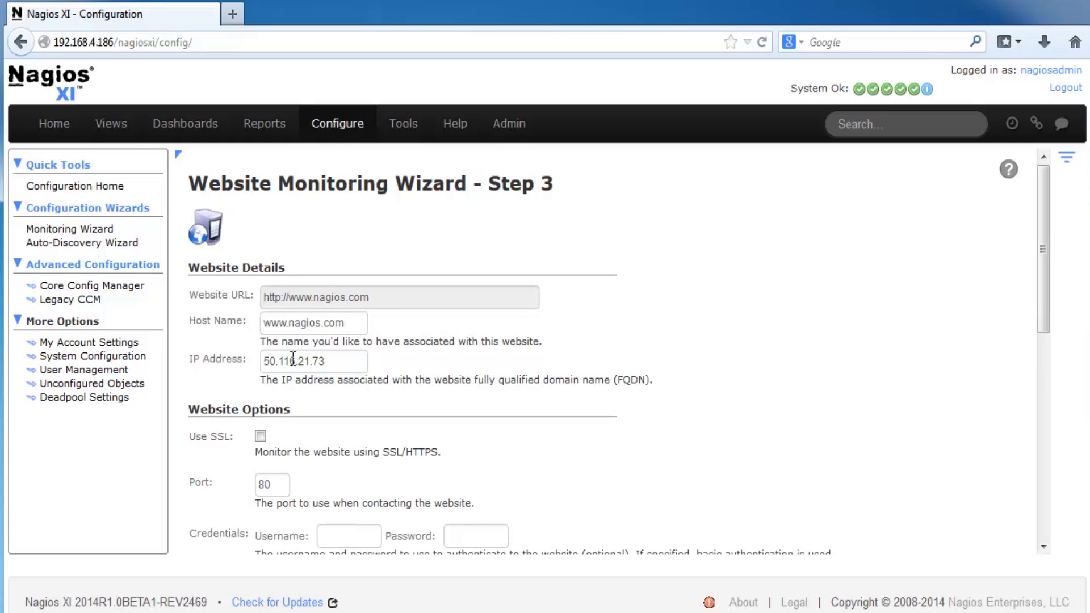
pyautogui.scroll(-3)
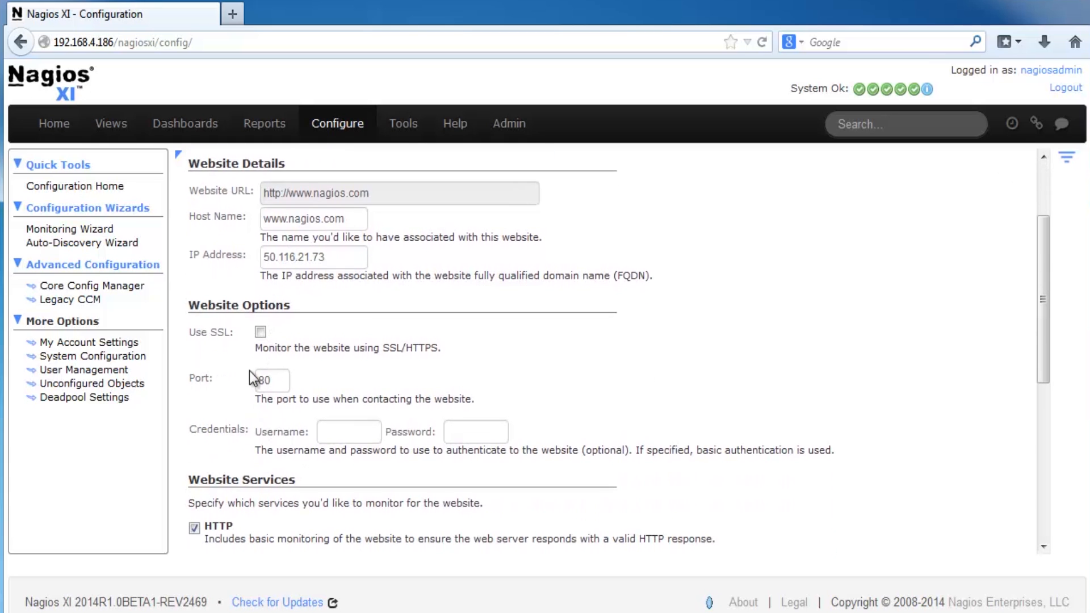
pyautogui.scroll(-3)
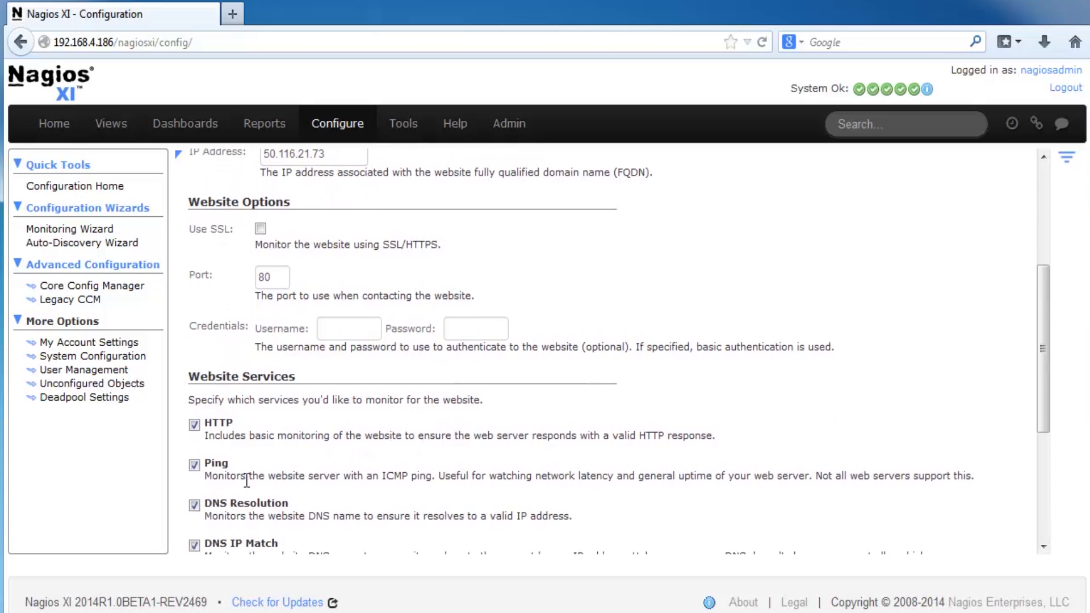
pyautogui.scroll(-3)
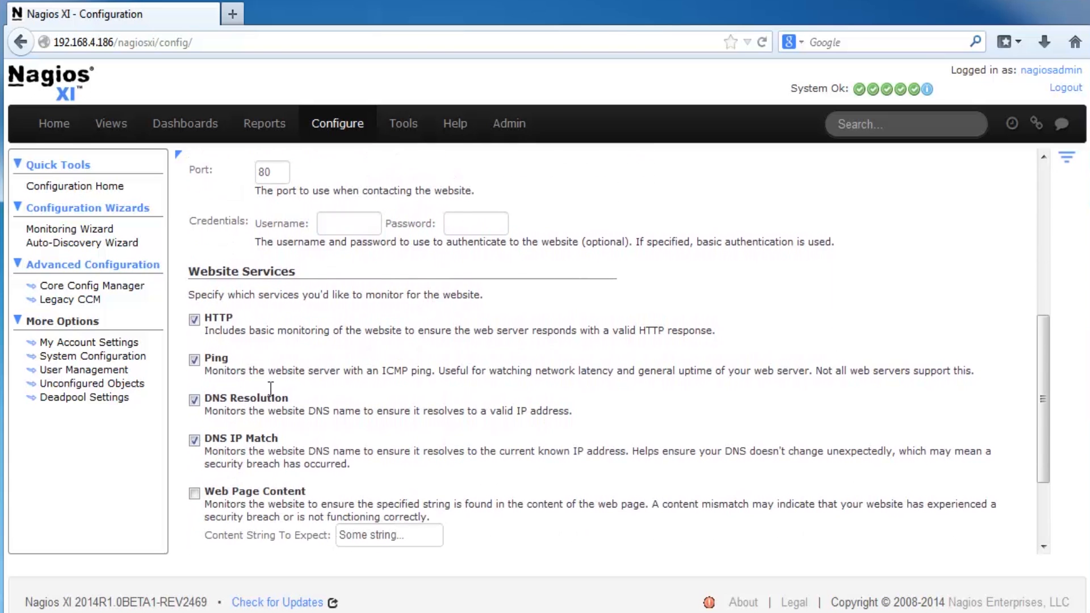
pyautogui.scroll(-3)
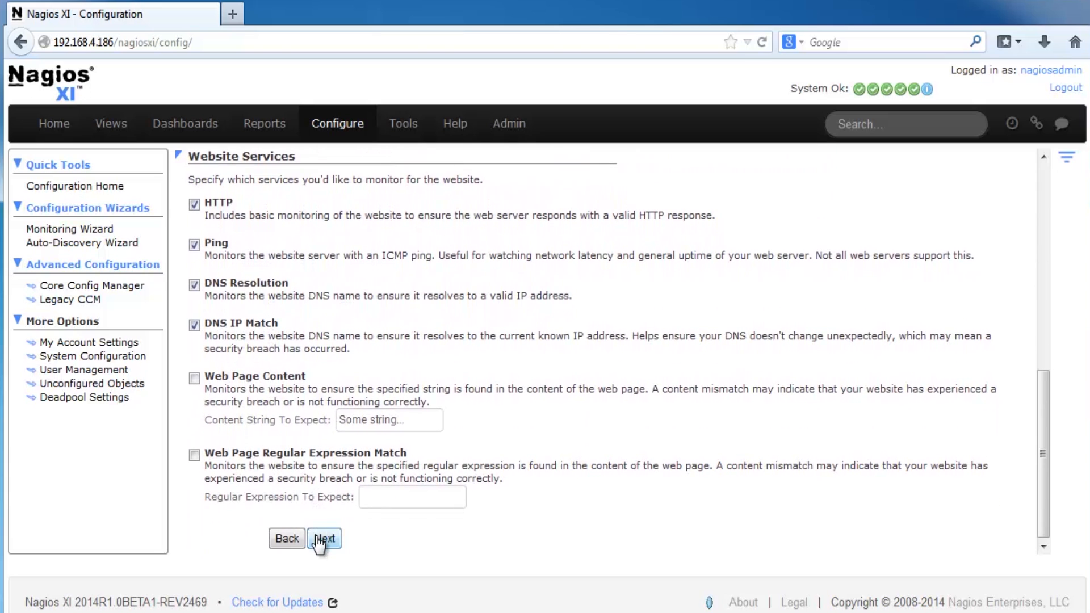
pyautogui.click(324, 538)
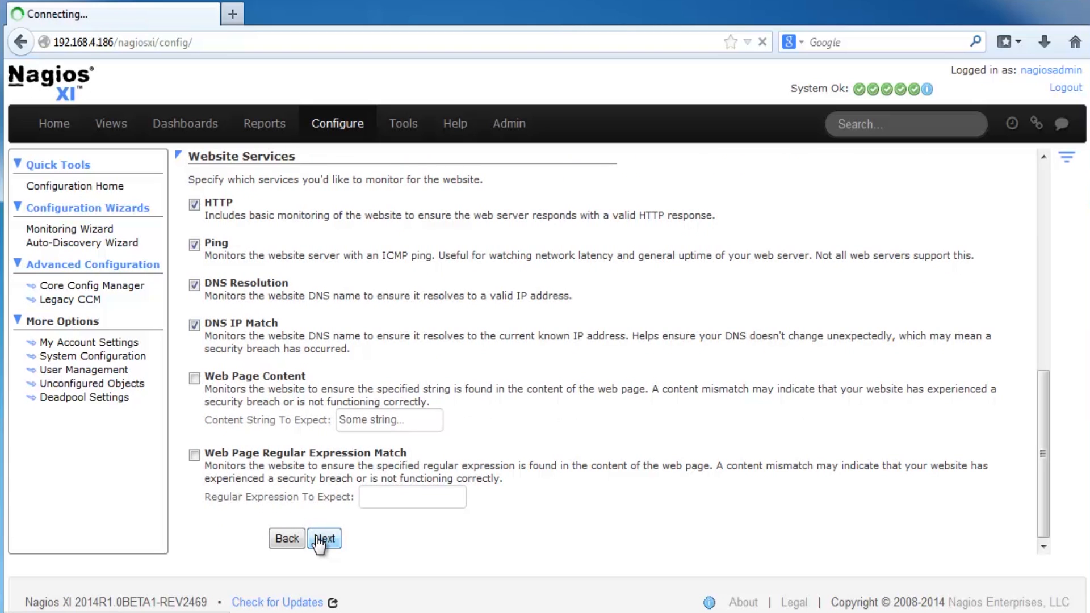
pyautogui.click(323, 538)
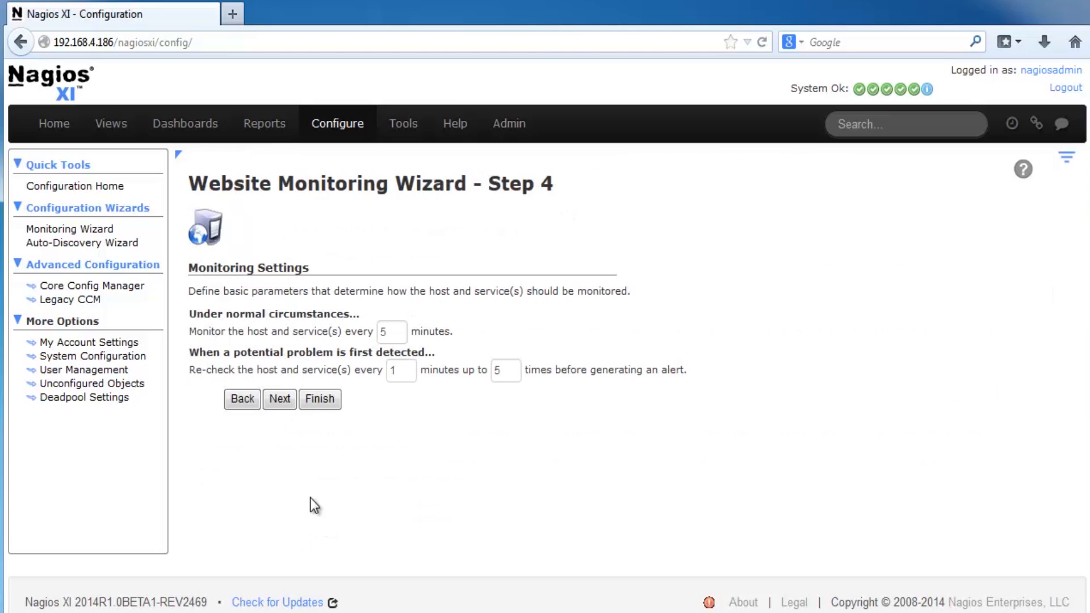
pyautogui.moveTo(320, 398)
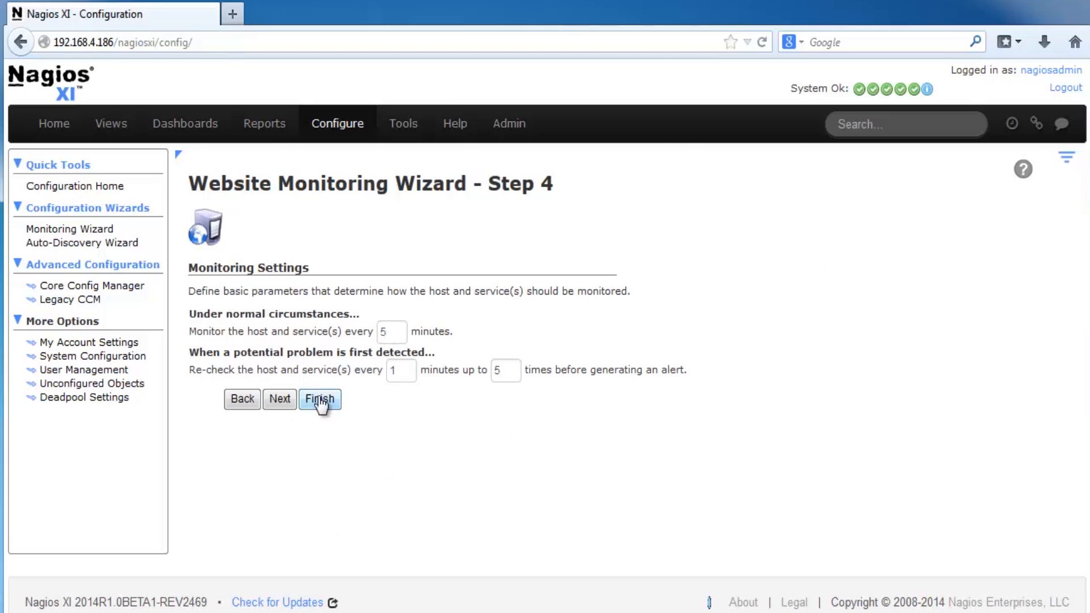
pyautogui.click(279, 399)
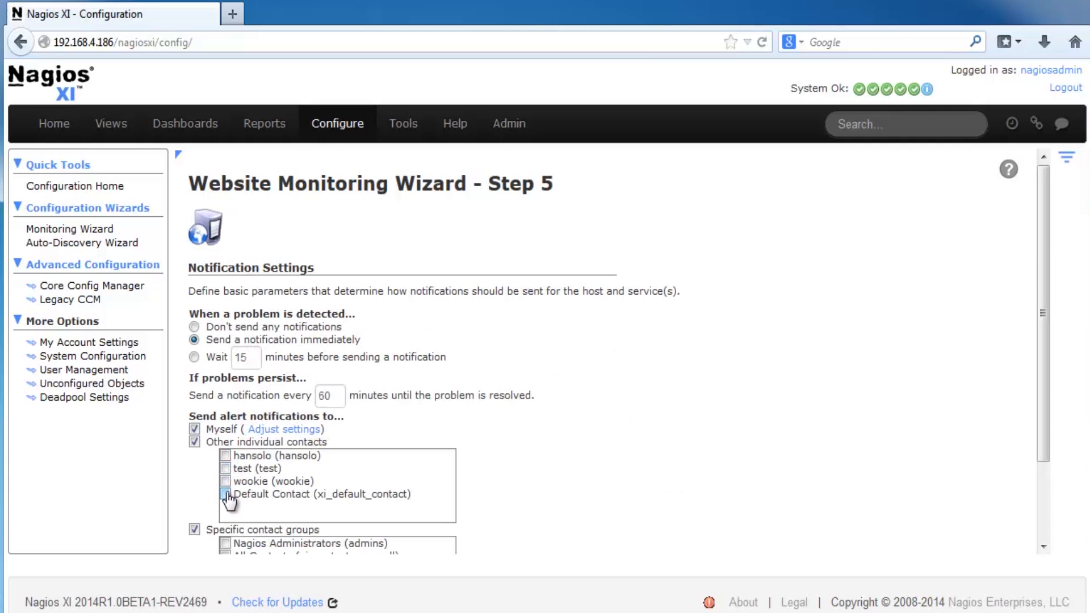
# Step: Send alerts to Default Contact and Nagios Administrators, then continue to the Final Step
pyautogui.click(225, 494)
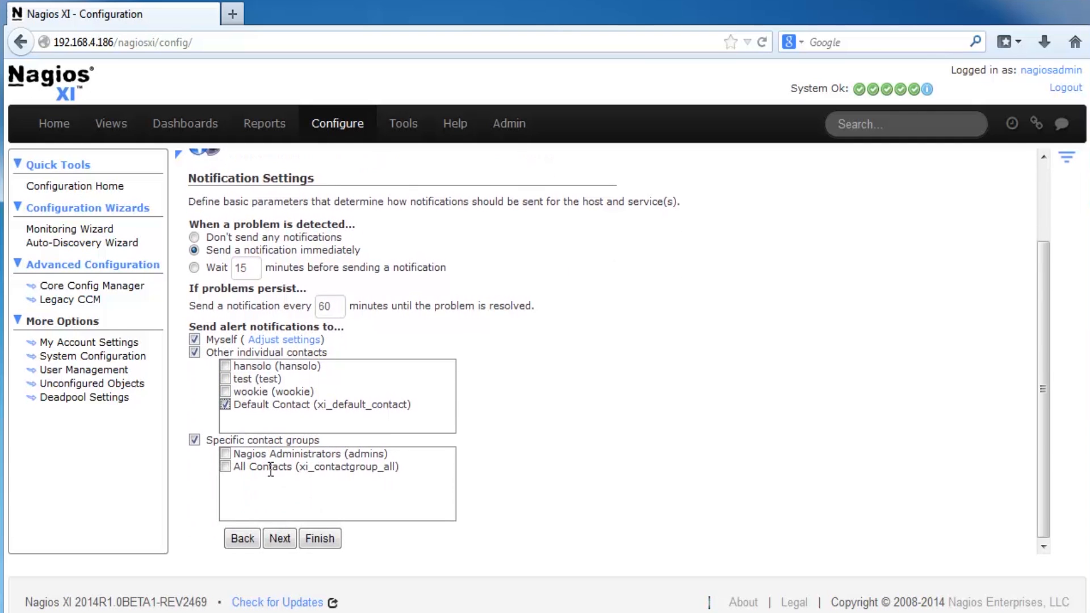
pyautogui.click(226, 452)
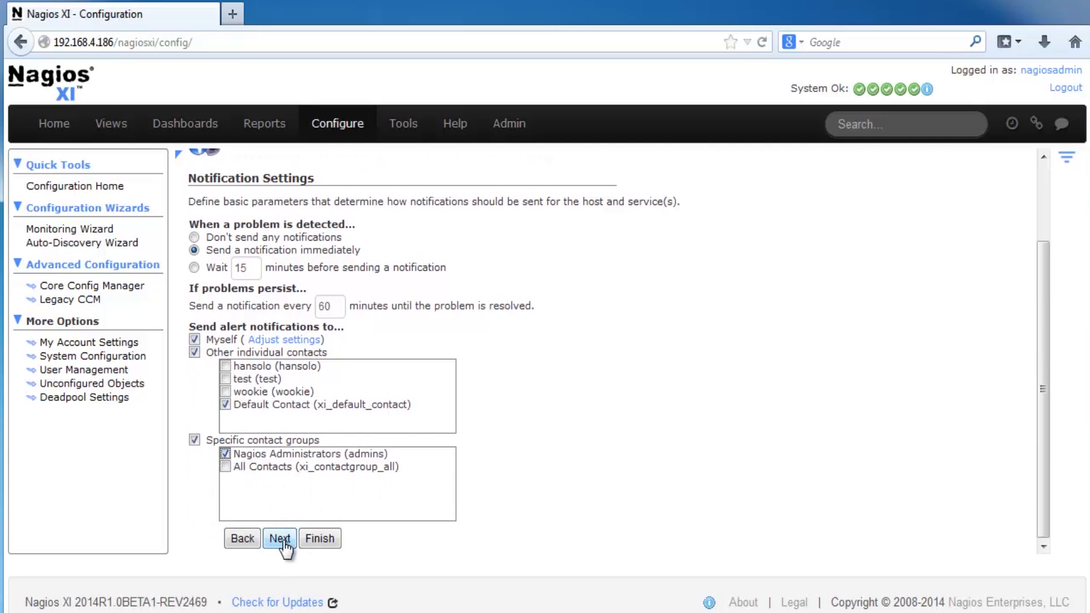
pyautogui.click(279, 538)
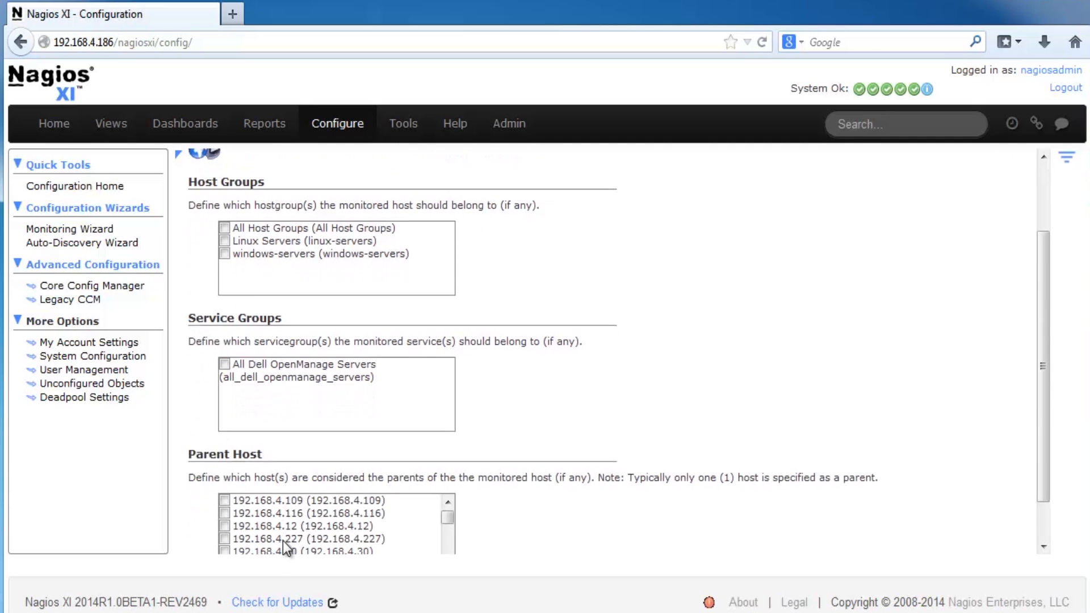
pyautogui.scroll(-3)
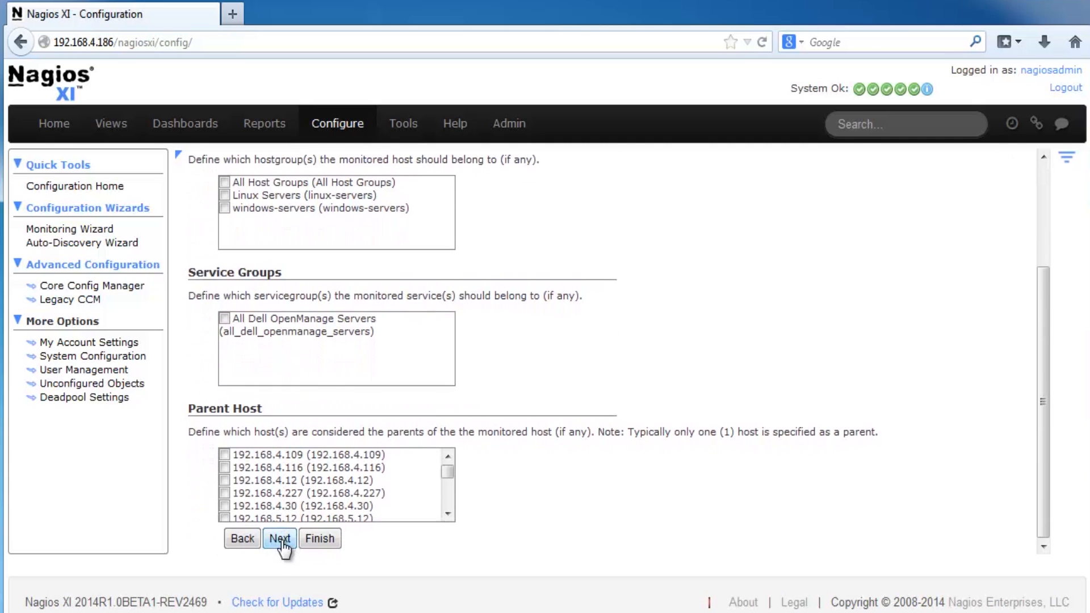
pyautogui.click(279, 538)
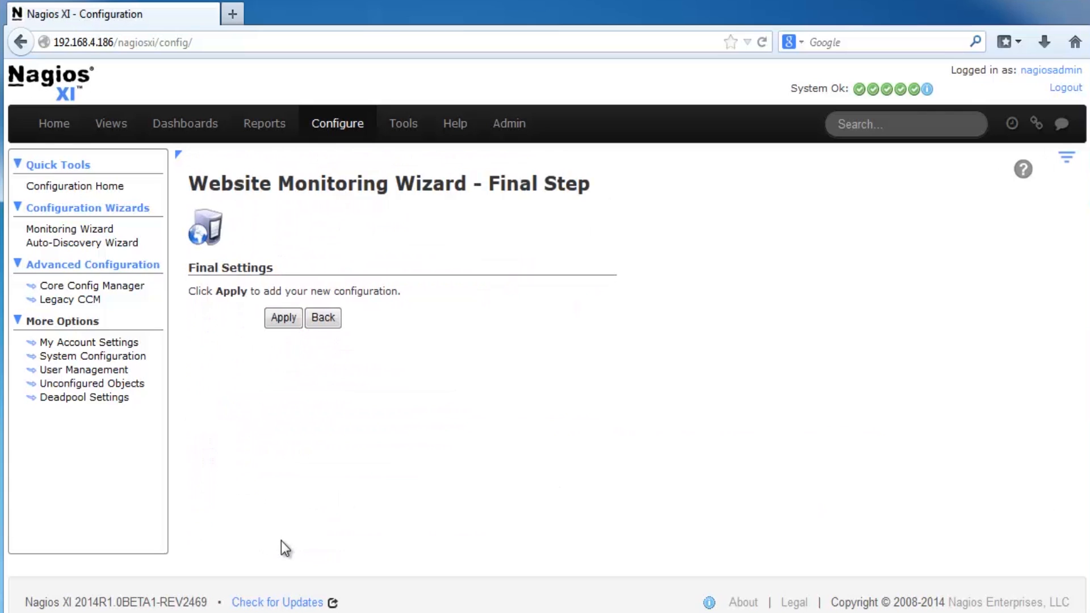
# Step: Apply the website monitoring wizard configuration and go to the Administration overview
pyautogui.click(283, 318)
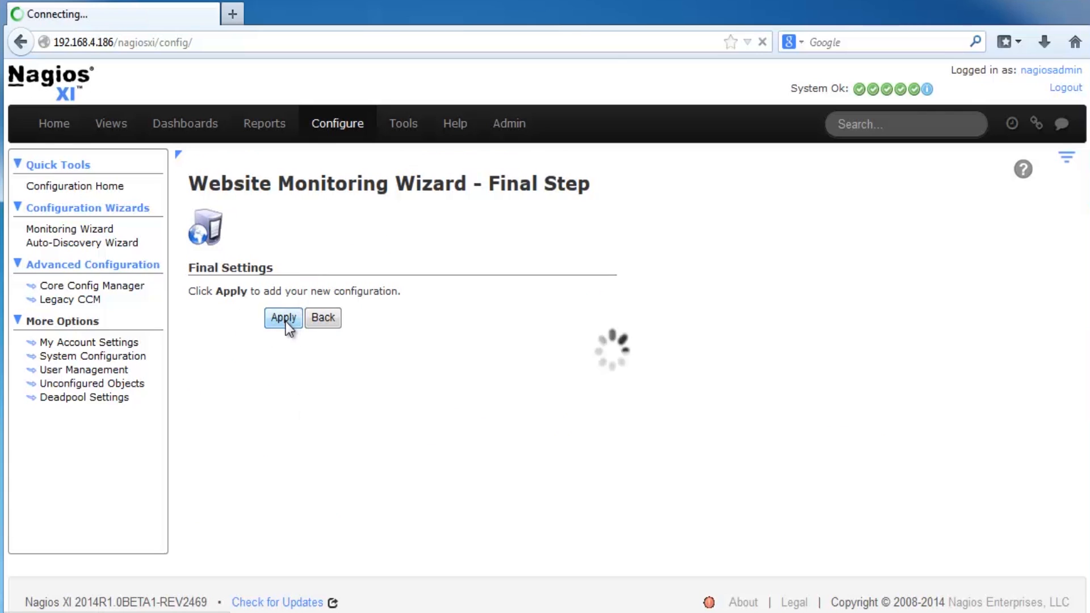
pyautogui.click(283, 318)
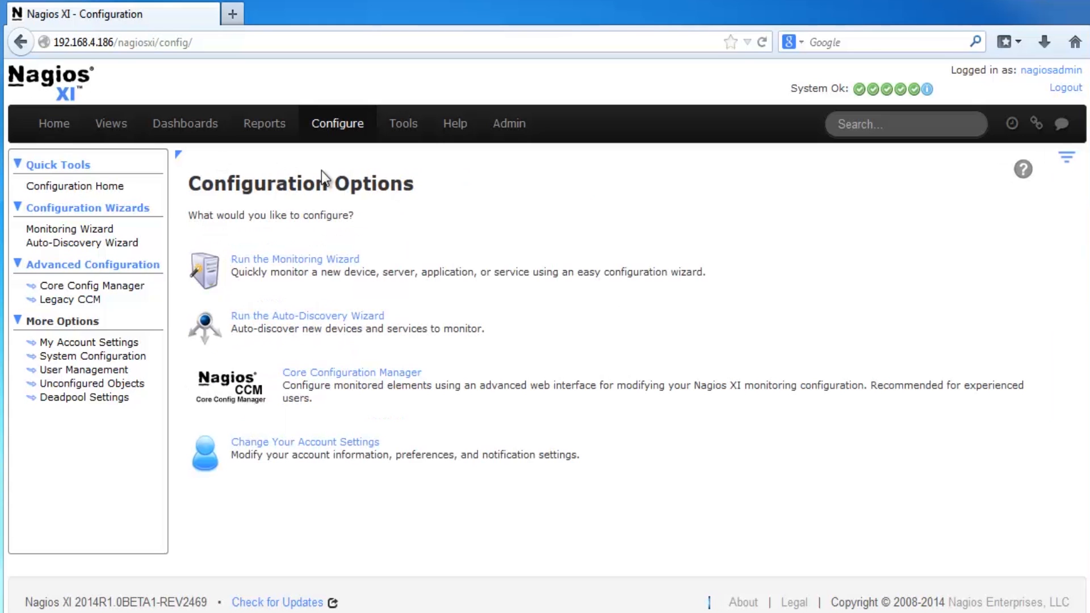
pyautogui.moveTo(432, 210)
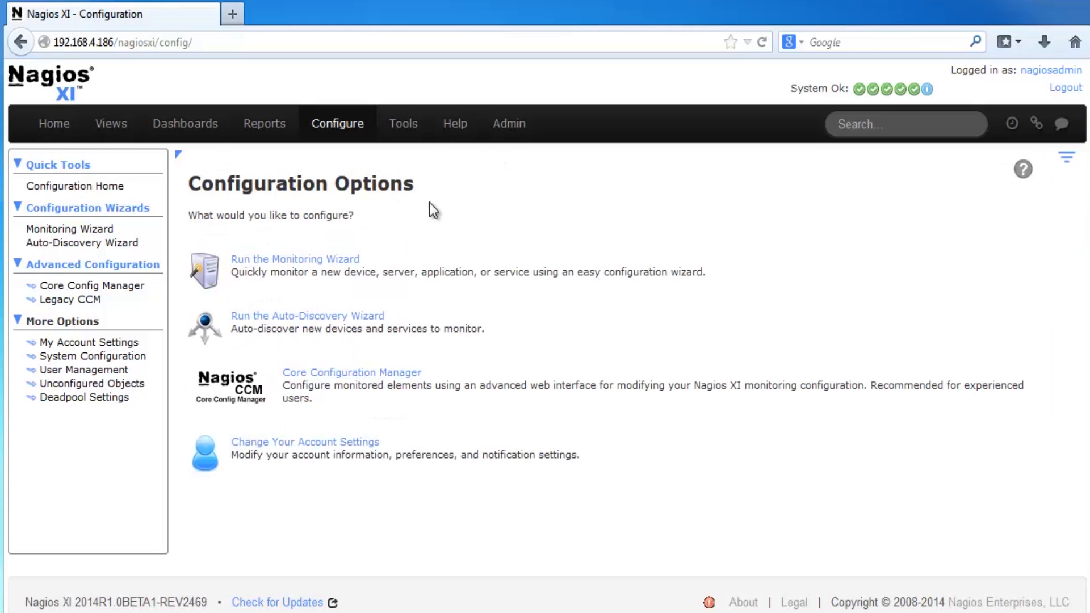
pyautogui.moveTo(478, 245)
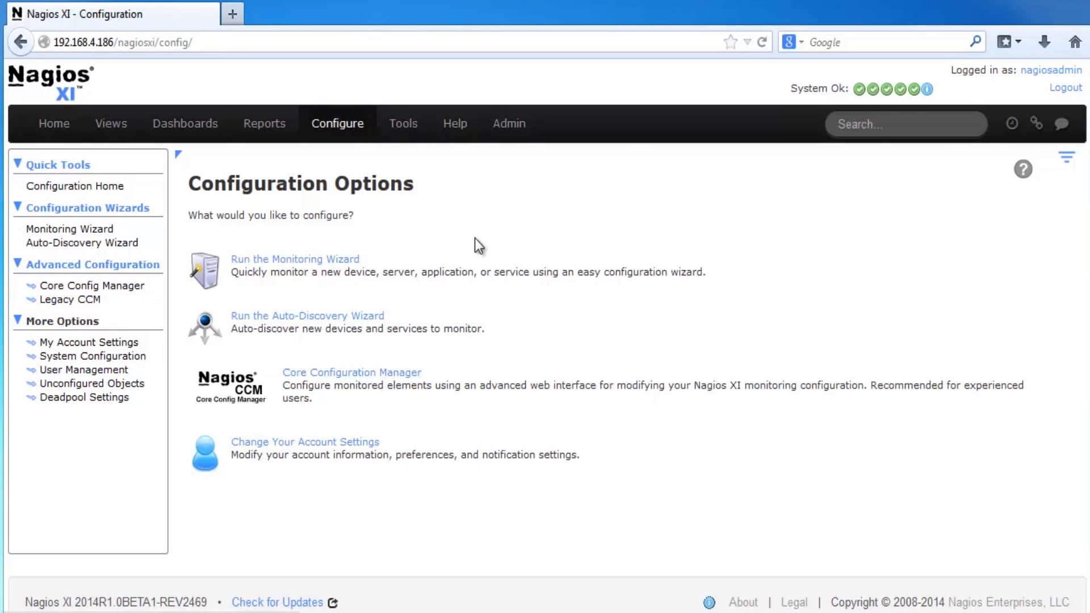
pyautogui.click(509, 123)
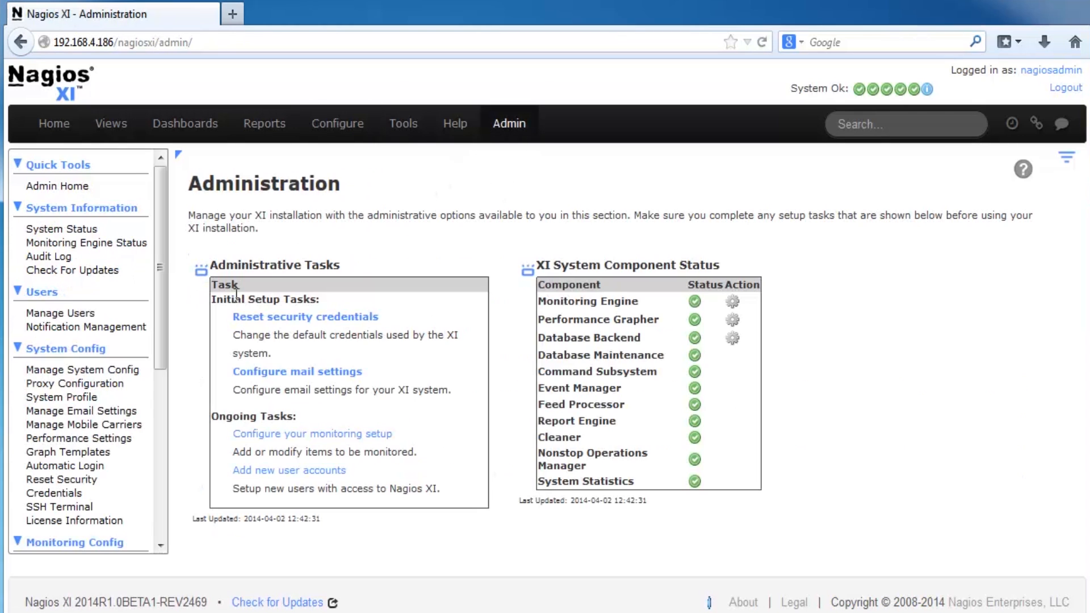
pyautogui.moveTo(62, 479)
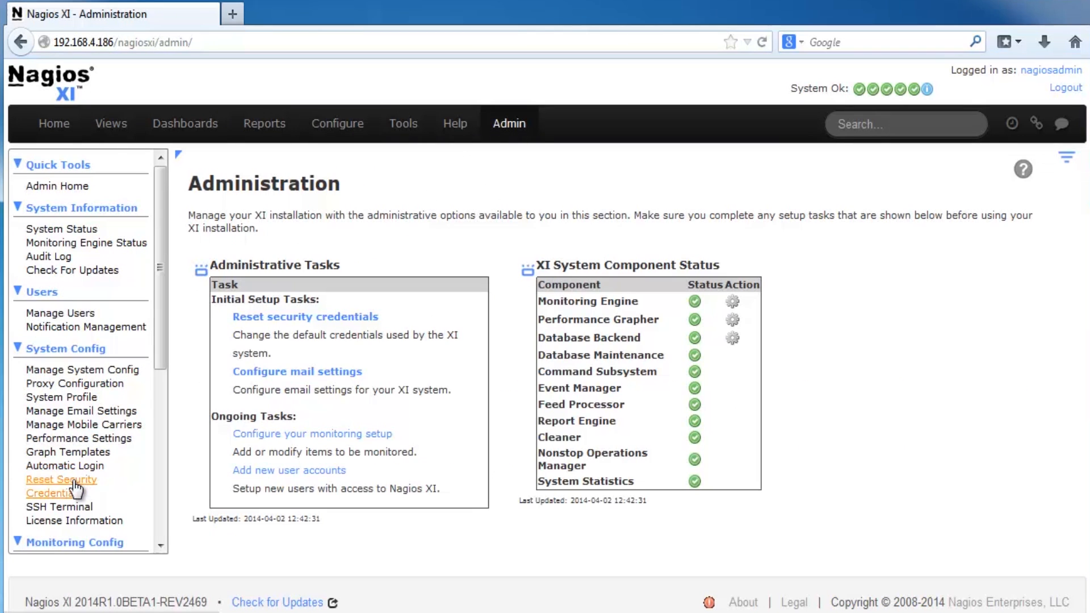
# Step: Reset and update the security credentials, then switch to the Core Config Manager
pyautogui.click(61, 487)
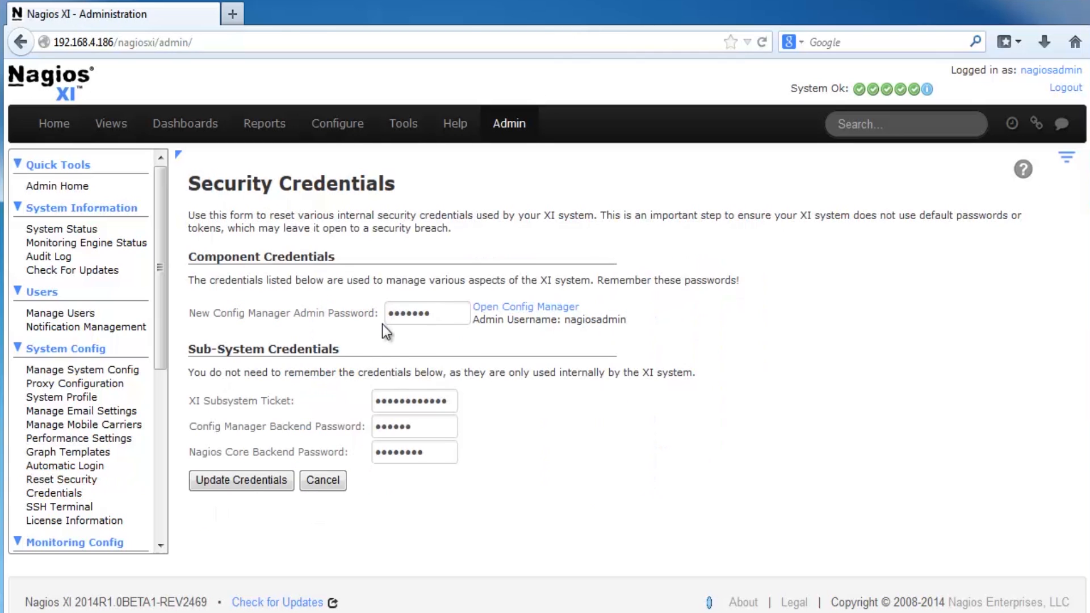
pyautogui.click(241, 480)
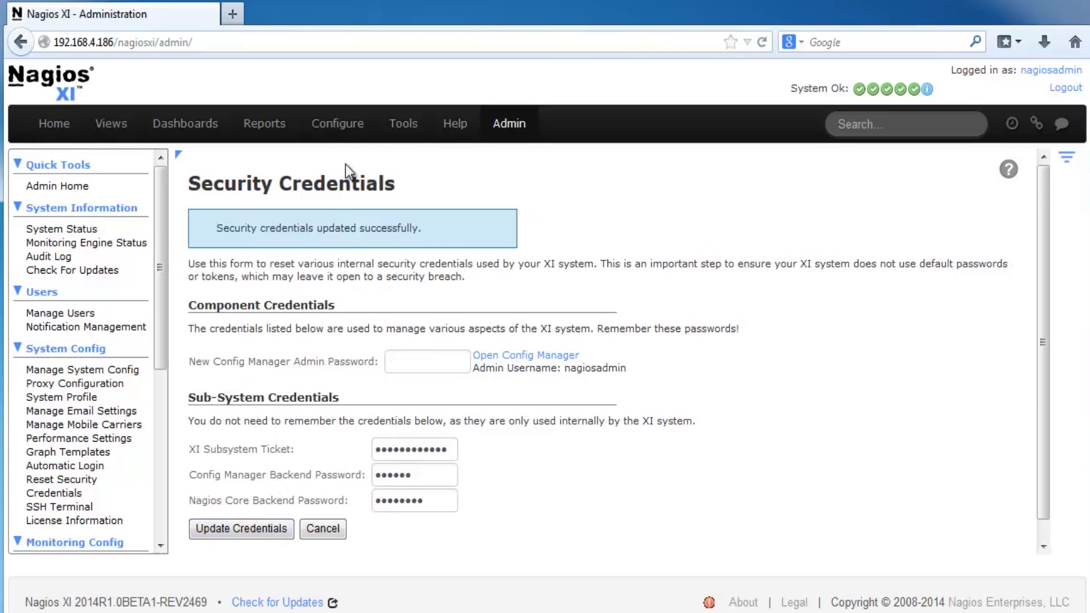
pyautogui.click(338, 122)
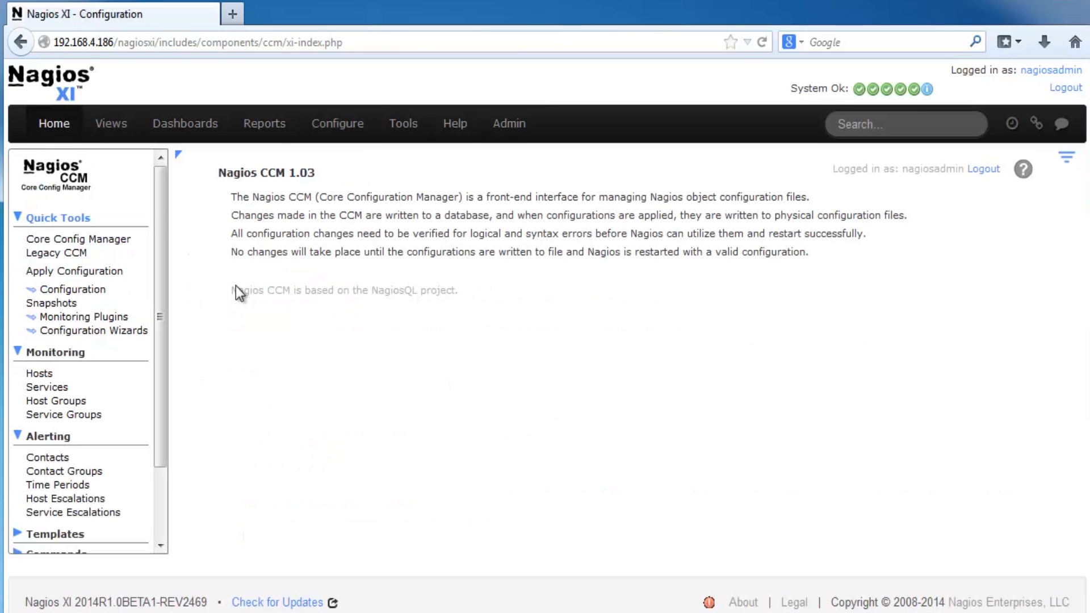
# Step: Review the Hosts, Services and Contacts lists in Core Config Manager
pyautogui.scroll(-3)
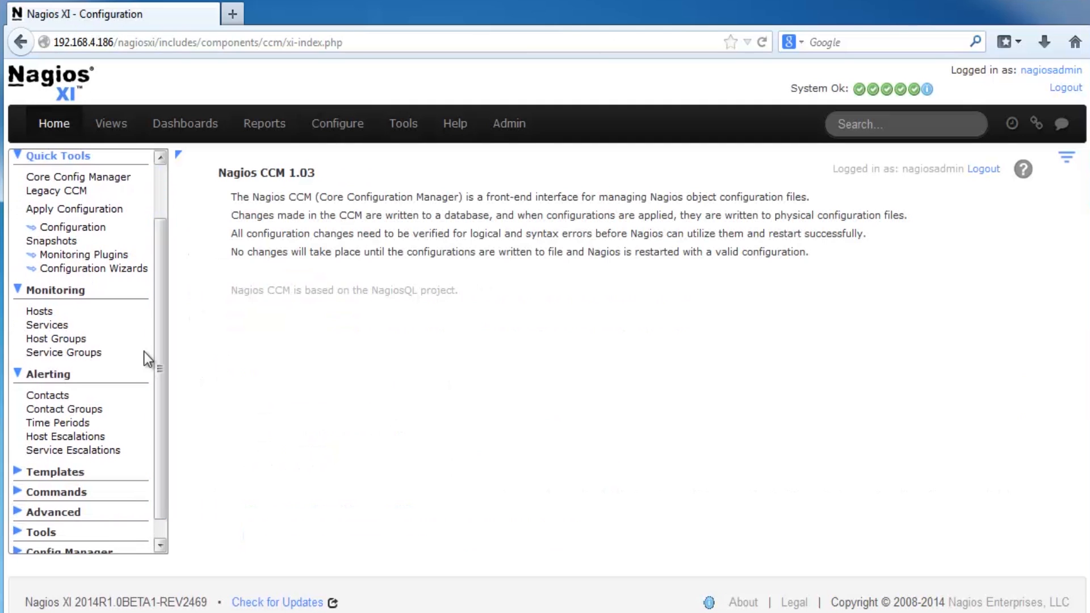
pyautogui.click(39, 311)
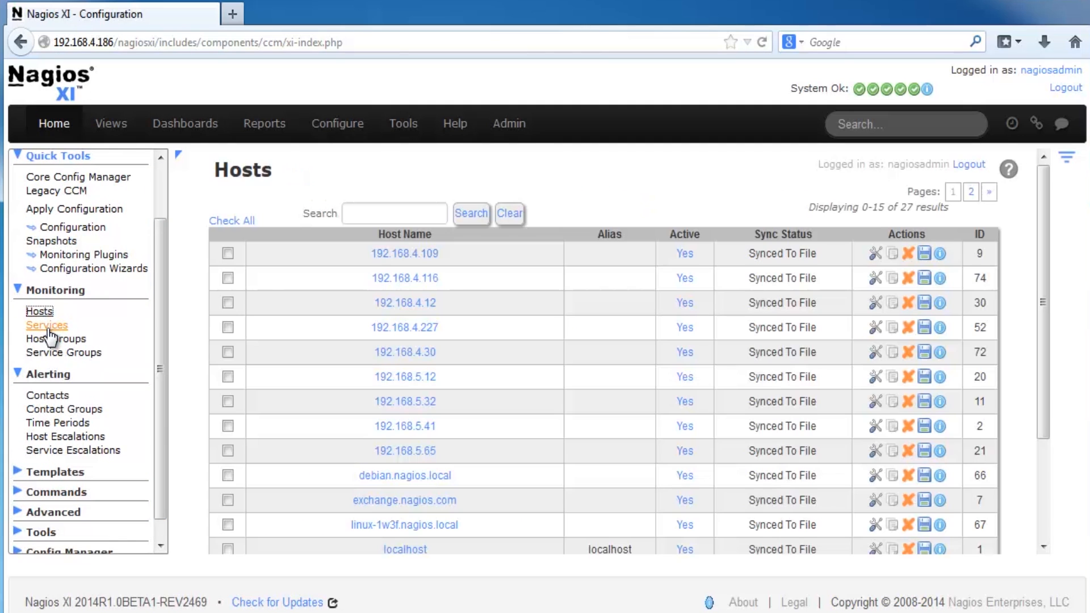
pyautogui.click(47, 325)
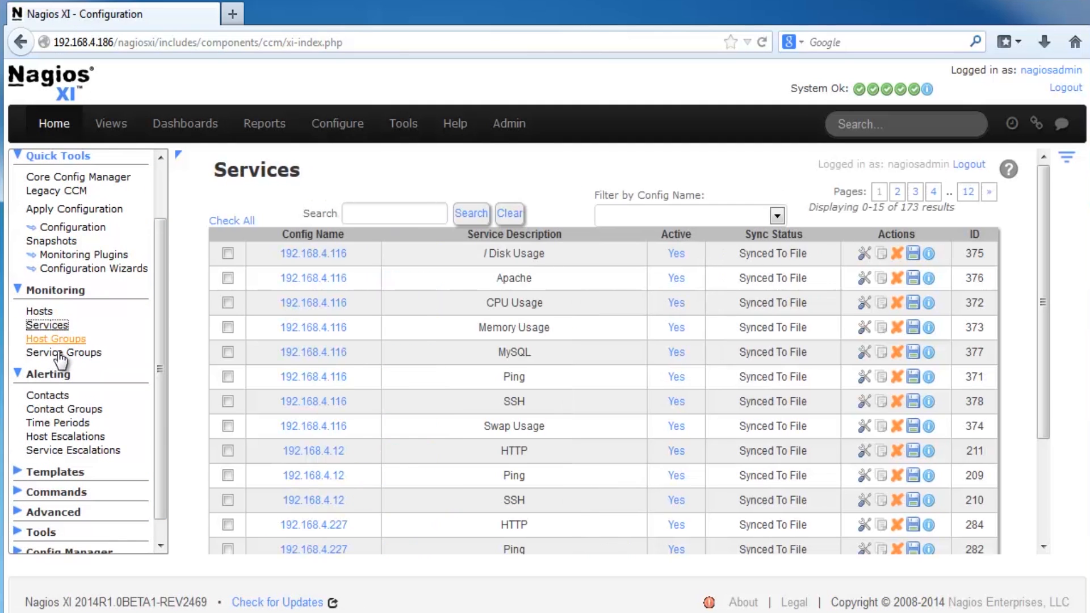
pyautogui.click(48, 395)
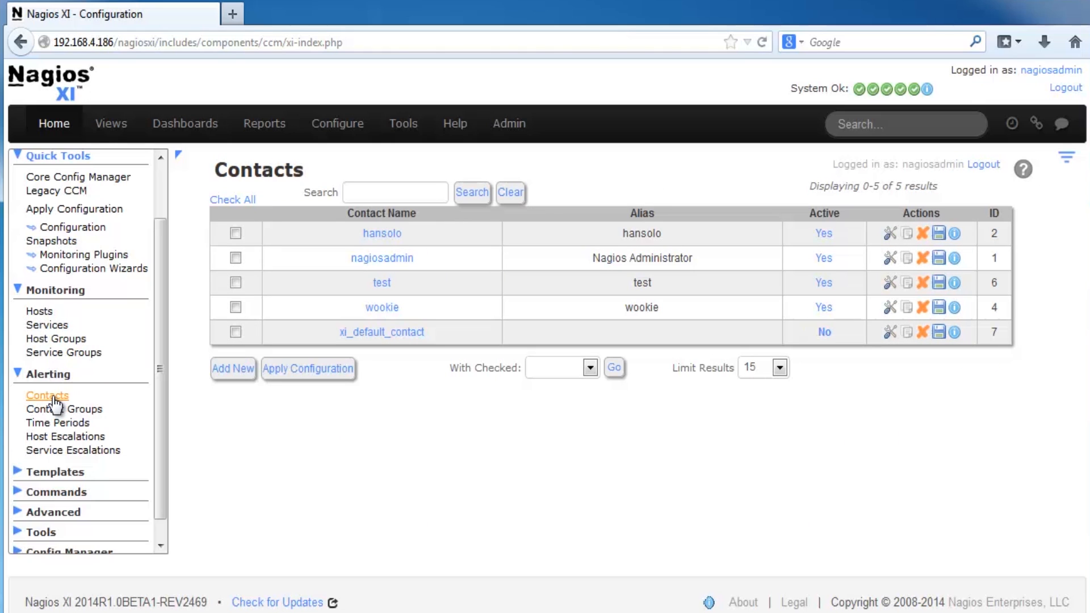
pyautogui.moveTo(91, 394)
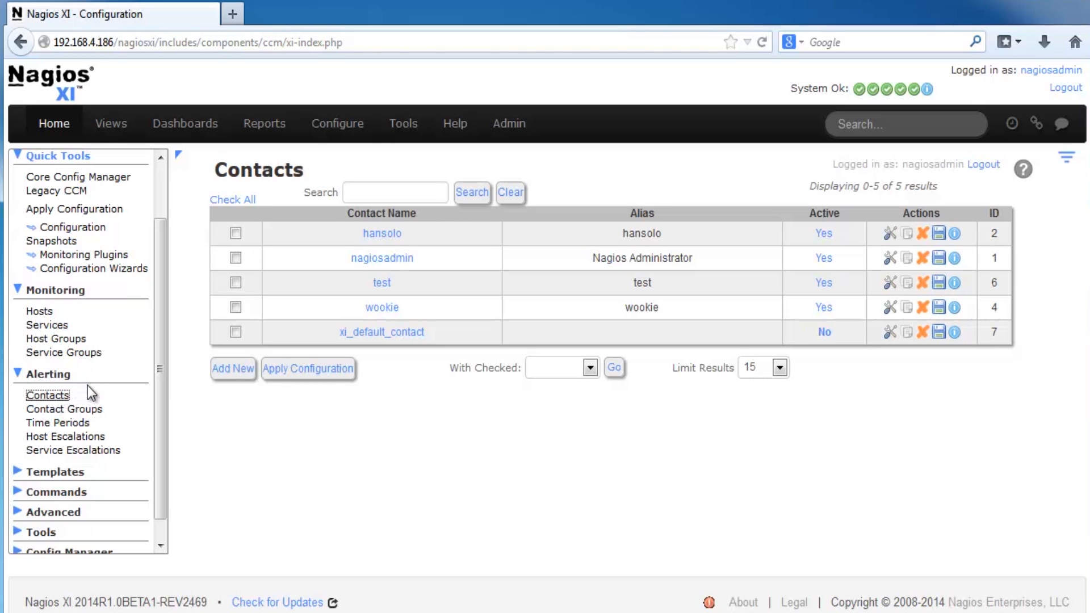
pyautogui.moveTo(206, 420)
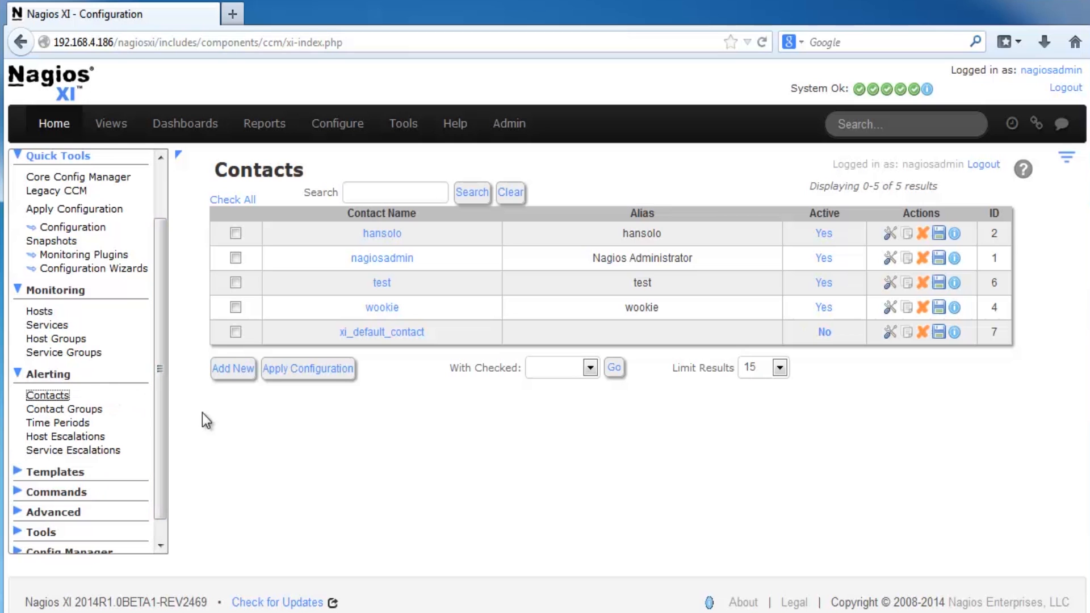
# Step: Apply the configuration to Nagios Core and move to the Help page
pyautogui.click(308, 368)
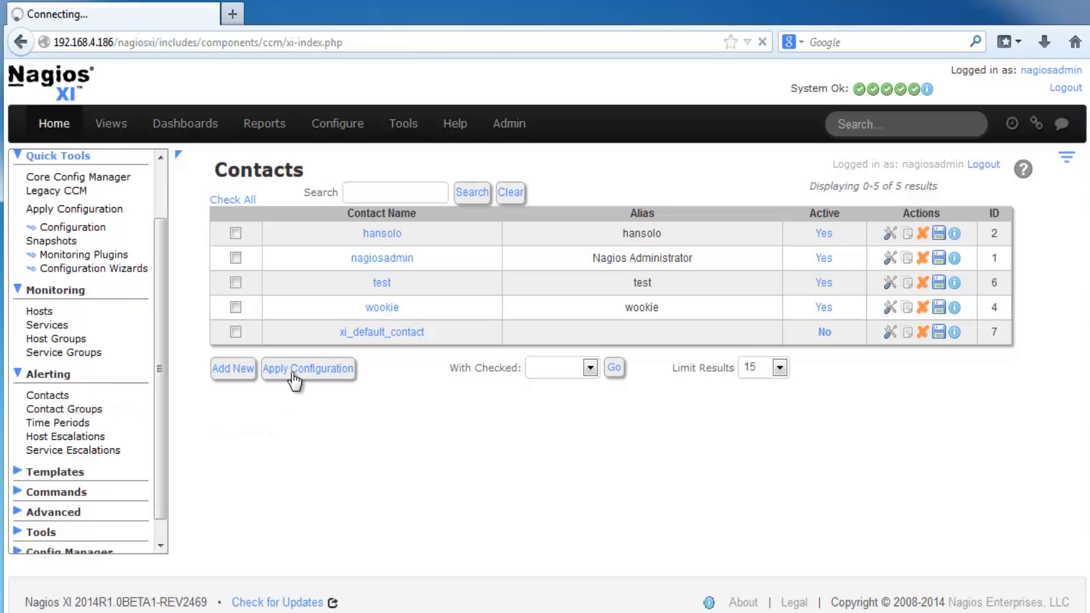
pyautogui.click(307, 368)
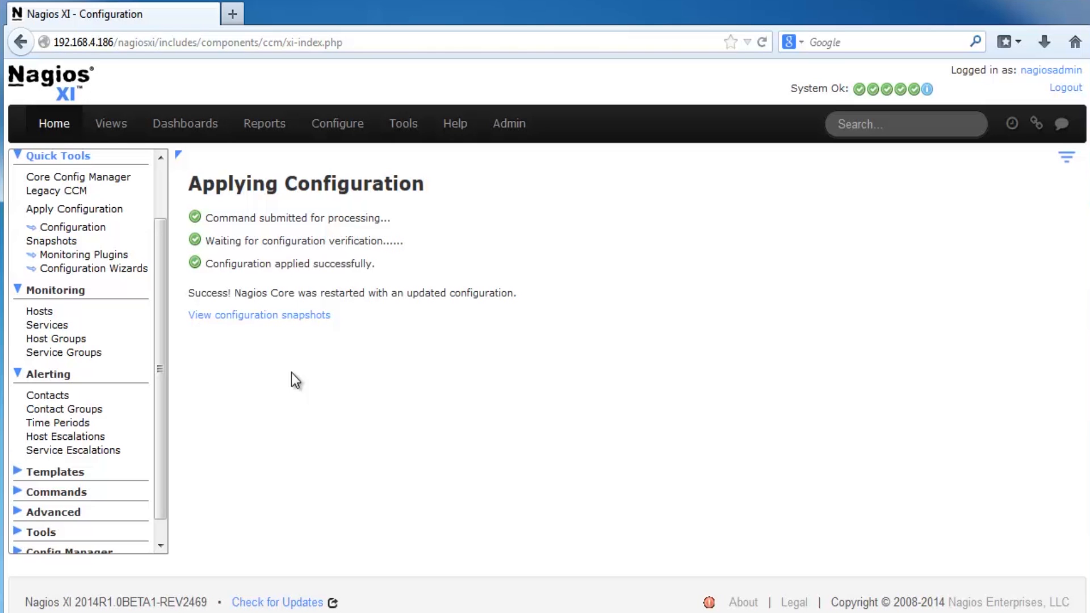
pyautogui.click(455, 123)
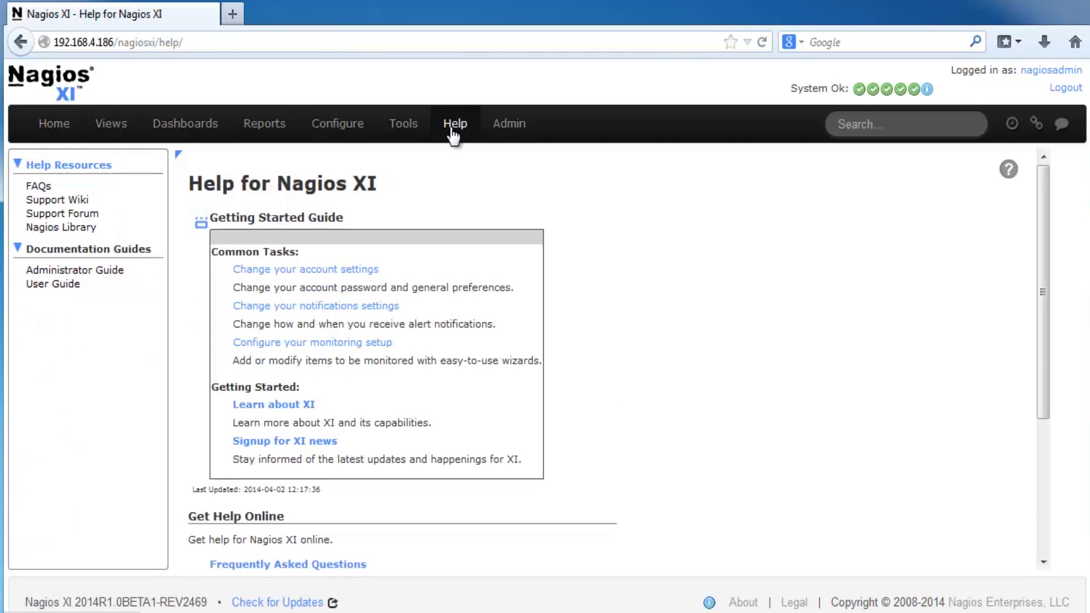
pyautogui.moveTo(361, 240)
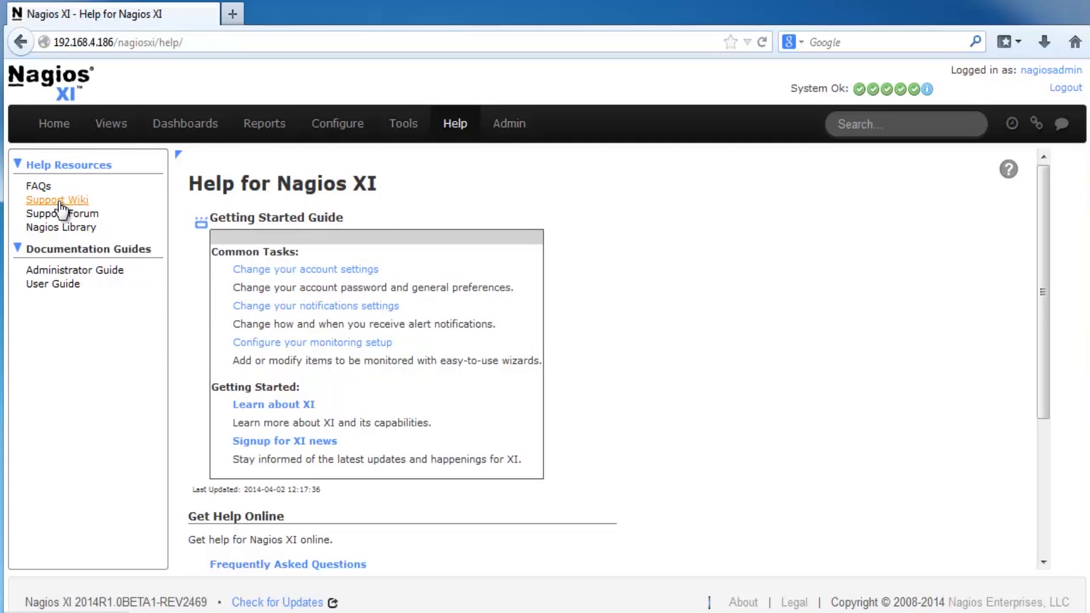
pyautogui.moveTo(60, 227)
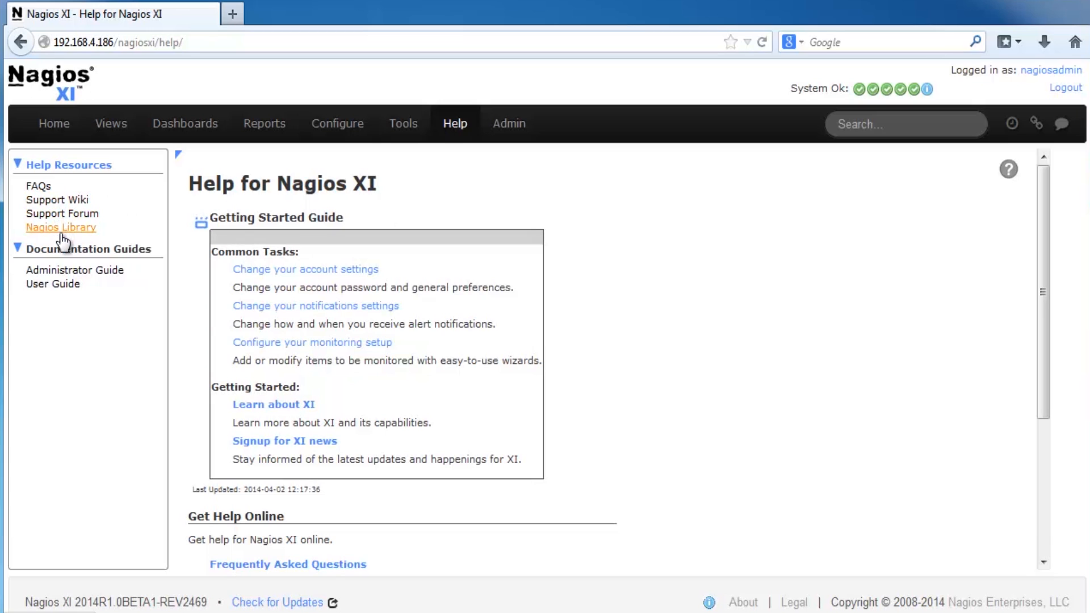
pyautogui.moveTo(137, 312)
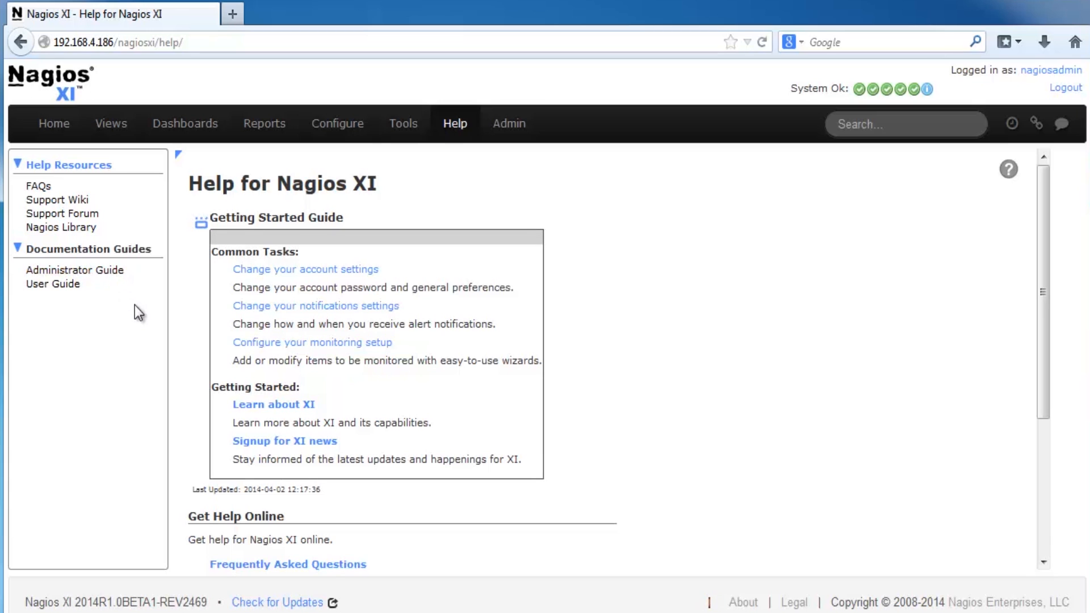
pyautogui.moveTo(1008, 169)
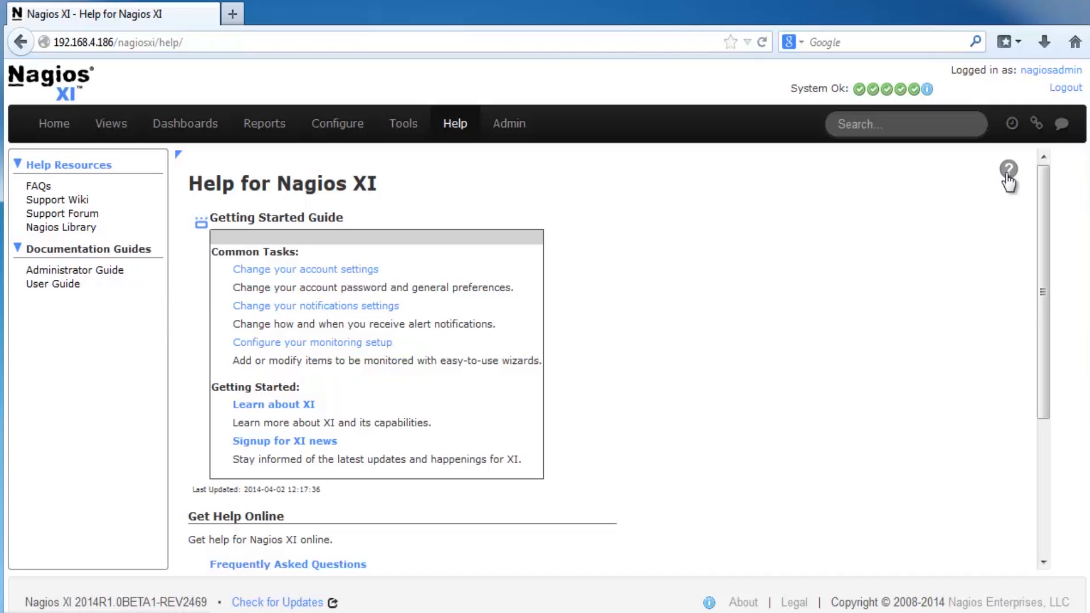
# Step: Play and close the Main Help Page video, then head to the Admin section
pyautogui.click(1008, 169)
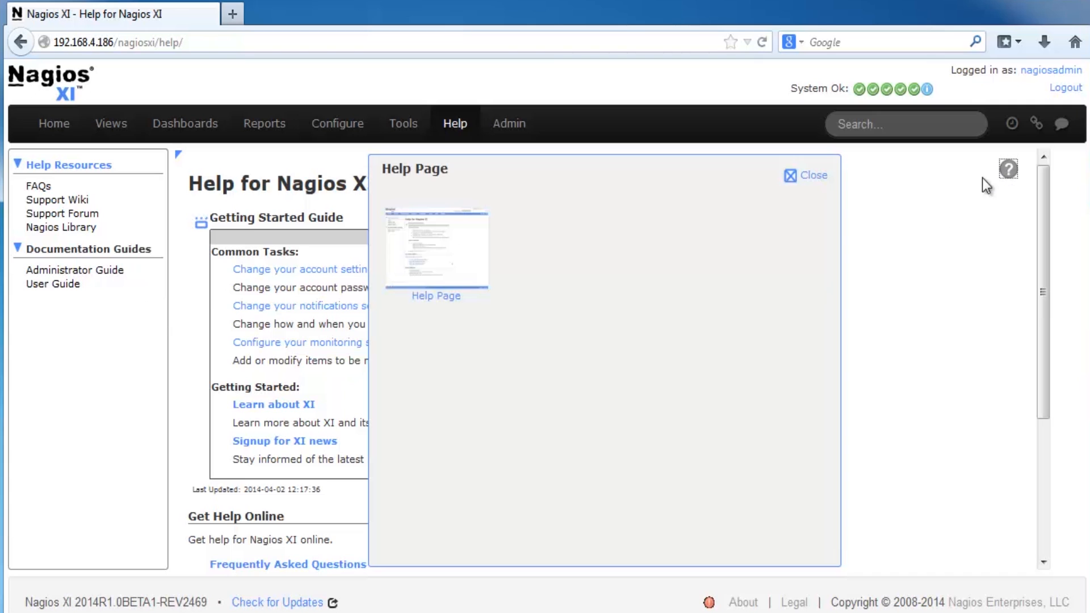
pyautogui.click(435, 247)
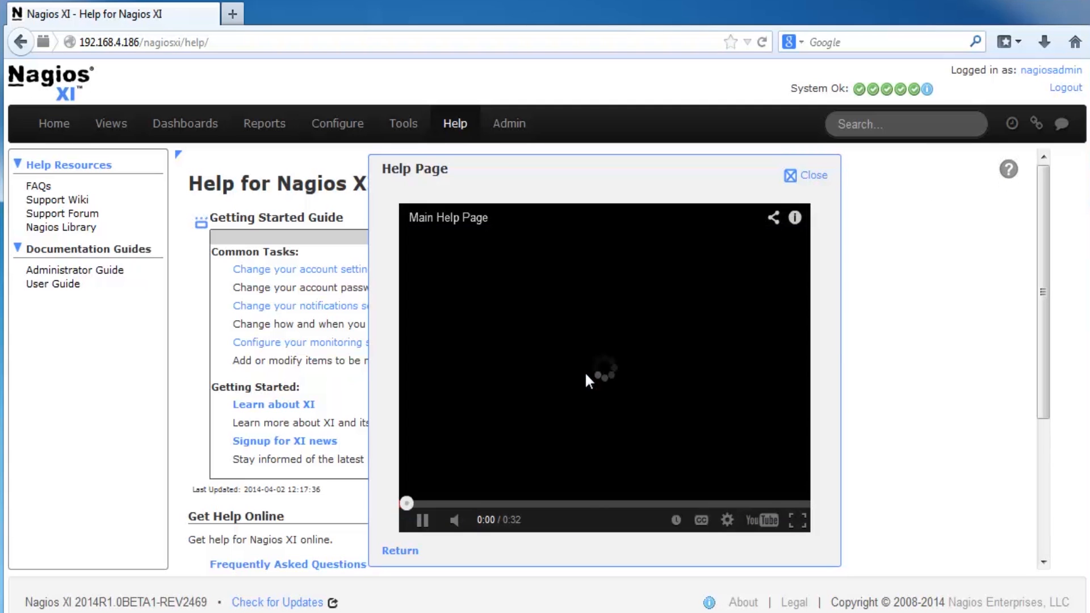
pyautogui.click(803, 175)
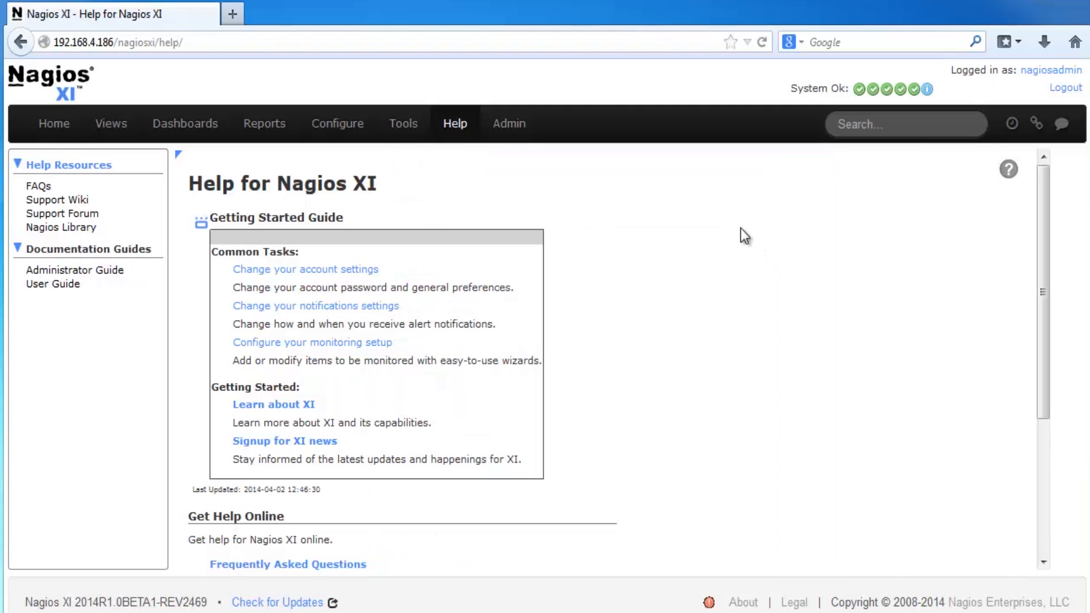
pyautogui.click(508, 122)
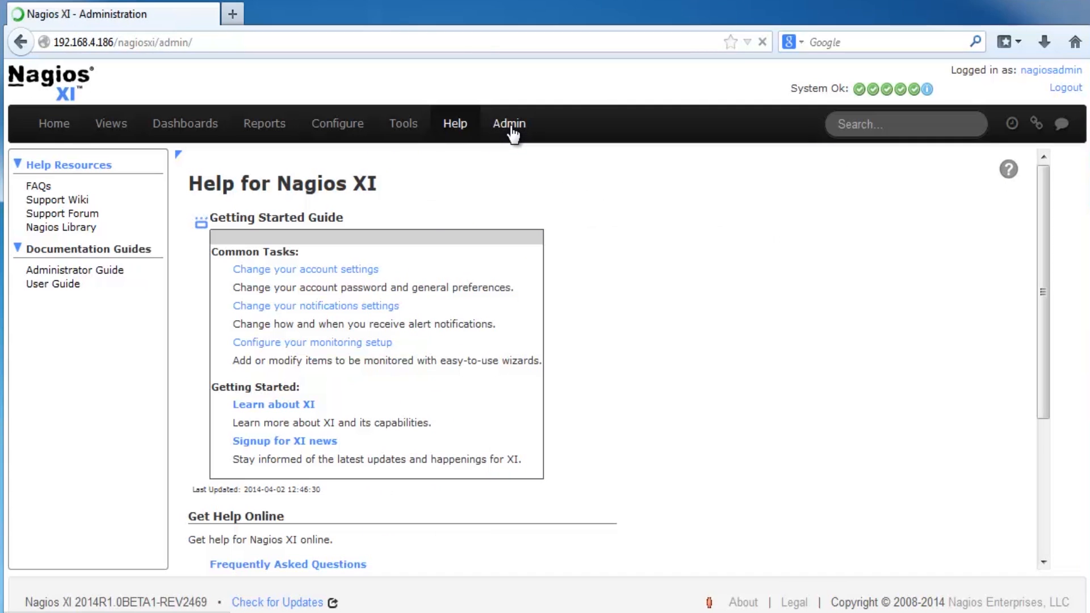
# Step: Stop the monitoring engine from its gear actions and view the System Status page
pyautogui.click(508, 123)
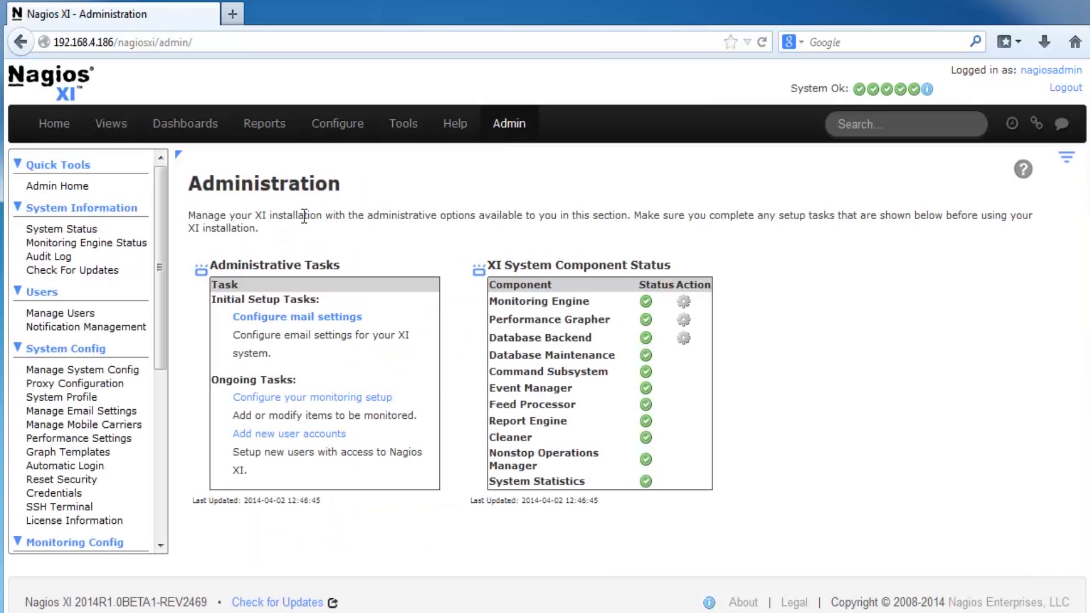
pyautogui.moveTo(390, 249)
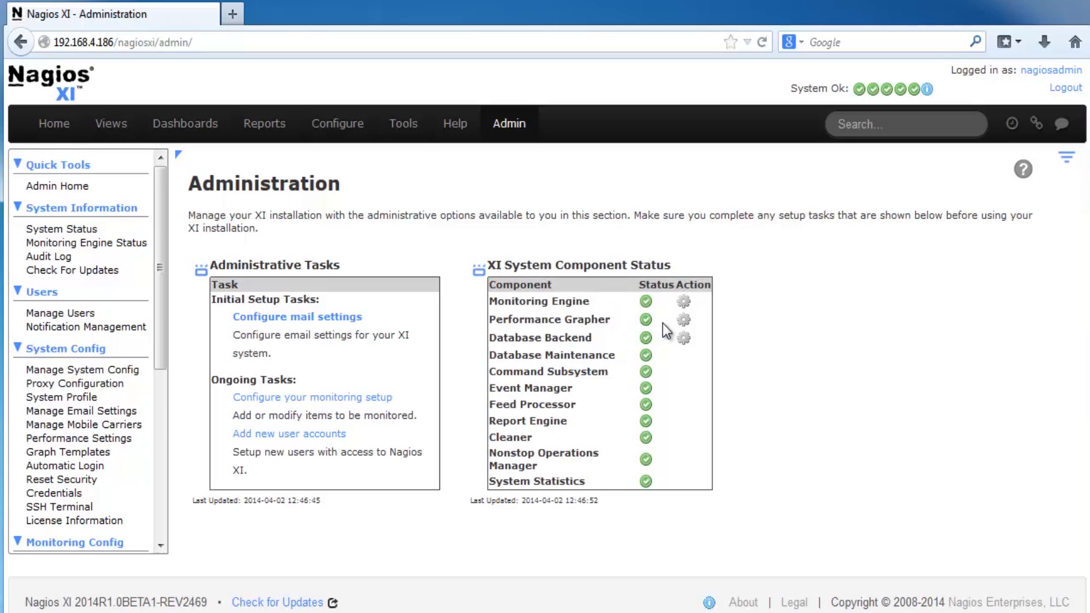
pyautogui.click(683, 301)
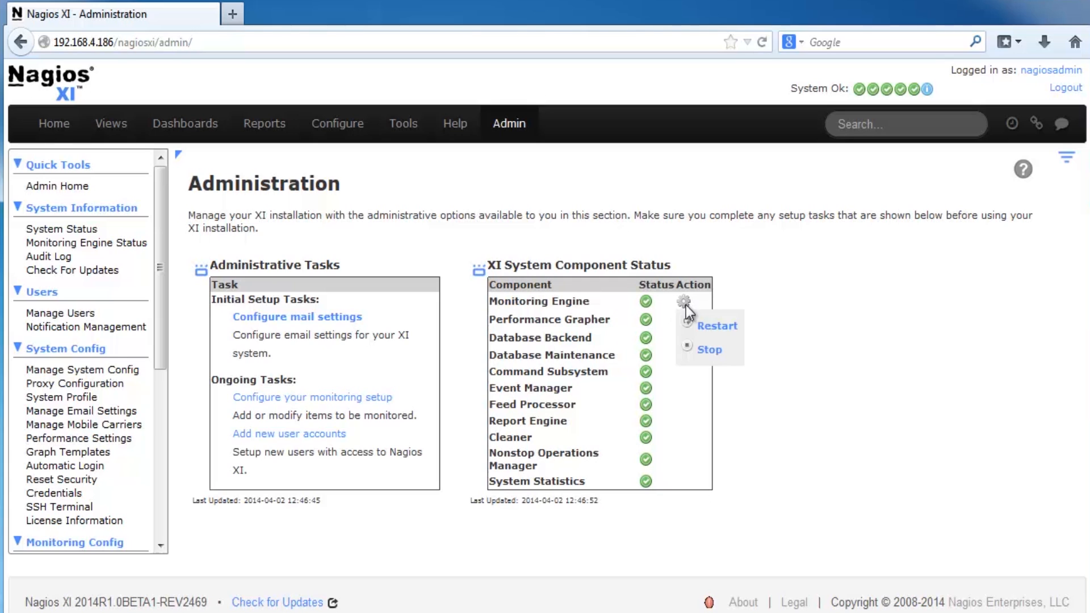
pyautogui.click(717, 326)
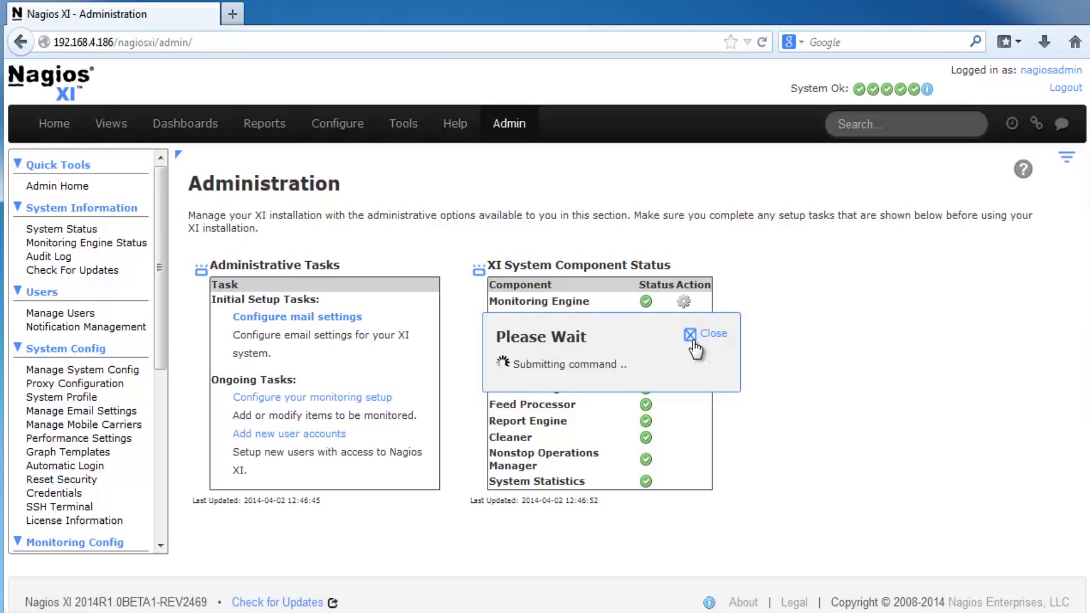
pyautogui.click(714, 334)
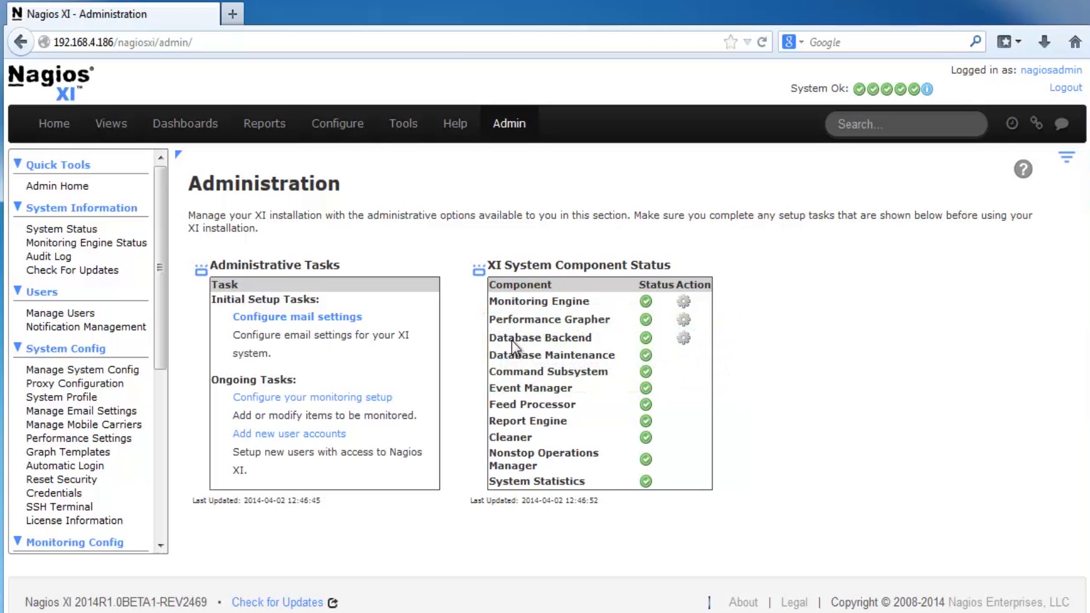
pyautogui.click(61, 228)
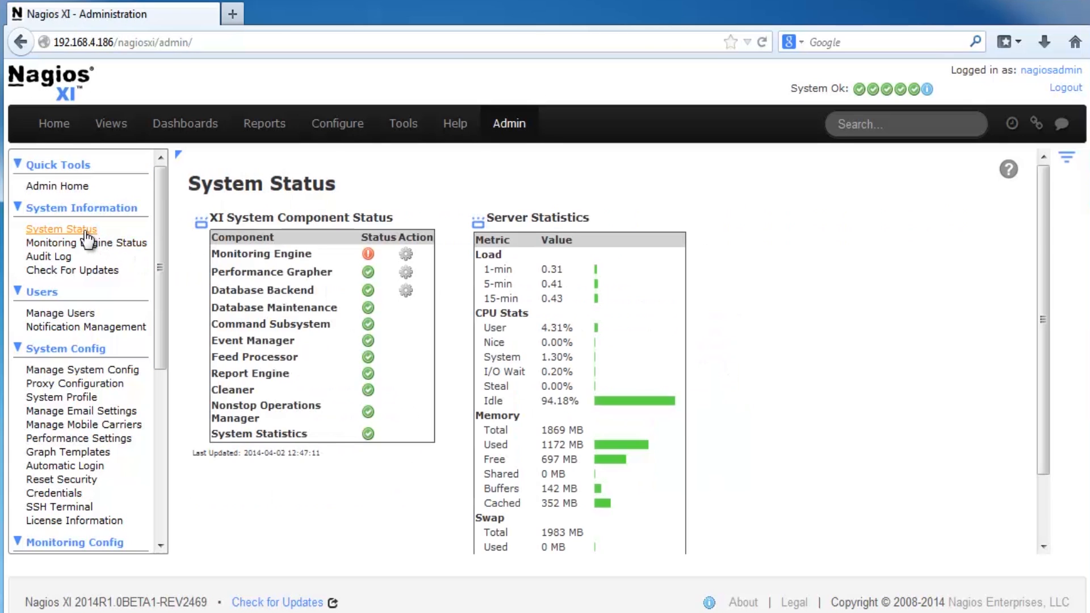
pyautogui.moveTo(395, 265)
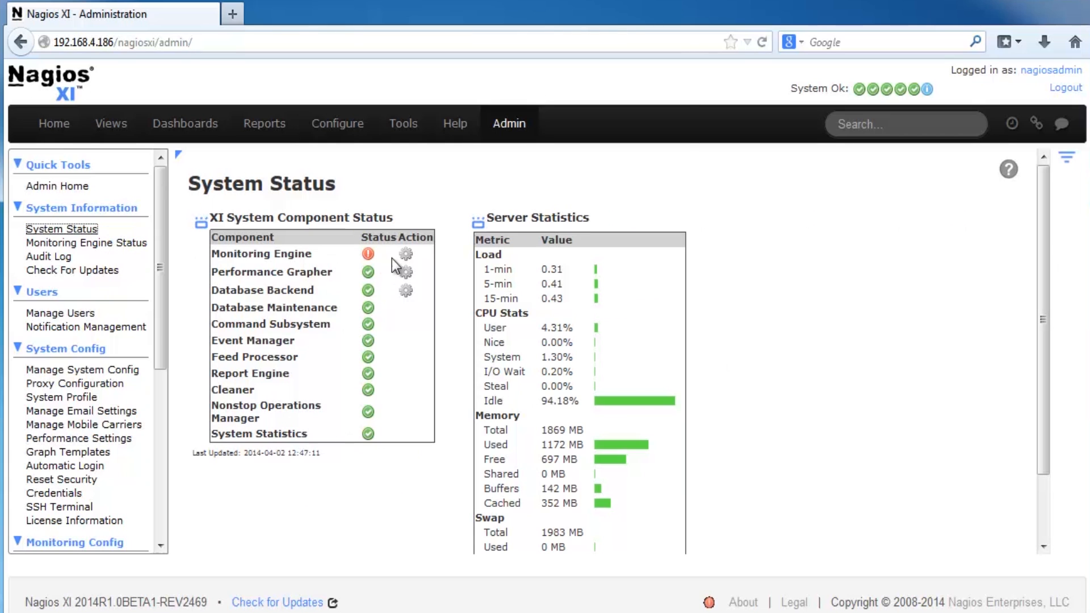
# Step: Start the stopped components via gear actions and view Monitoring Engine Status details
pyautogui.click(433, 278)
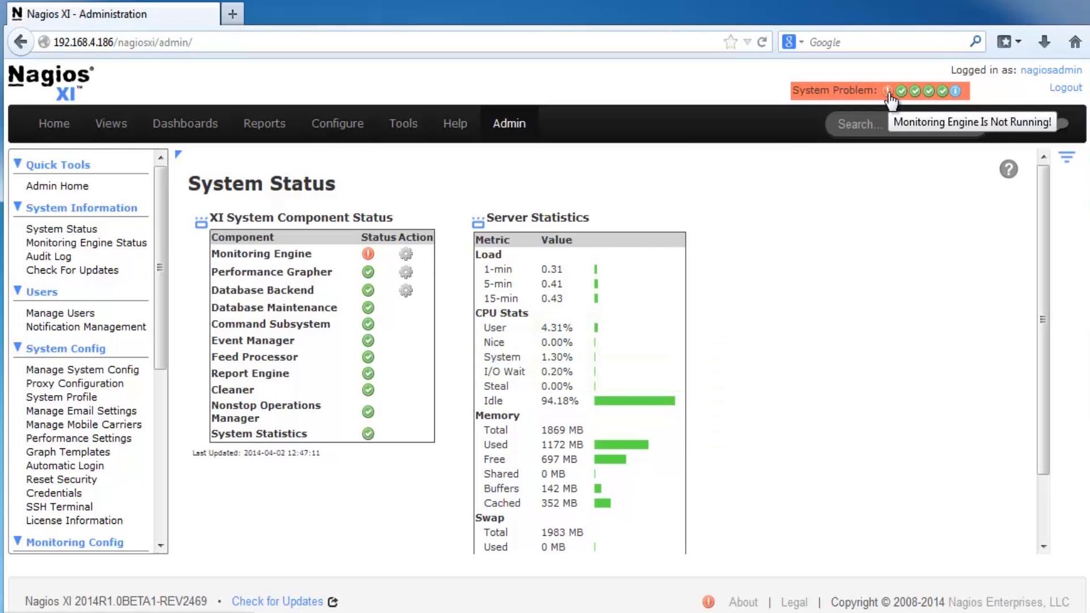
pyautogui.moveTo(730, 261)
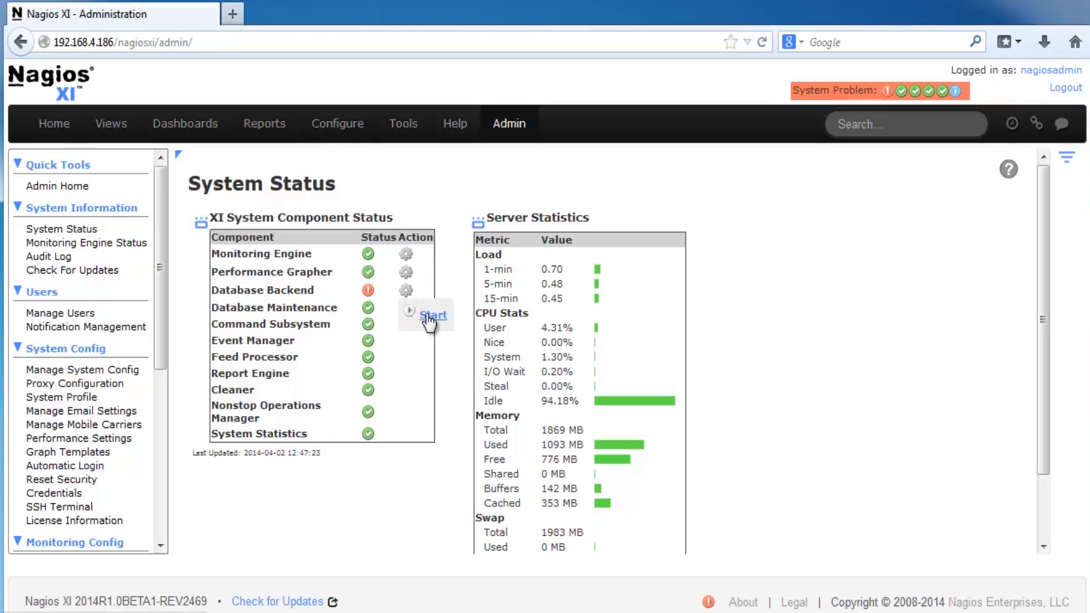
pyautogui.click(432, 314)
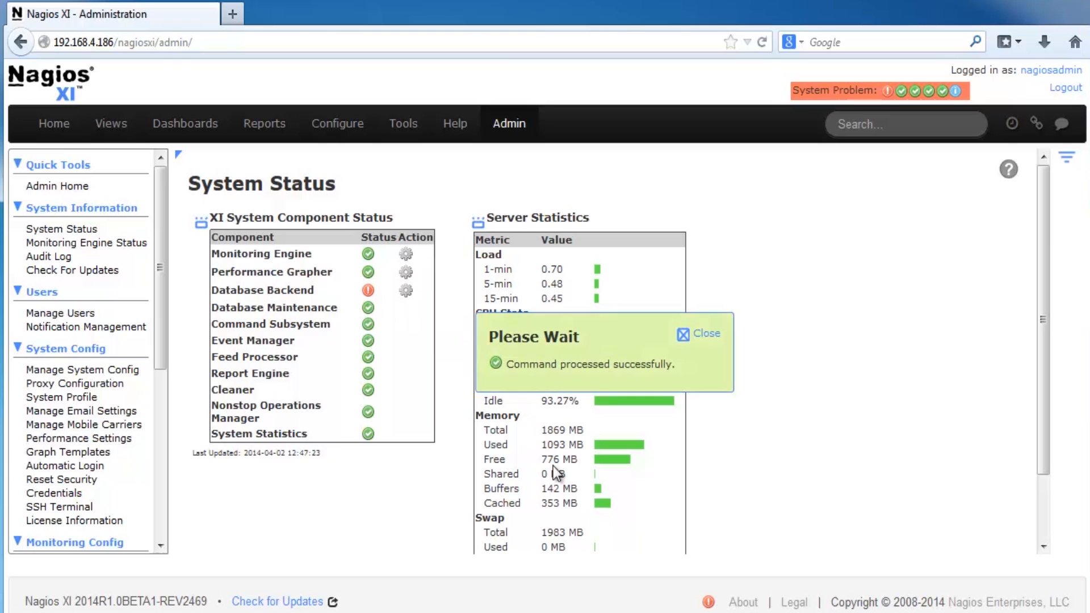
pyautogui.click(699, 334)
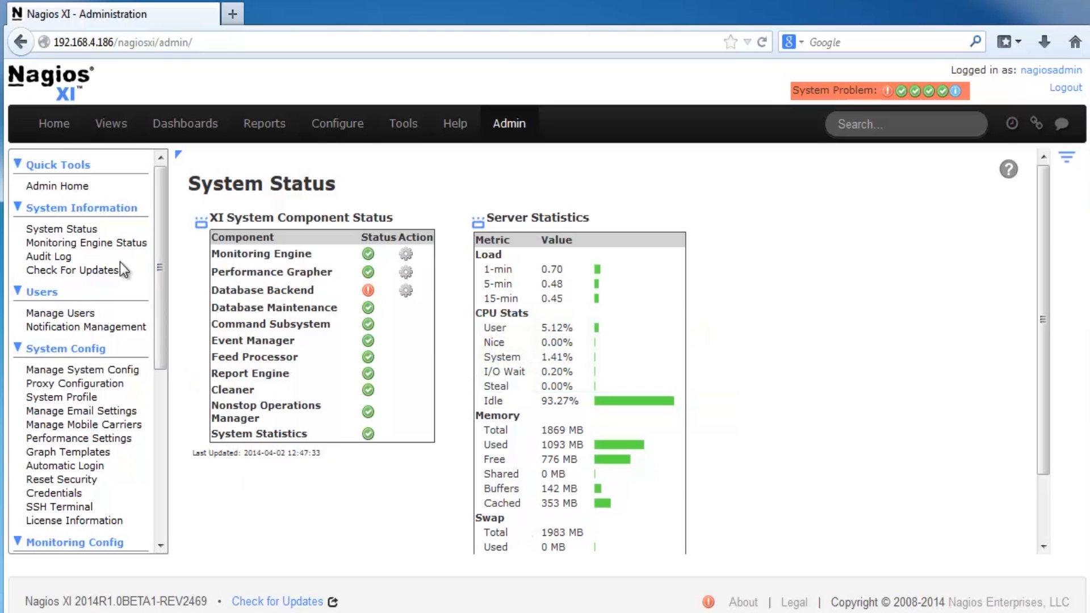
pyautogui.click(86, 243)
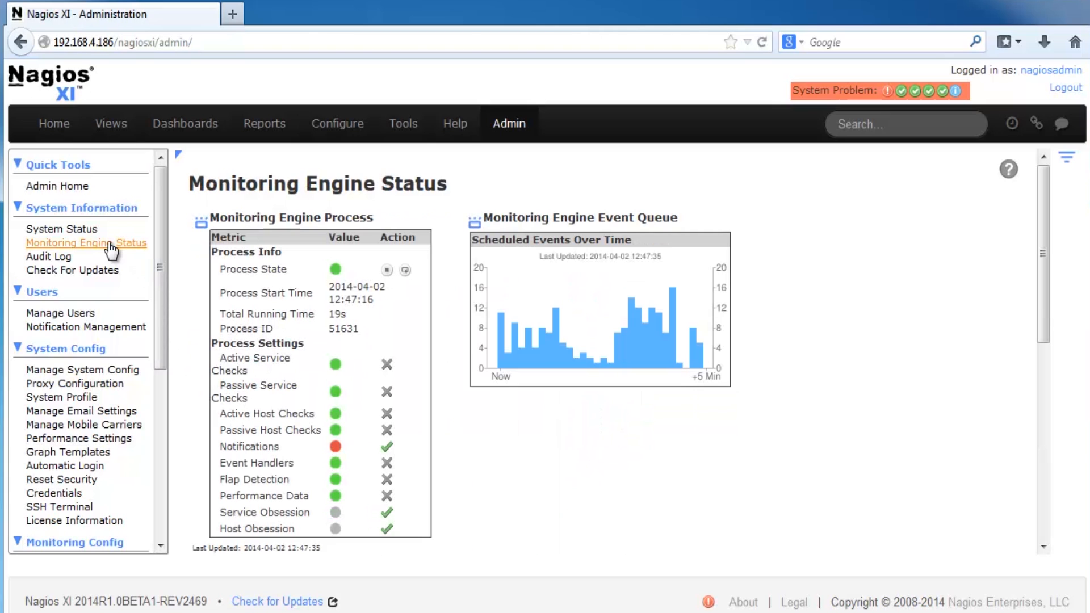
pyautogui.moveTo(321, 304)
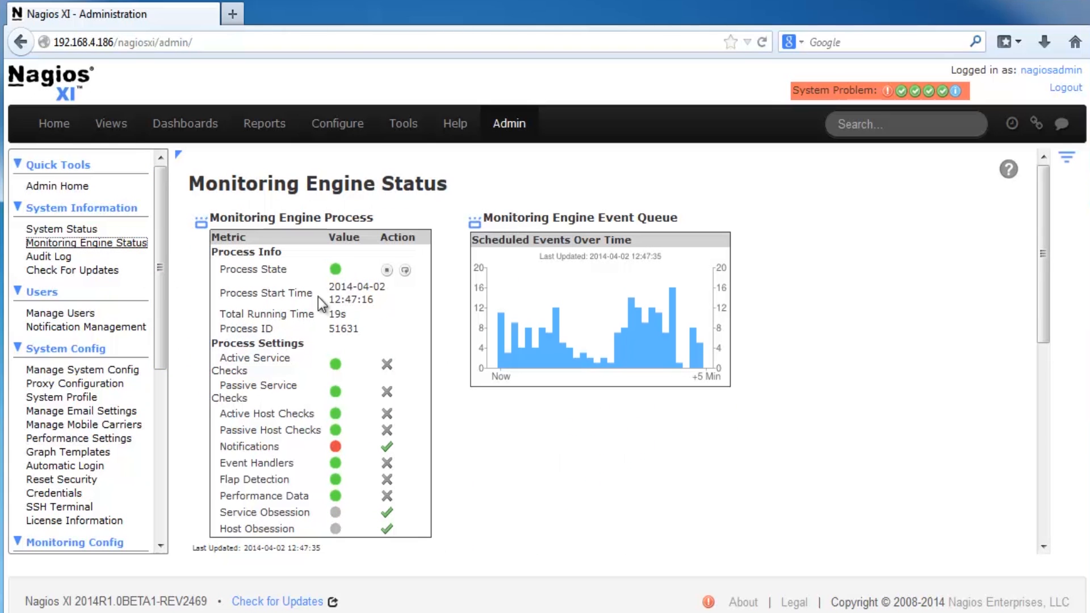
pyautogui.moveTo(331, 460)
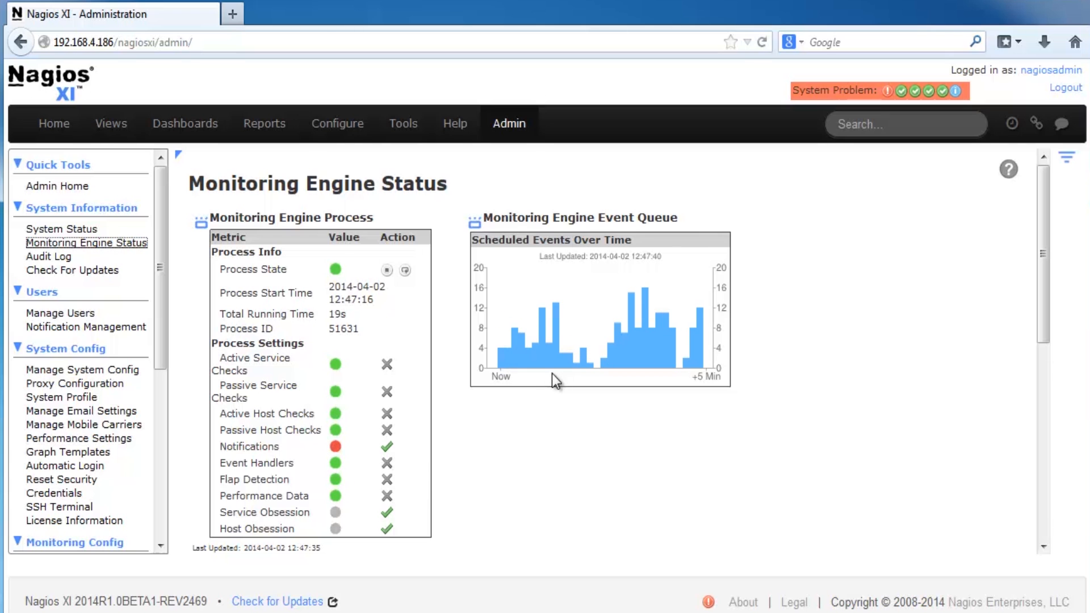
# Step: Review Monitoring Engine Status and dismiss the Add To Dashboard dialog without adding
pyautogui.scroll(-3)
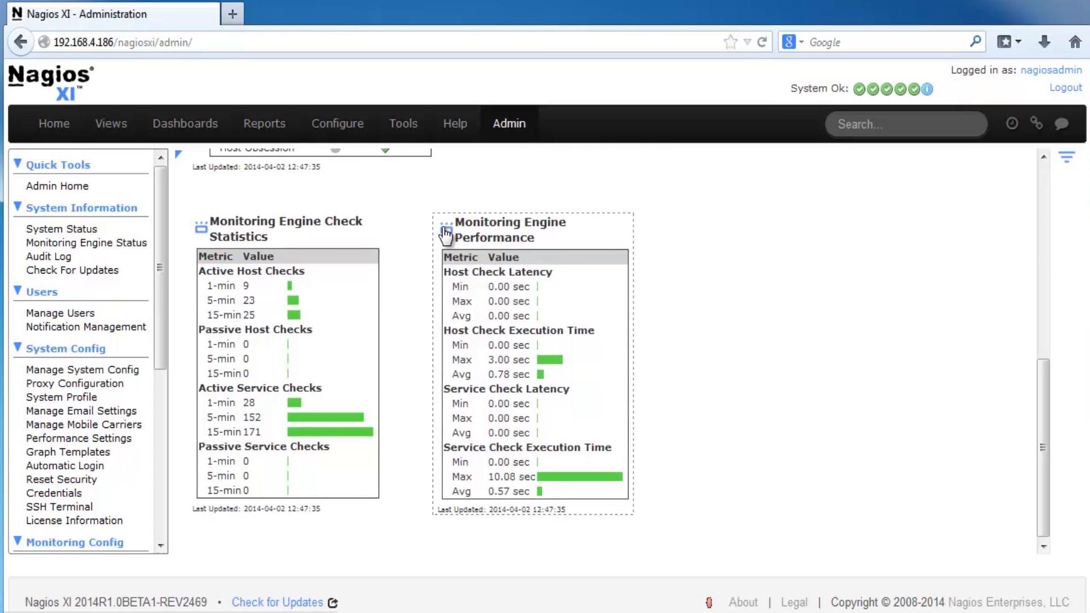
pyautogui.click(445, 231)
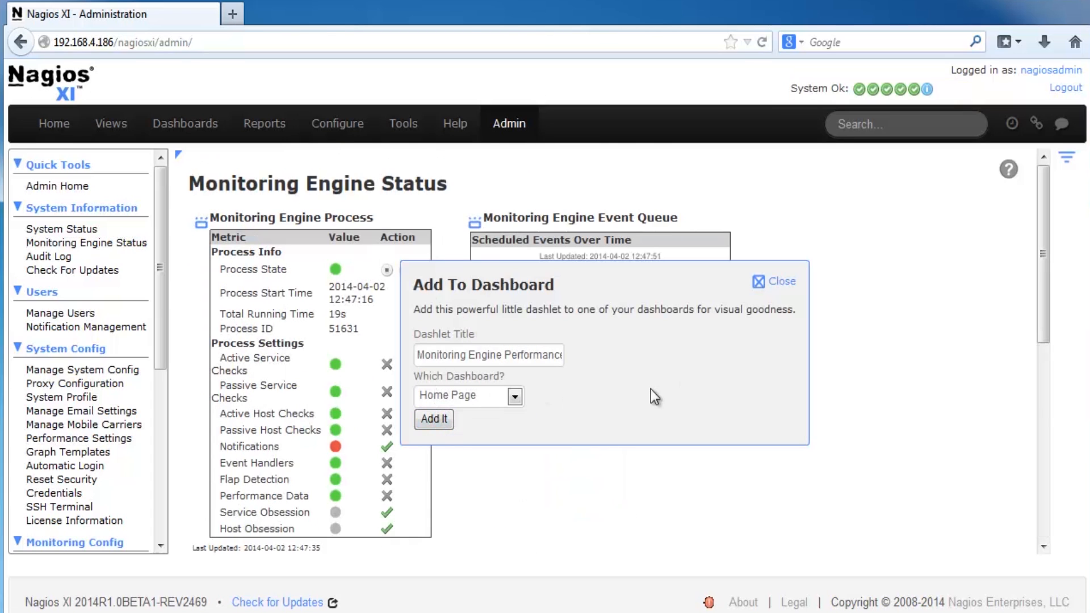
pyautogui.click(772, 282)
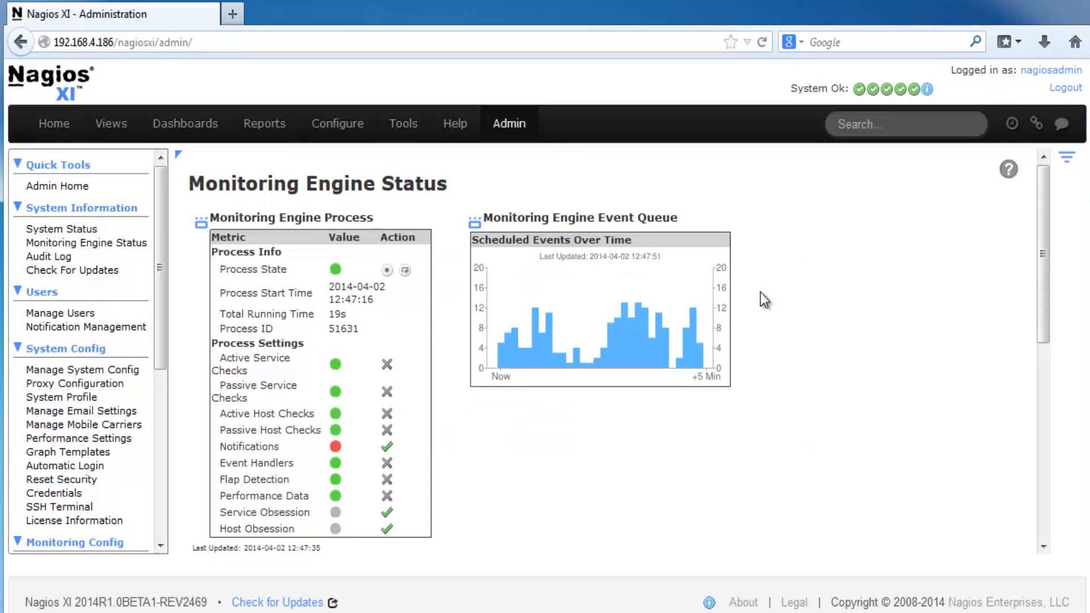
pyautogui.moveTo(209, 344)
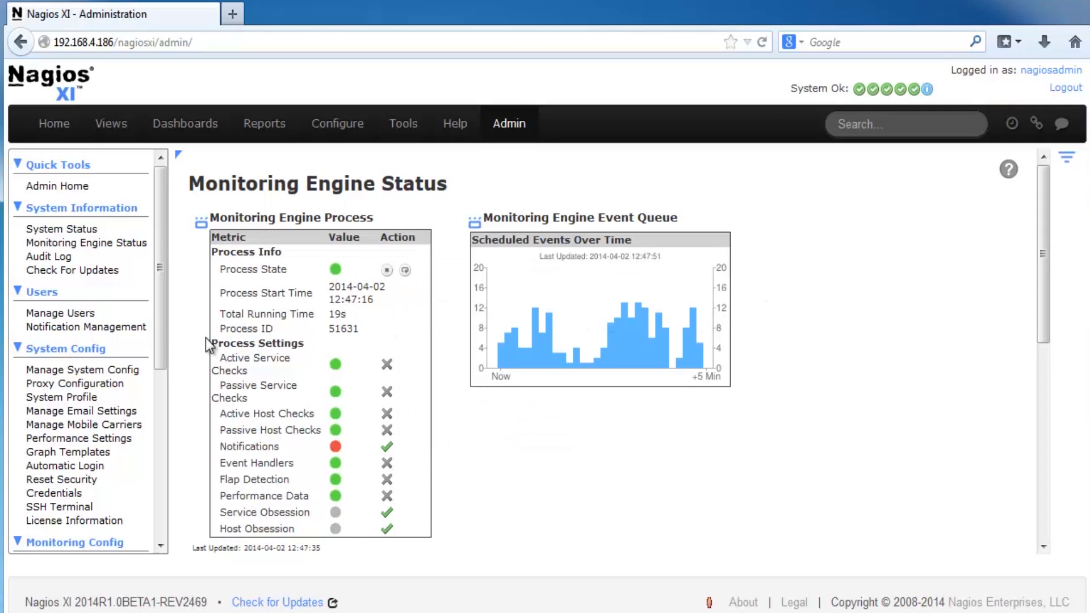
# Step: Go to Manage Users and begin adding a new user account
pyautogui.click(61, 313)
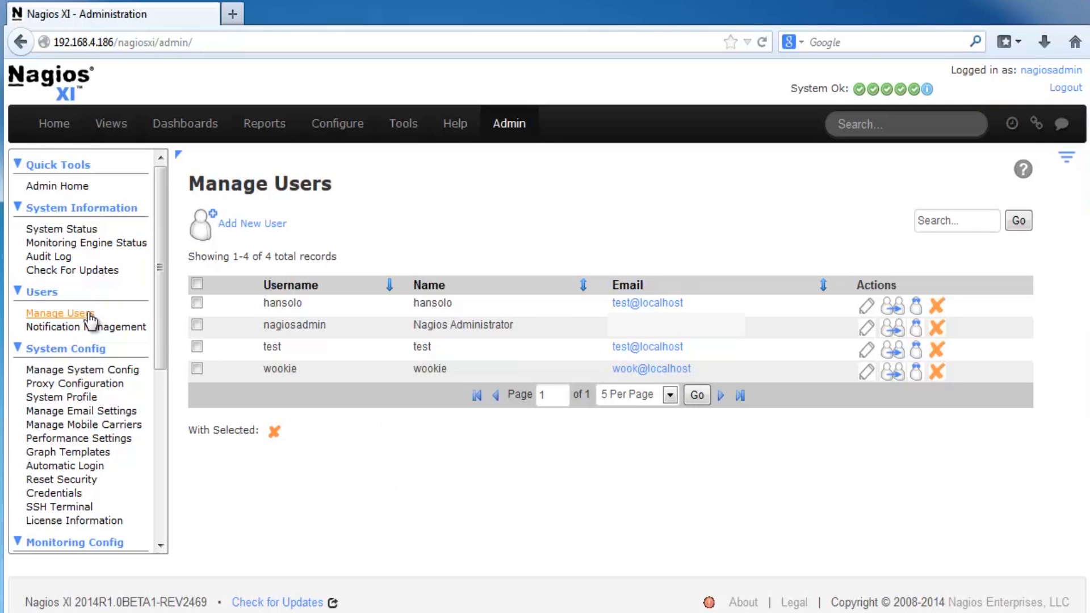
pyautogui.moveTo(281, 302)
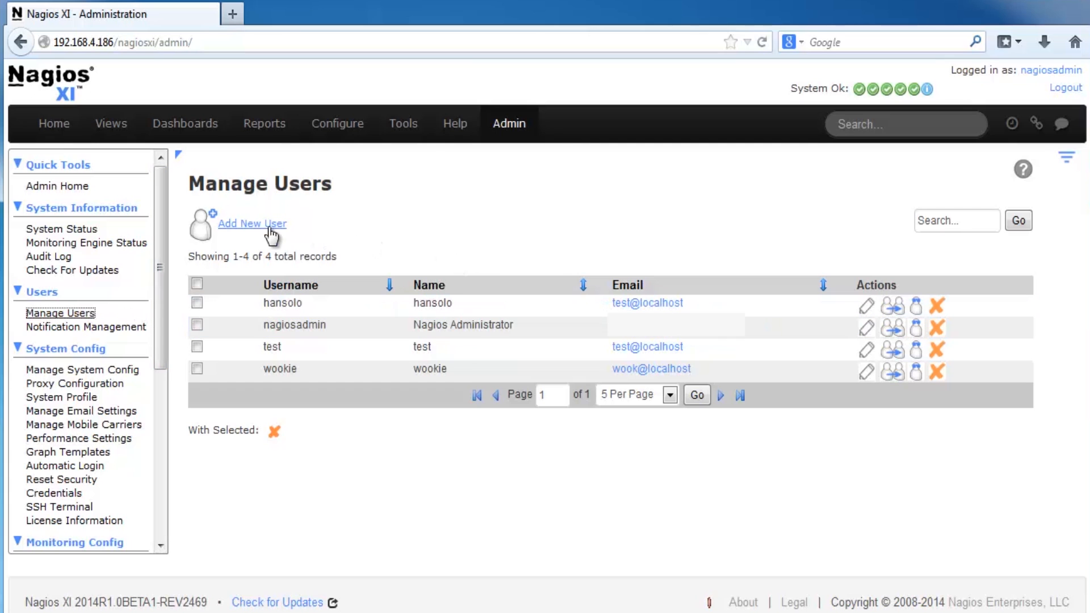
pyautogui.click(252, 224)
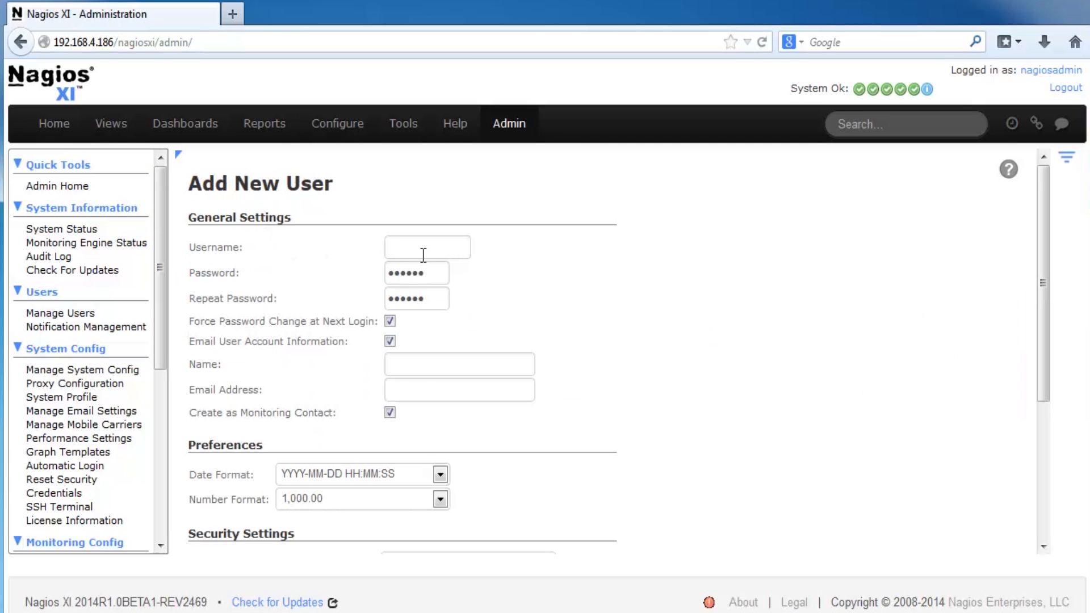
# Step: Create user test2 with name test, e-mail test@local and authorization level User
pyautogui.write('t')
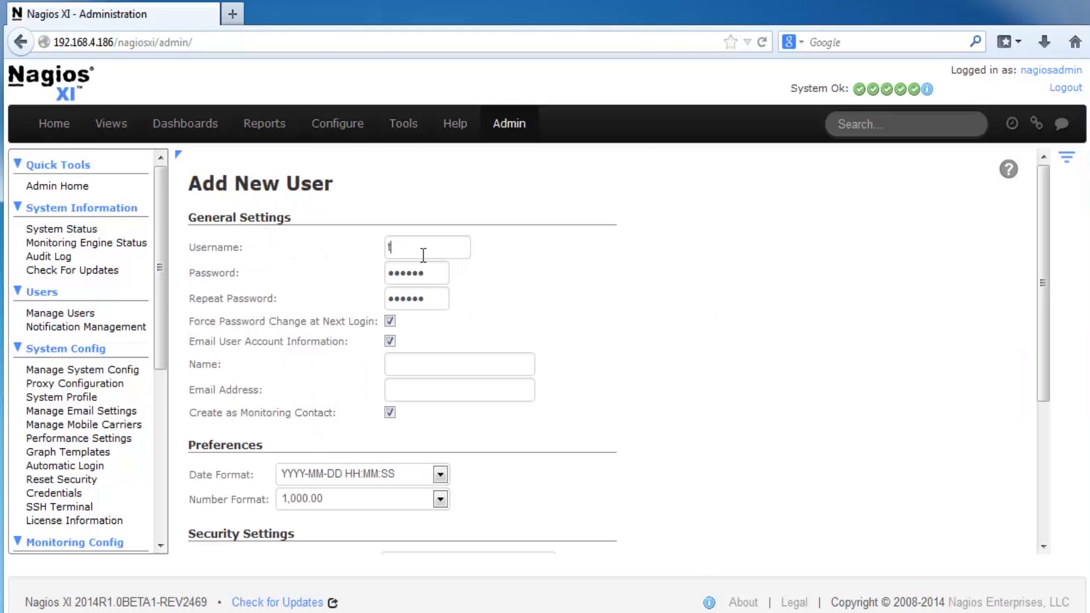
pyautogui.write('est2')
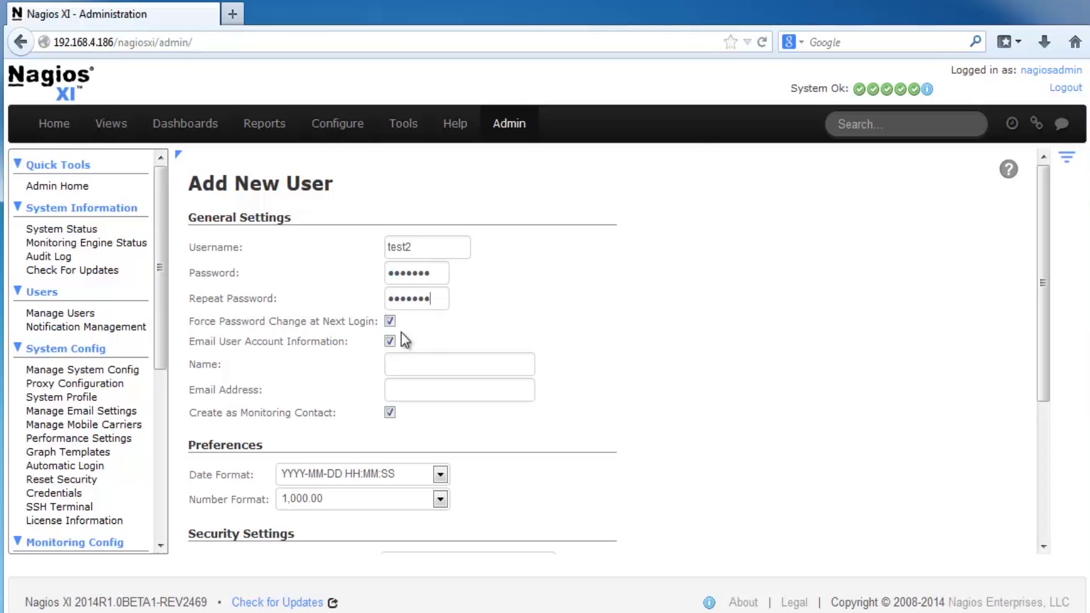
pyautogui.write('test 2')
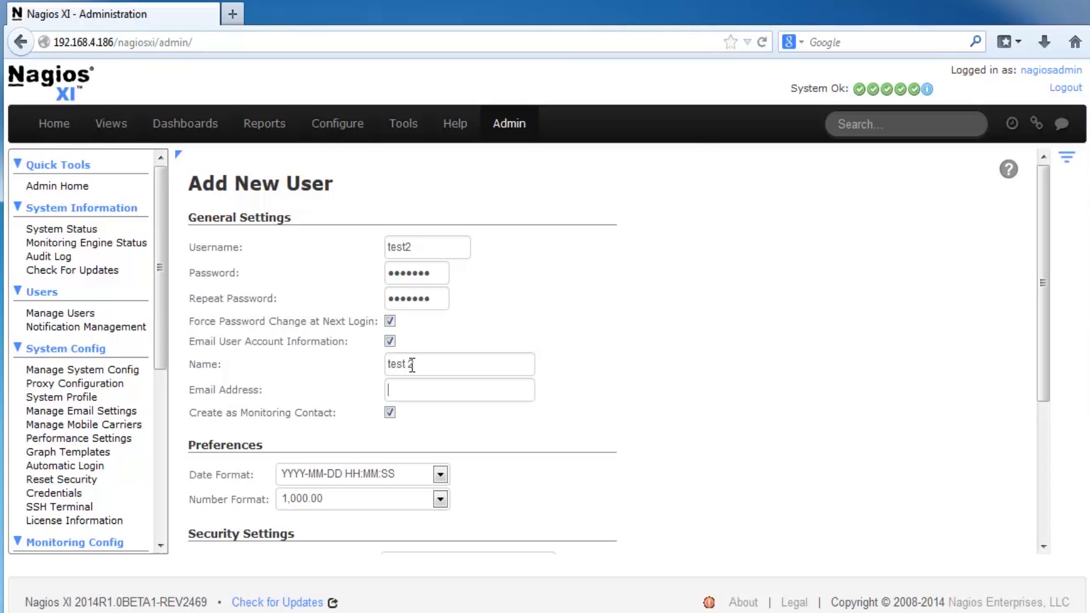
pyautogui.write('test@local')
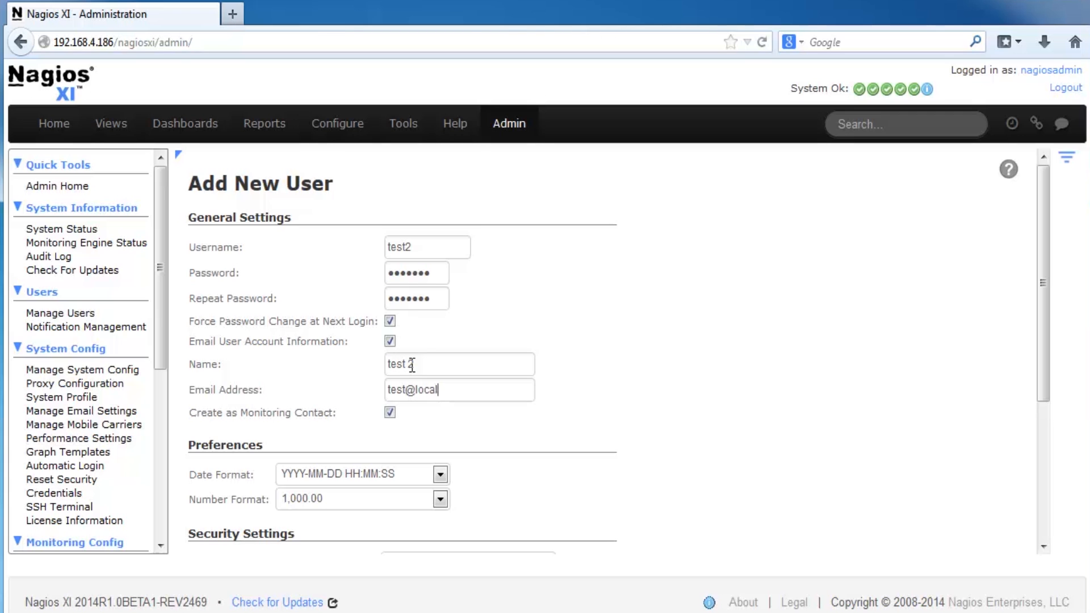
pyautogui.scroll(-3)
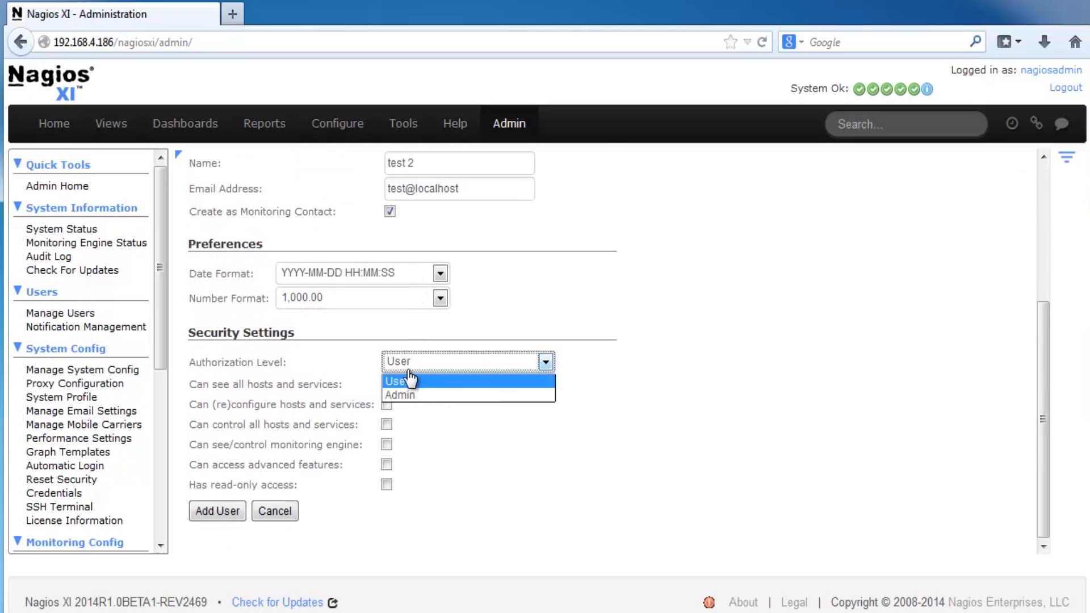
pyautogui.click(396, 382)
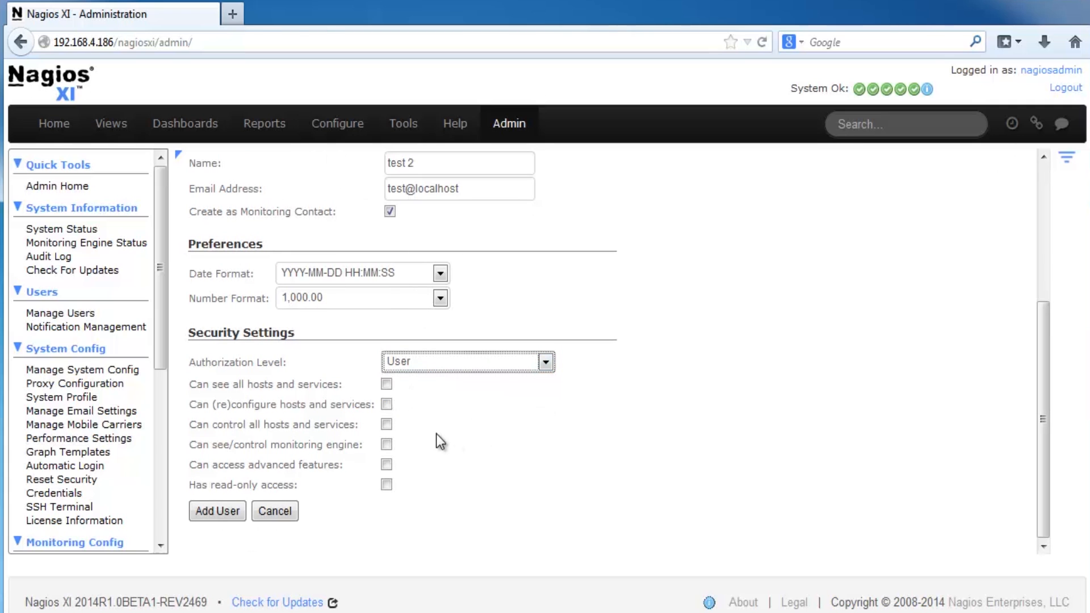
pyautogui.click(216, 511)
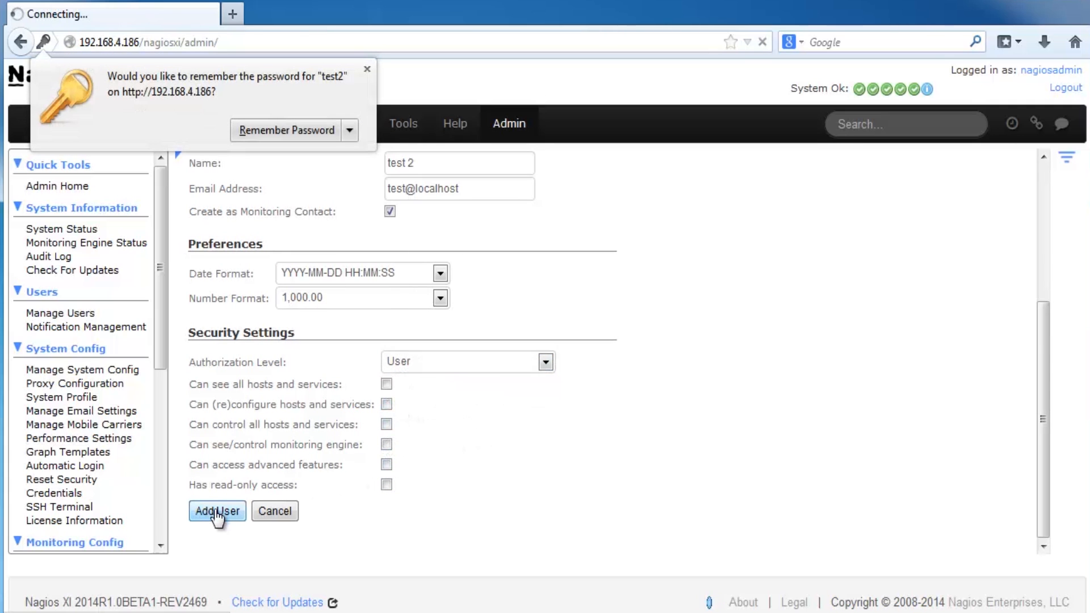
pyautogui.click(217, 511)
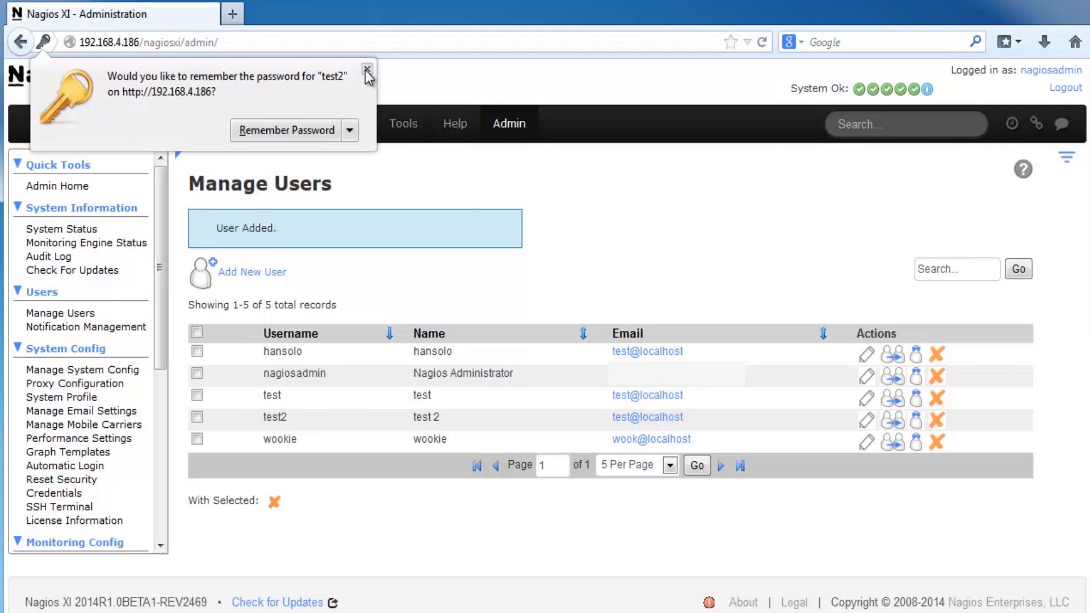
pyautogui.click(367, 72)
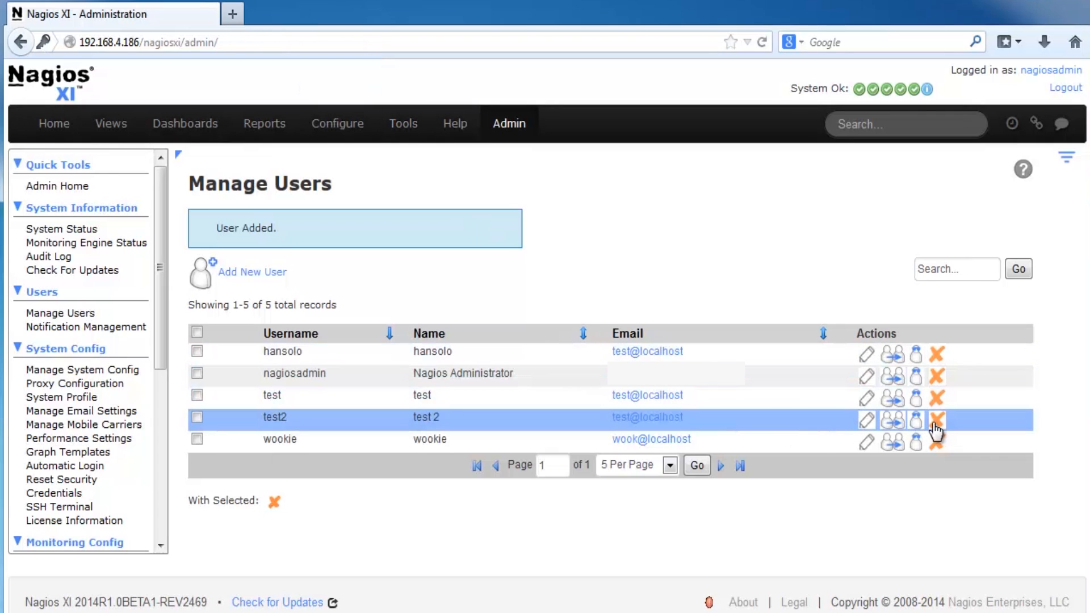
# Step: Delete the test2 user and go to the System Settings page
pyautogui.click(936, 419)
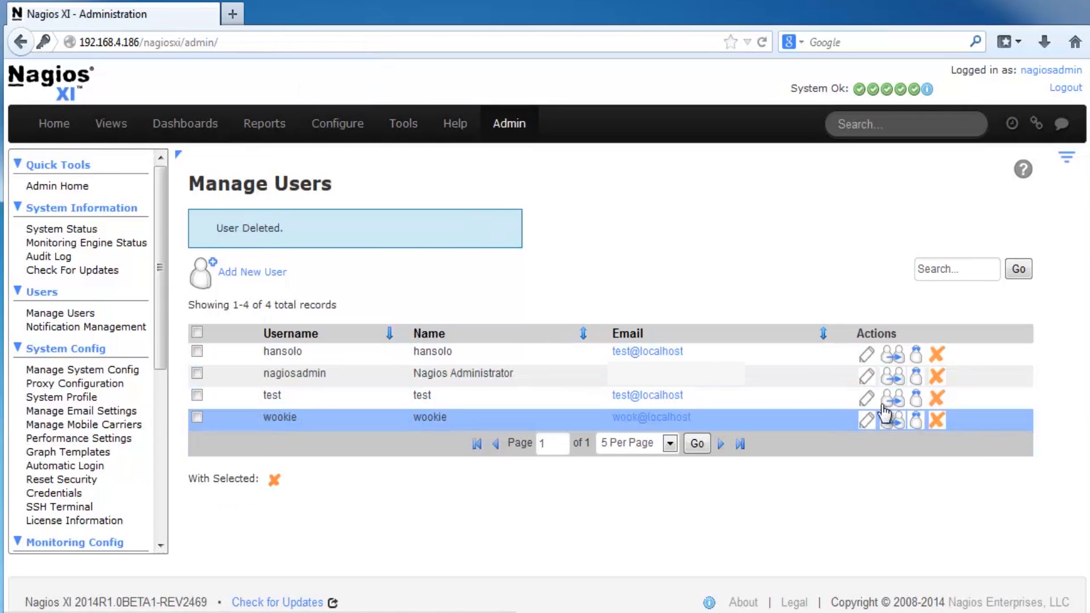
pyautogui.click(82, 369)
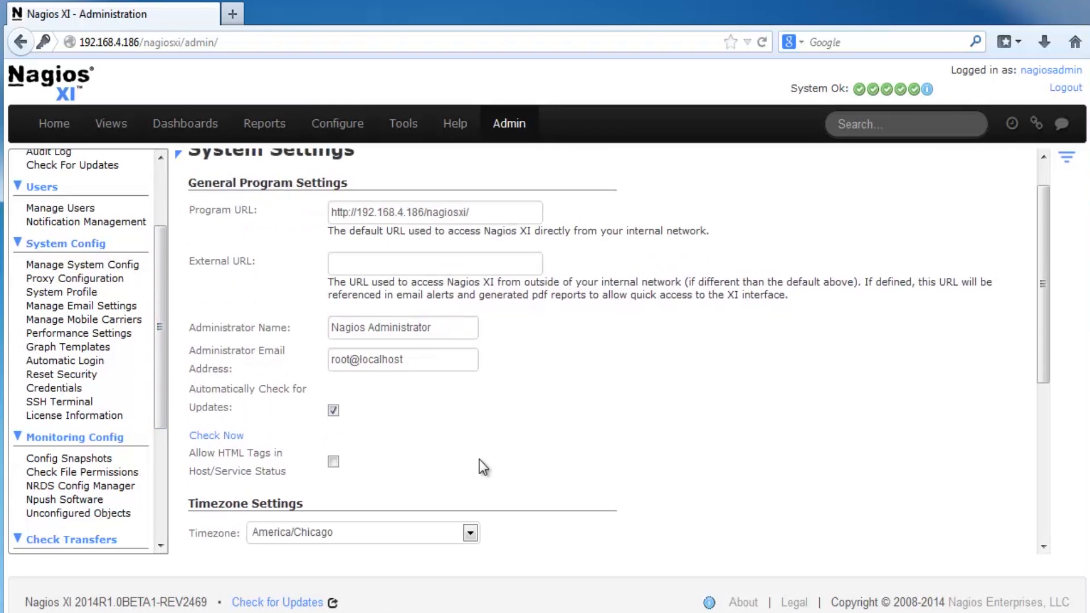
# Step: Review the lower System Settings sections and go to Manage Components
pyautogui.scroll(-3)
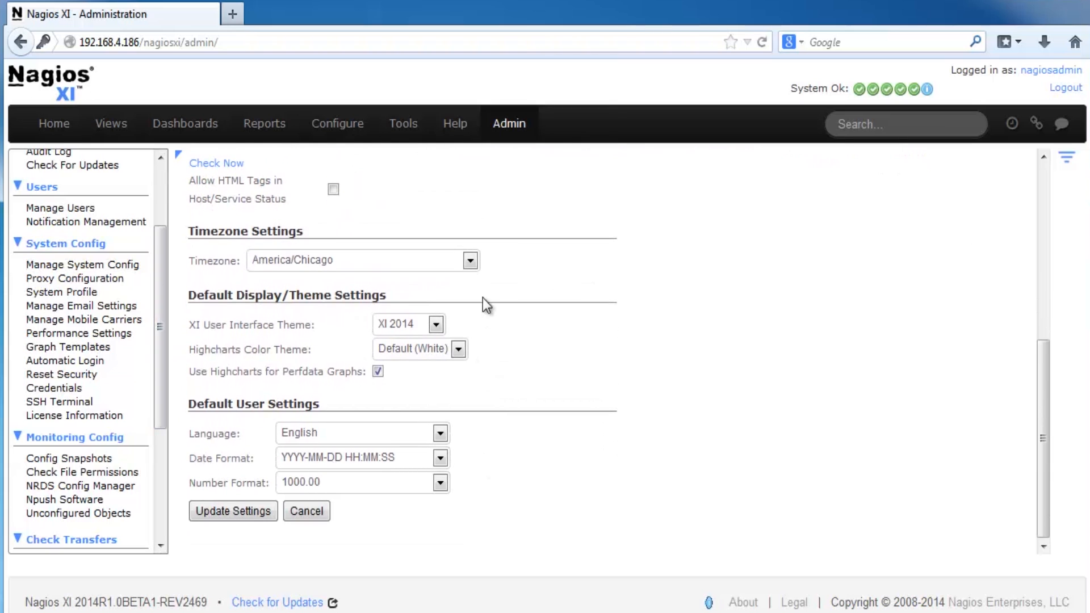
pyautogui.moveTo(499, 390)
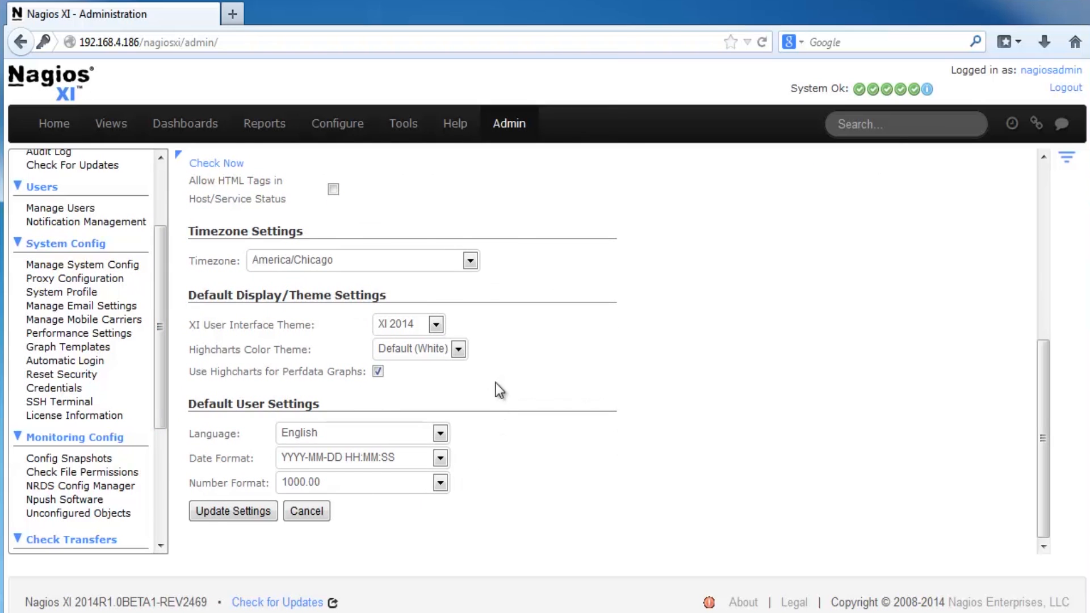
pyautogui.moveTo(511, 273)
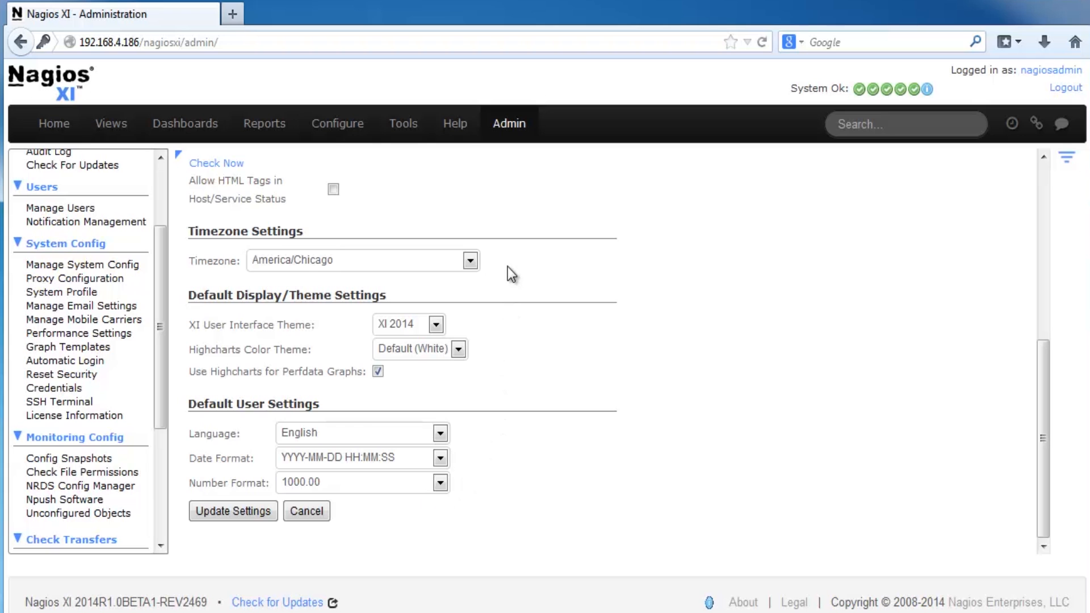
pyautogui.scroll(-3)
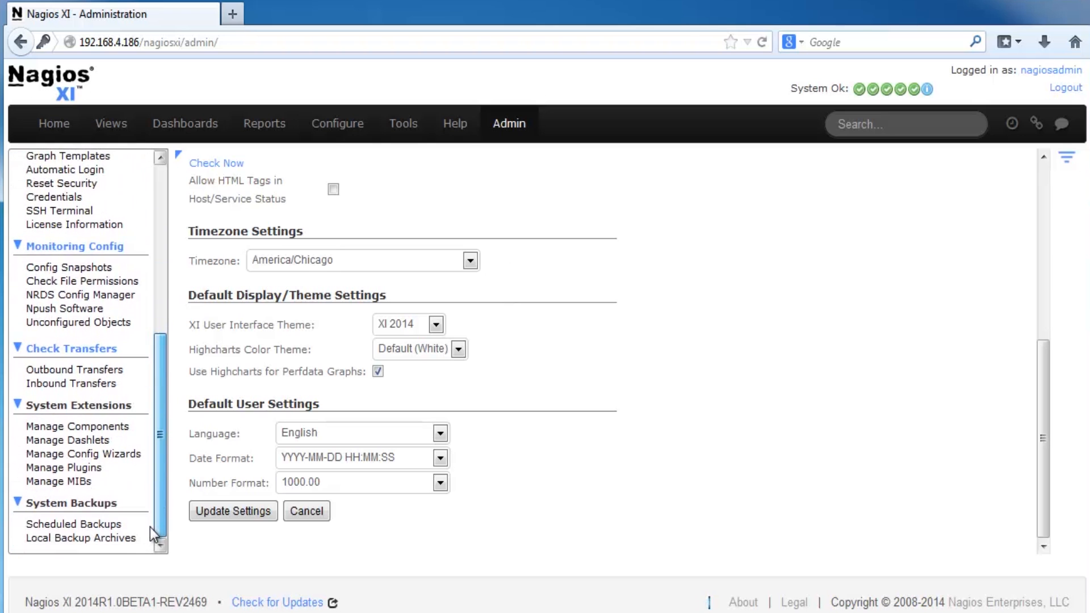
pyautogui.click(76, 426)
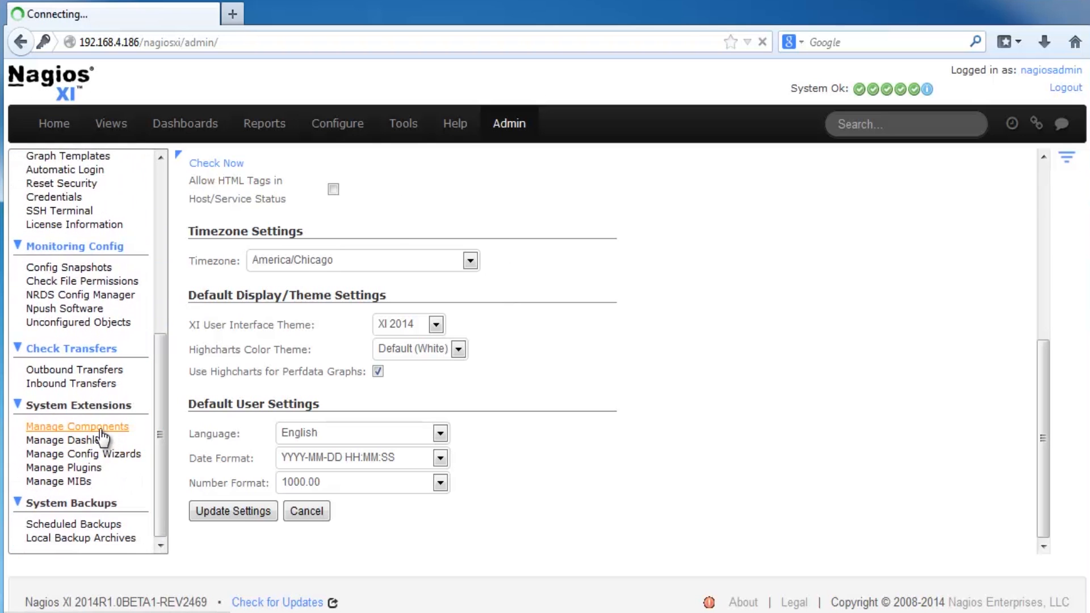
# Step: Visit the Manage Dashlets, Config Wizards, Plugins and MIBs pages in turn
pyautogui.click(66, 440)
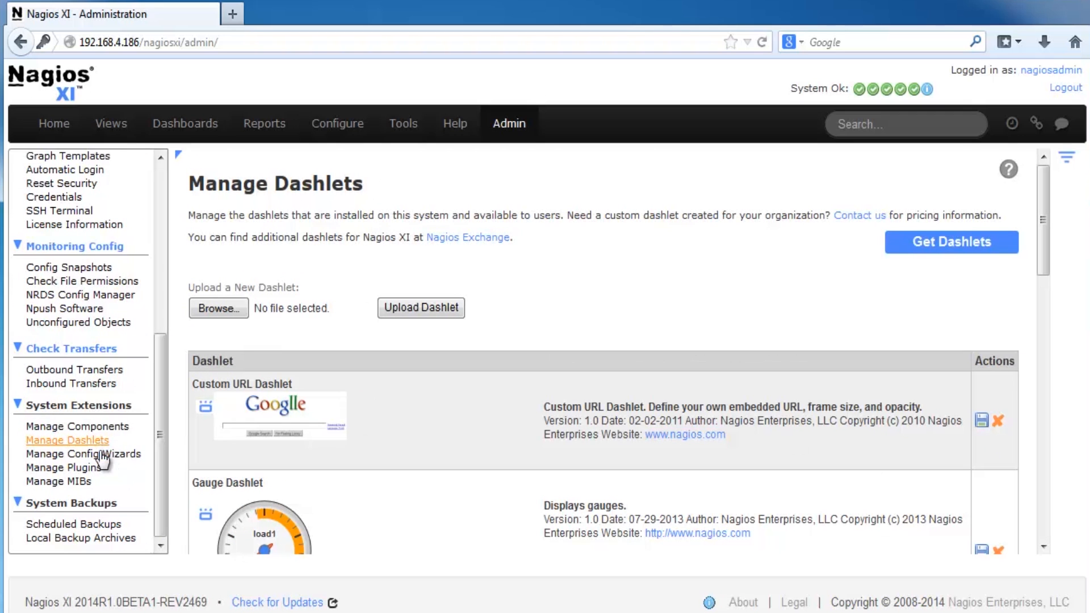
pyautogui.click(83, 454)
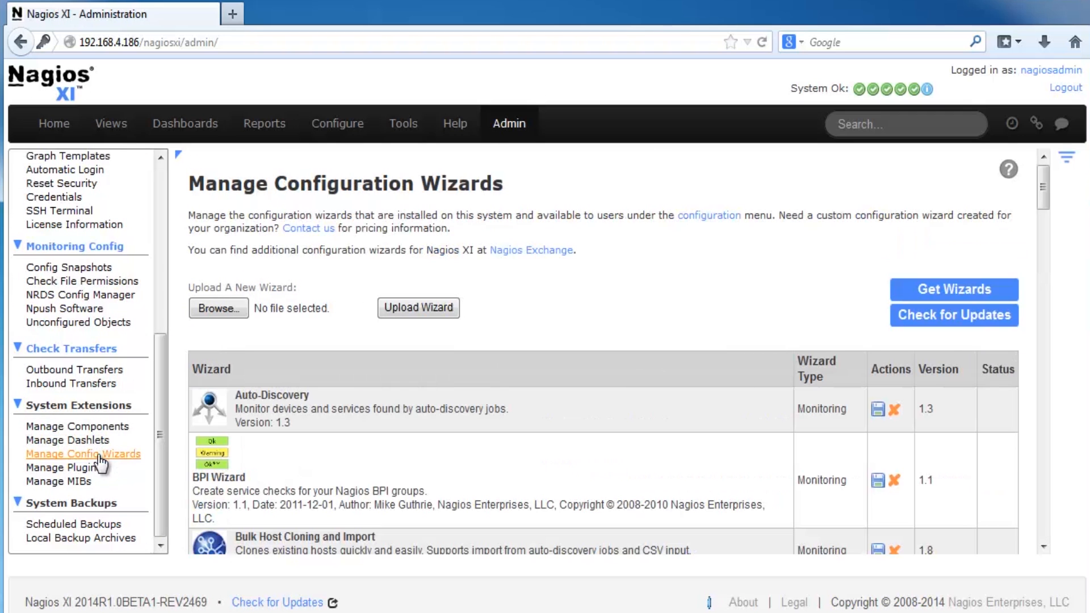
pyautogui.click(63, 466)
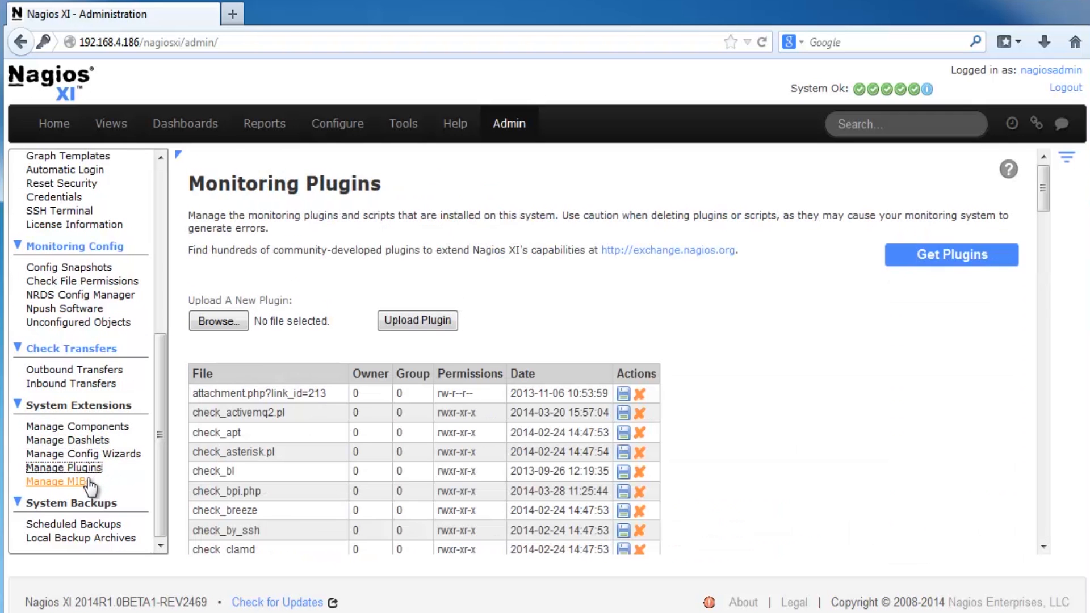
pyautogui.click(56, 481)
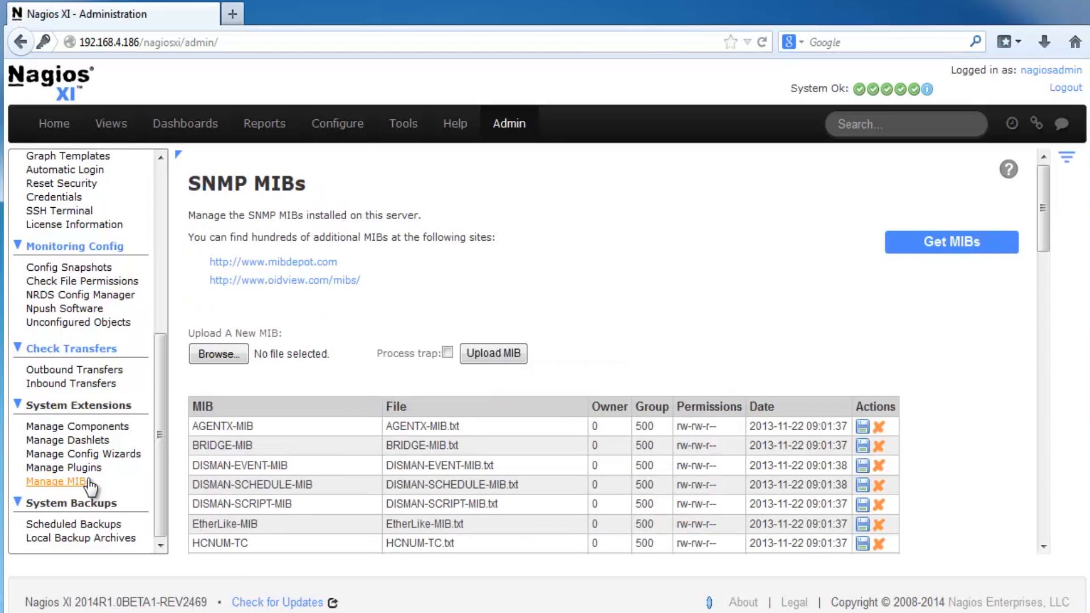
pyautogui.moveTo(73, 524)
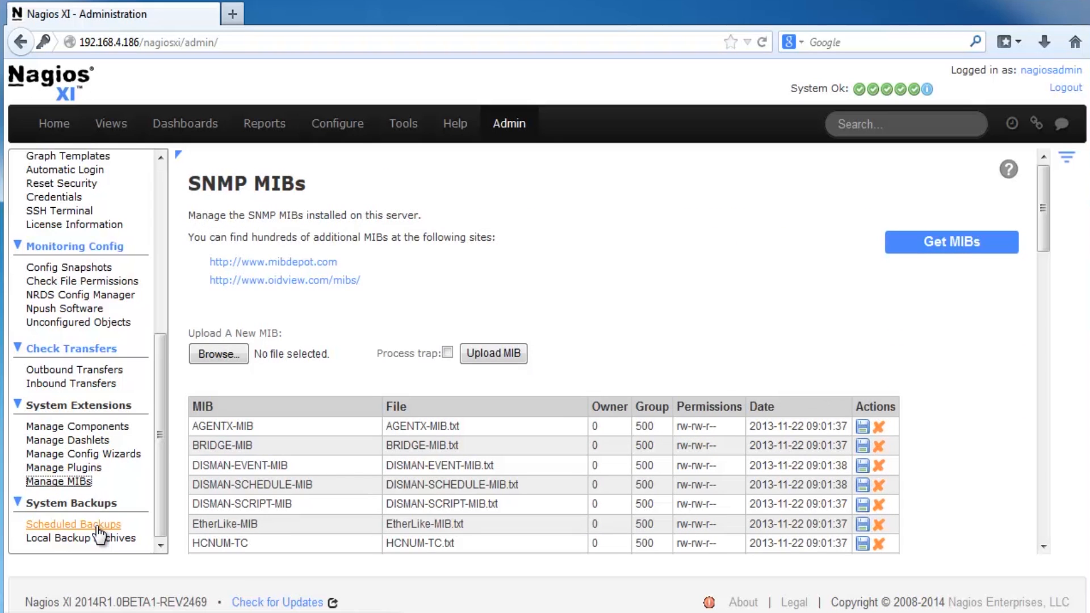
pyautogui.moveTo(80, 537)
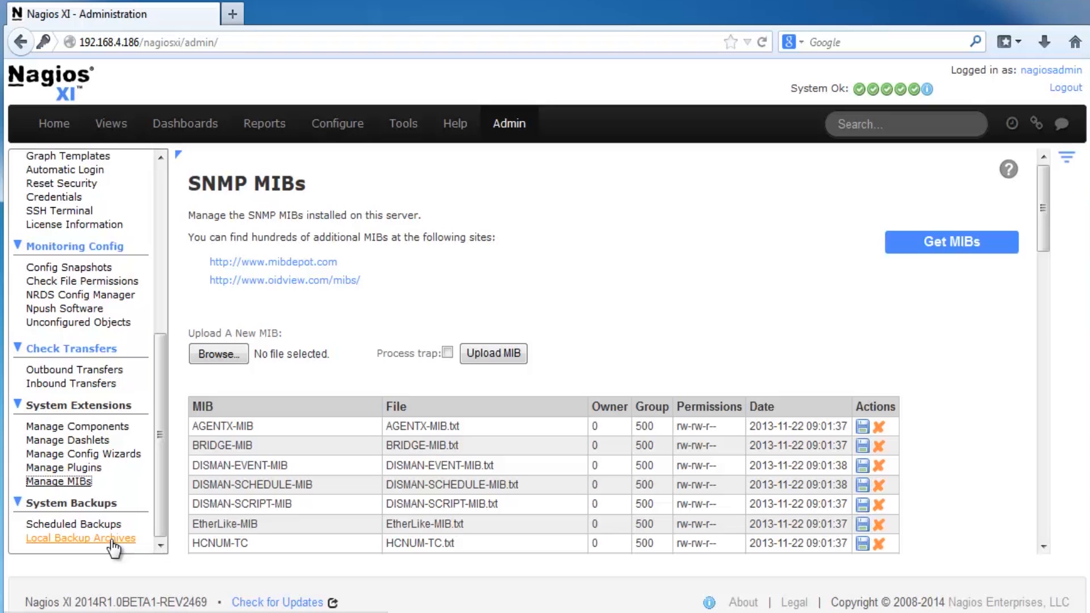
pyautogui.moveTo(53, 122)
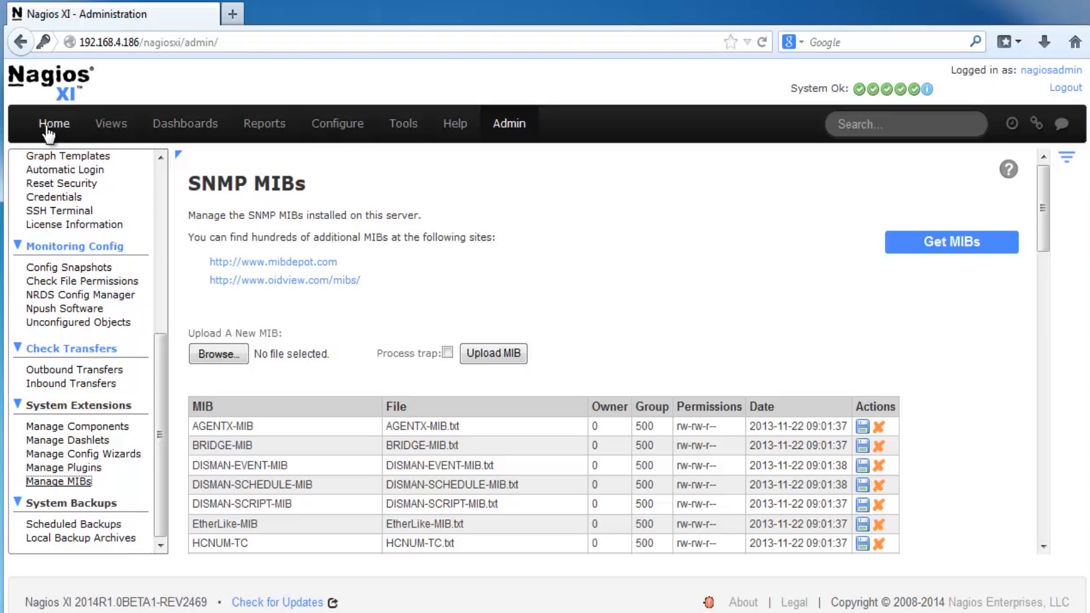
# Step: Return to the home dashboard, view the permalink for the current page, then close it
pyautogui.click(54, 123)
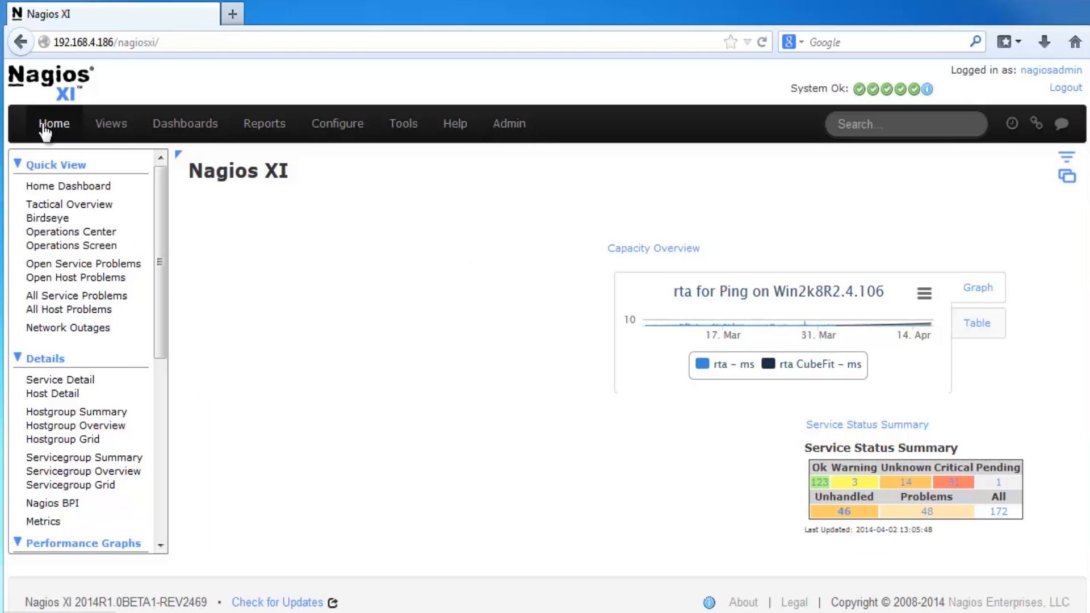
pyautogui.moveTo(865, 204)
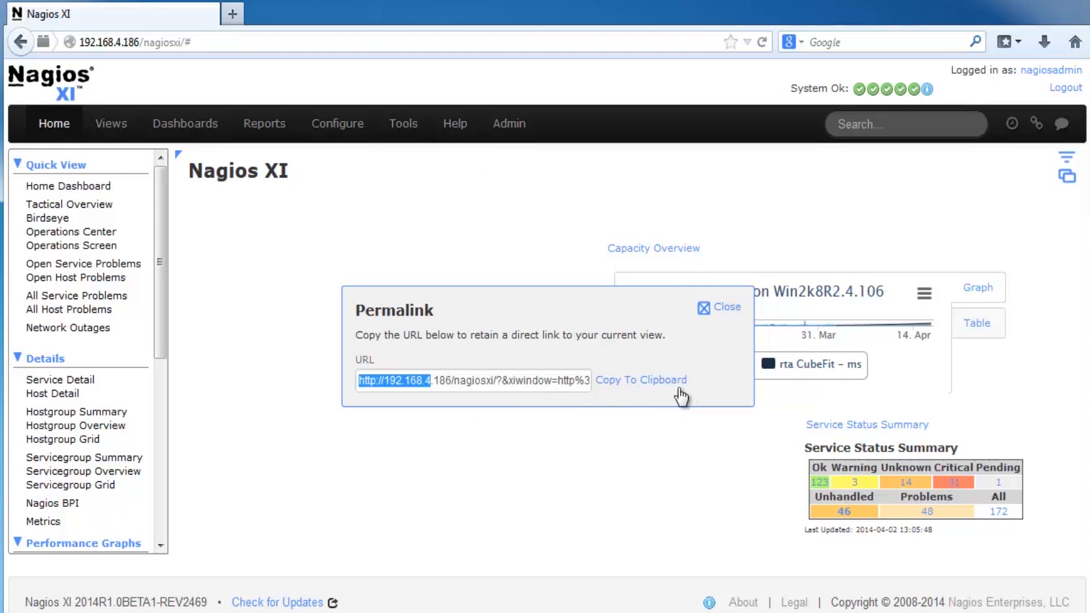
pyautogui.click(553, 380)
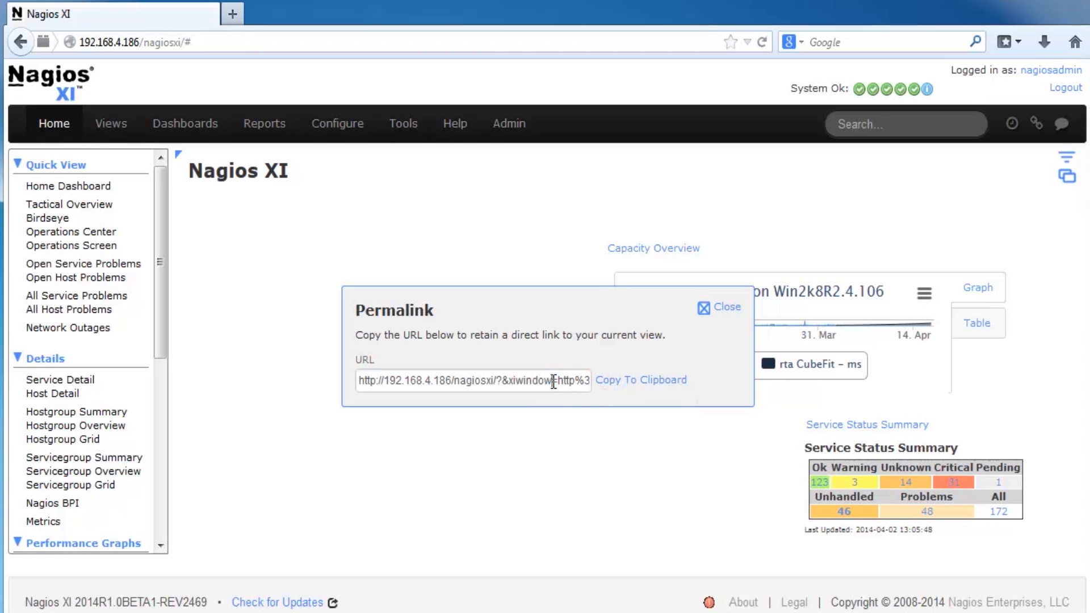
pyautogui.click(723, 308)
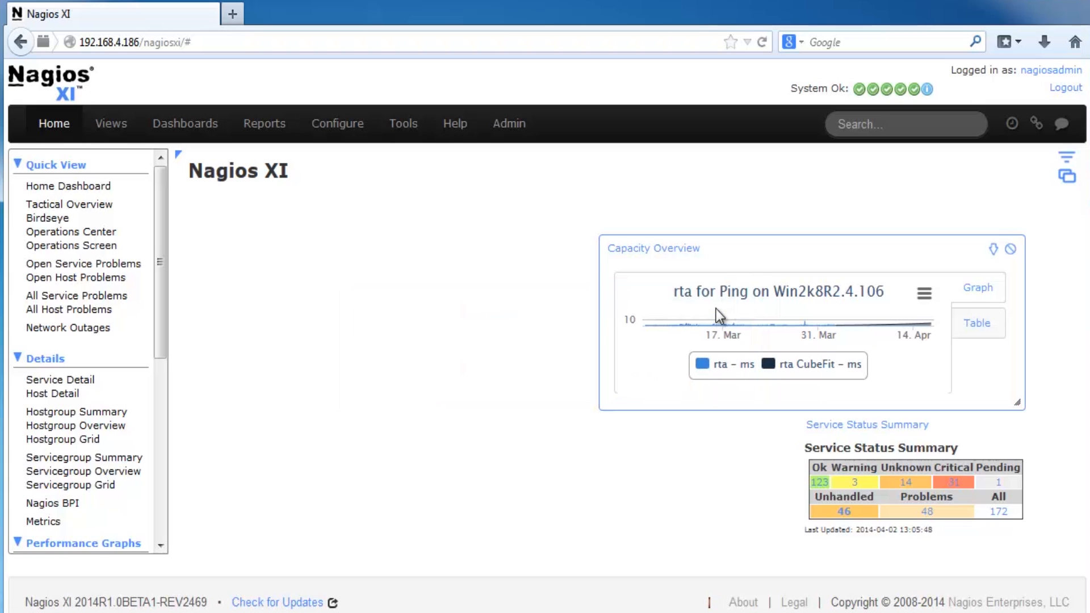
pyautogui.moveTo(862, 216)
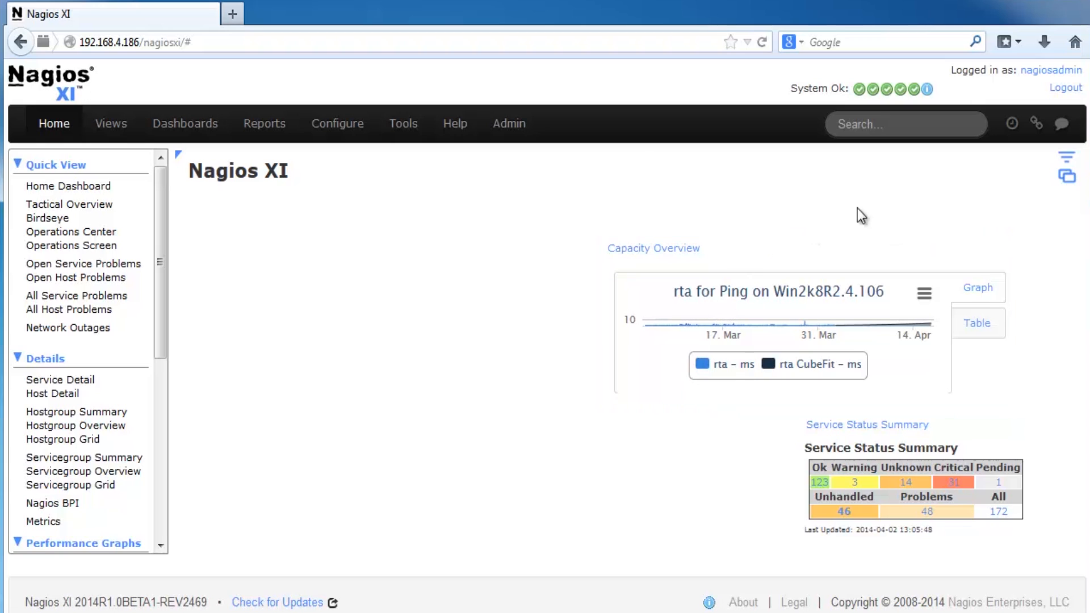
# Step: Submit the feedback comment 'This is sweet!!!' and dismiss the thank-you message
pyautogui.click(1060, 124)
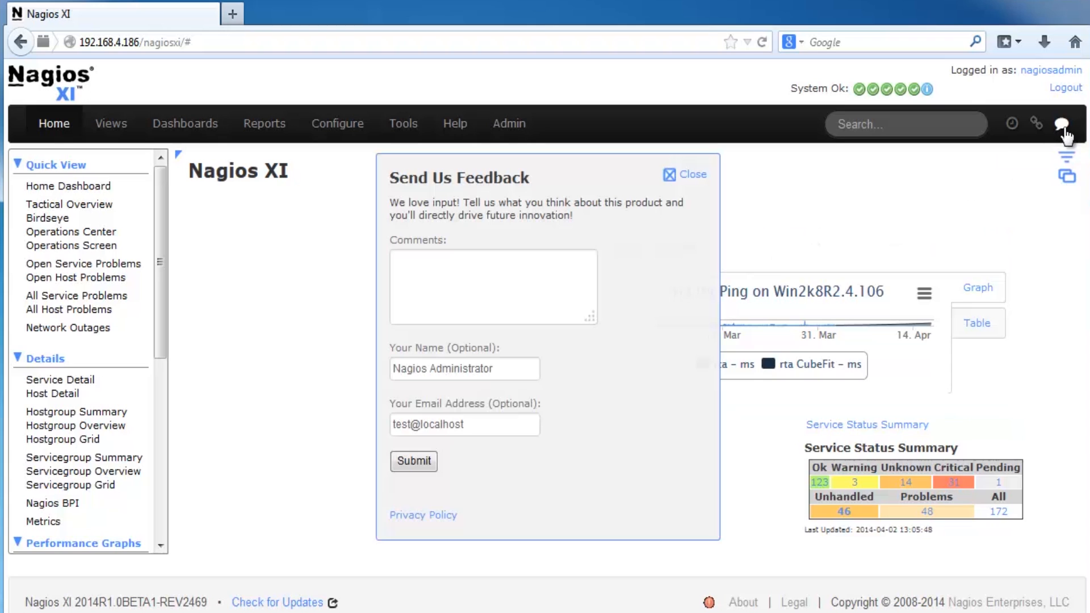
pyautogui.click(494, 286)
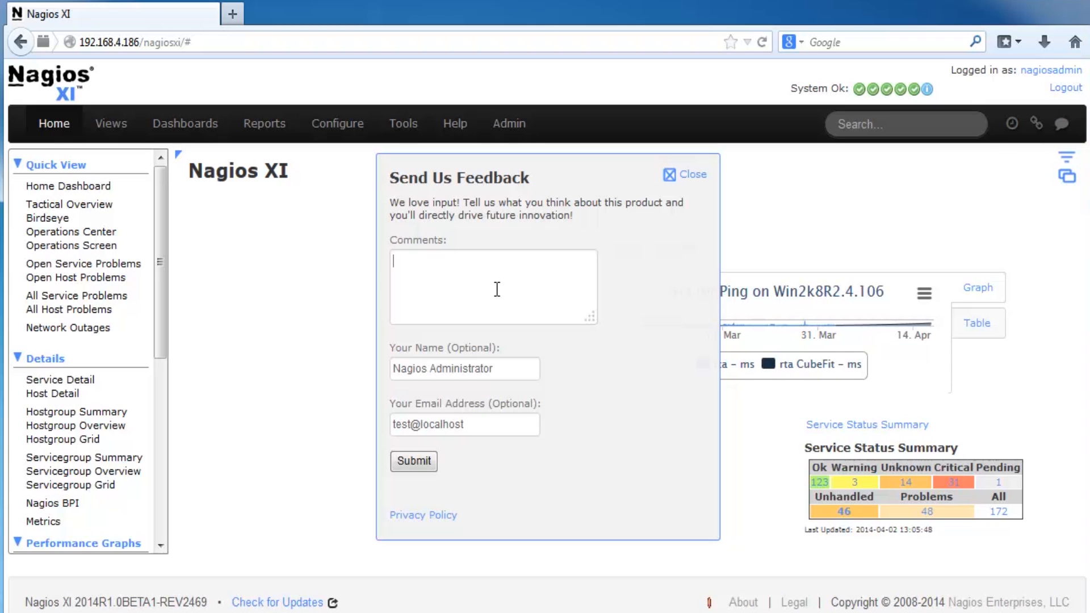
pyautogui.write('This is s')
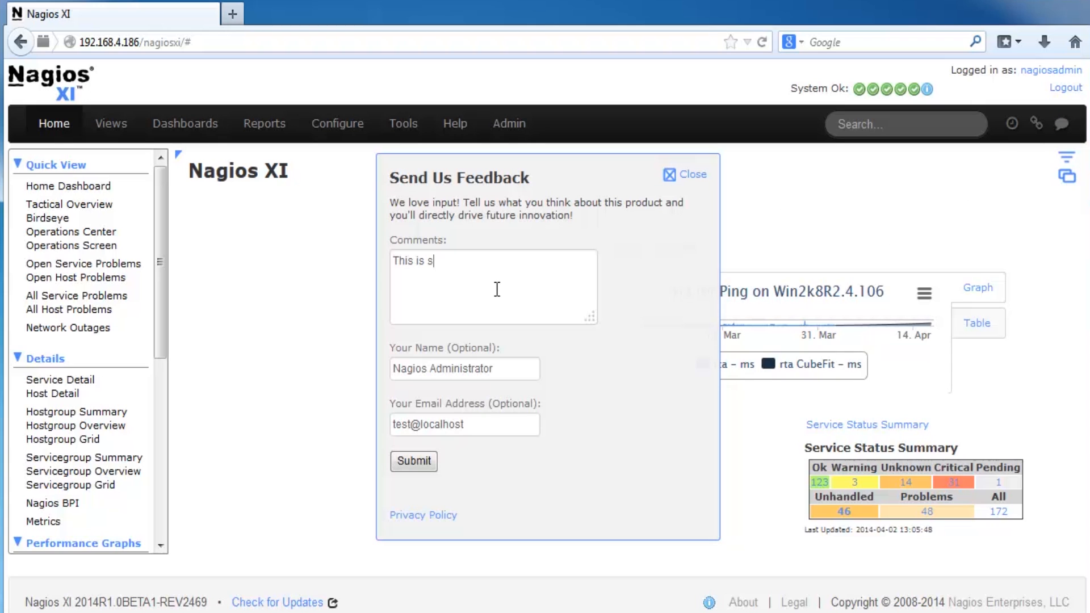
pyautogui.write('weet!!!')
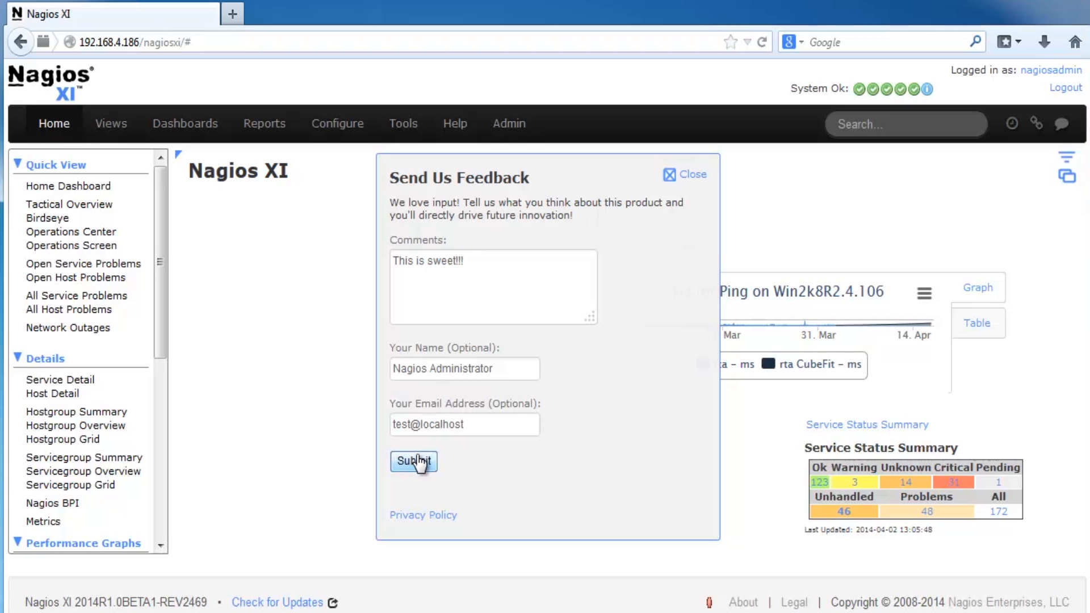
pyautogui.click(413, 461)
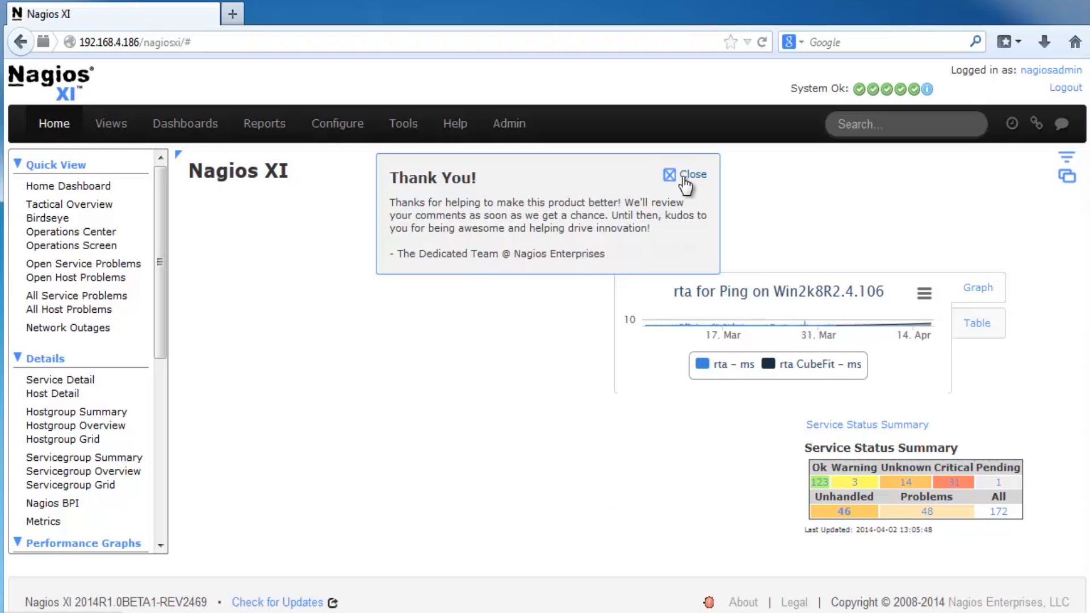
pyautogui.click(670, 175)
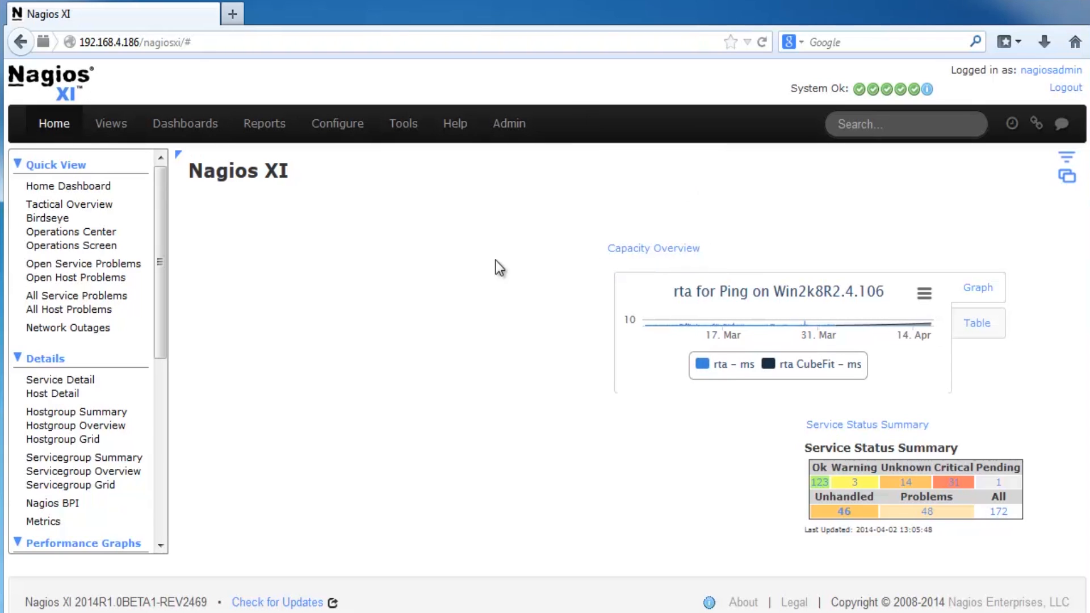
pyautogui.moveTo(1051, 71)
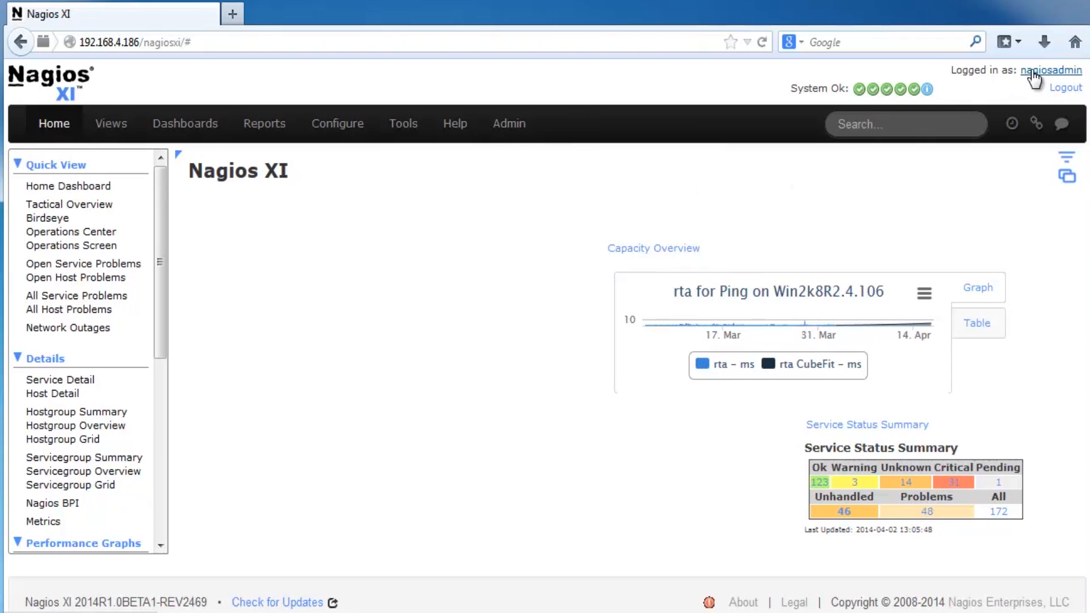
# Step: Review the Account Information page, including the available date and number formats
pyautogui.click(1049, 71)
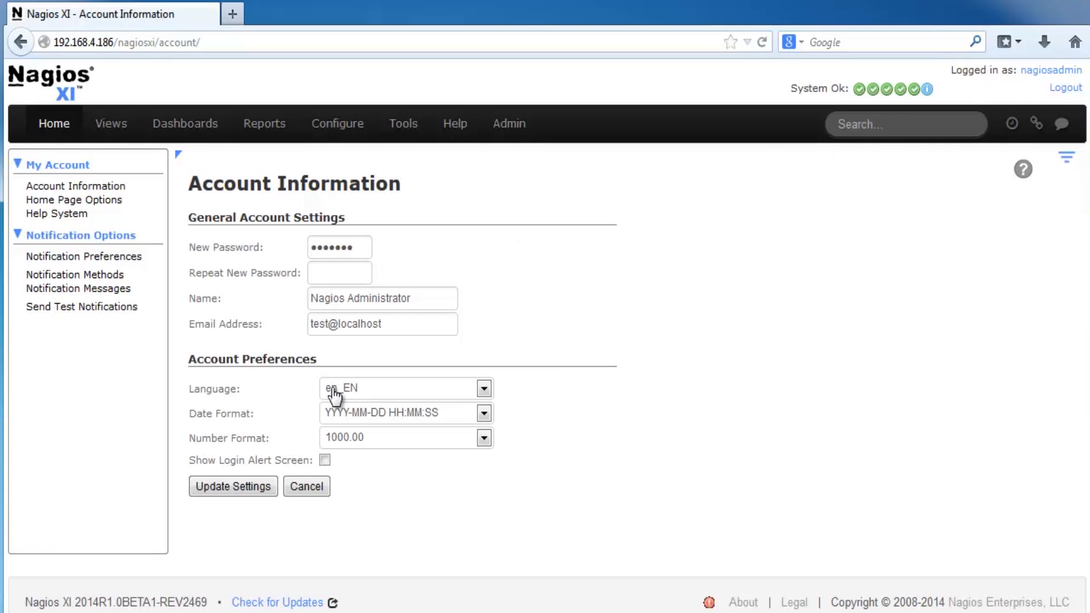
pyautogui.click(483, 413)
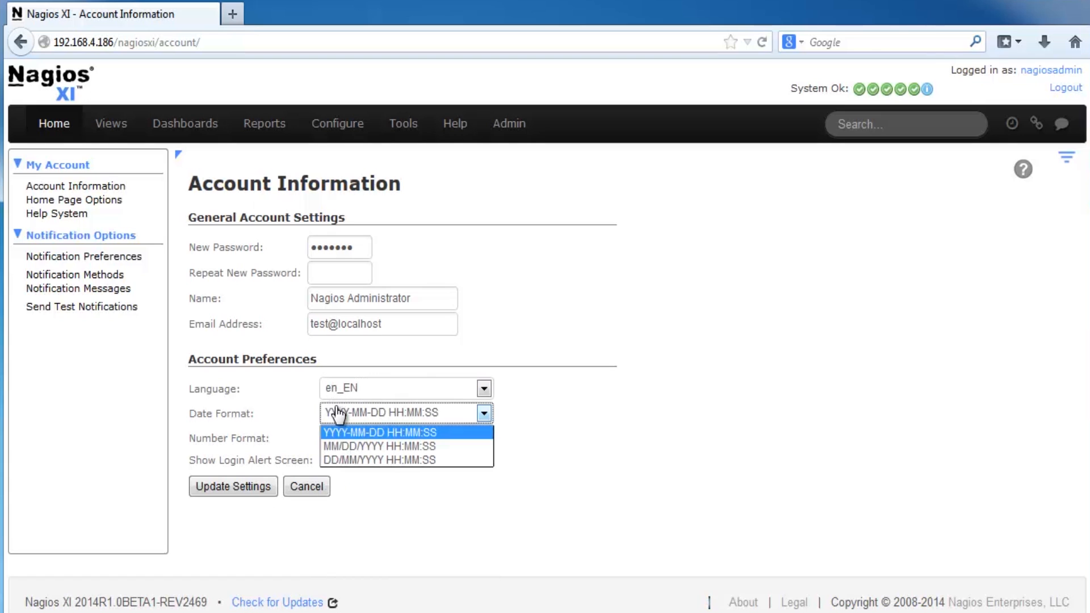
pyautogui.click(378, 432)
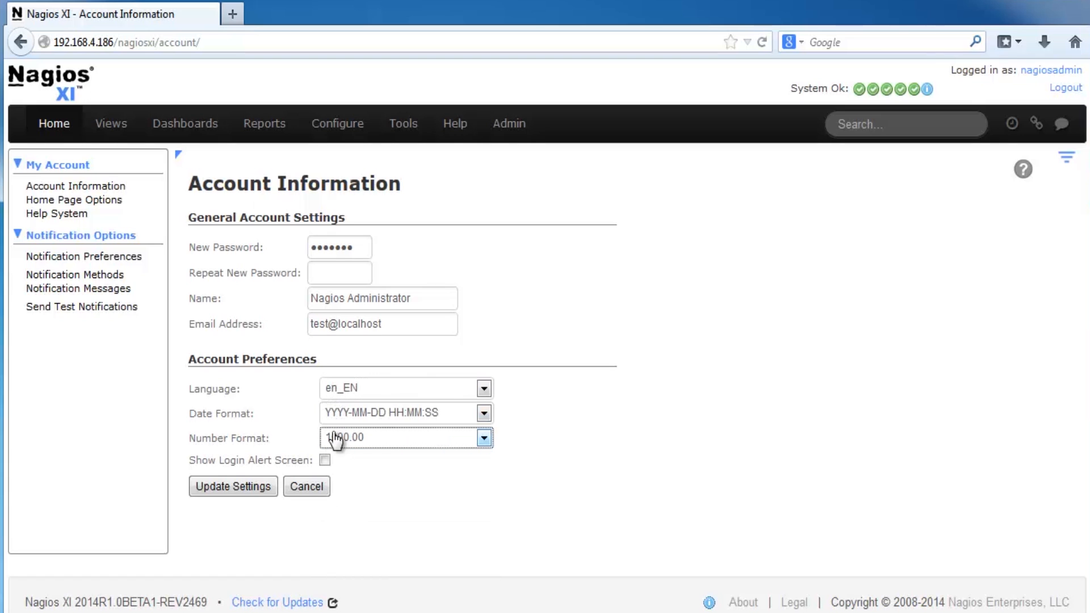
pyautogui.moveTo(83, 256)
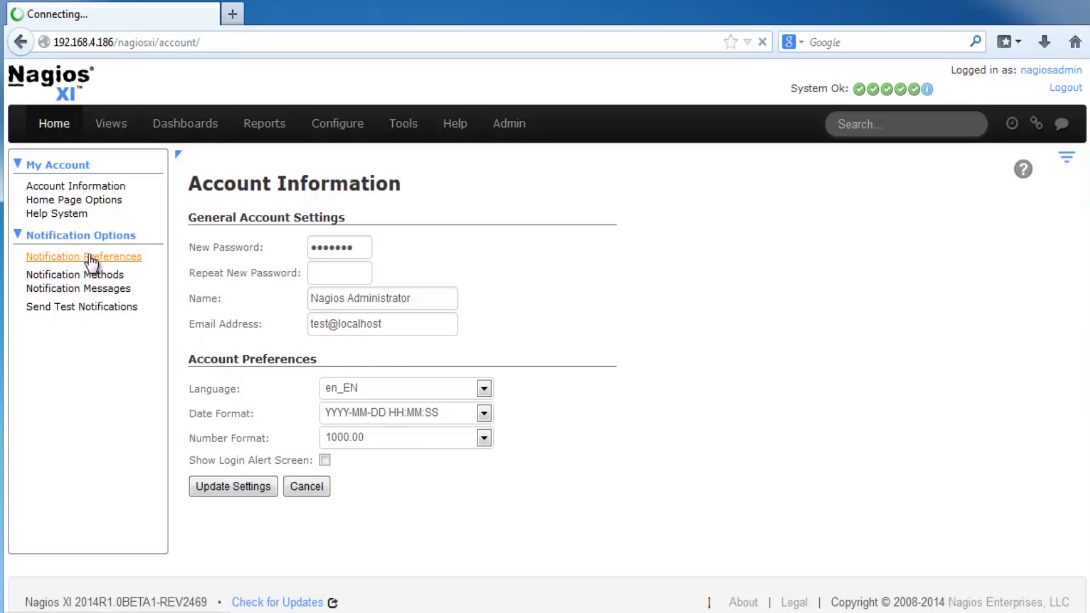
# Step: Enable Service Critical alerts in Notification Preferences and save the settings
pyautogui.click(83, 255)
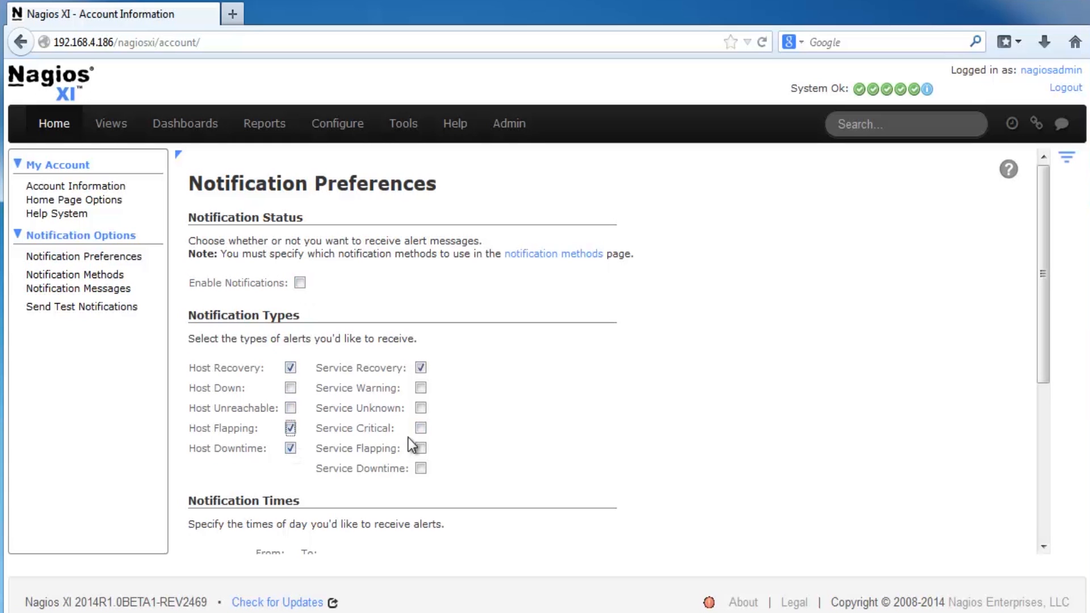
pyautogui.click(419, 428)
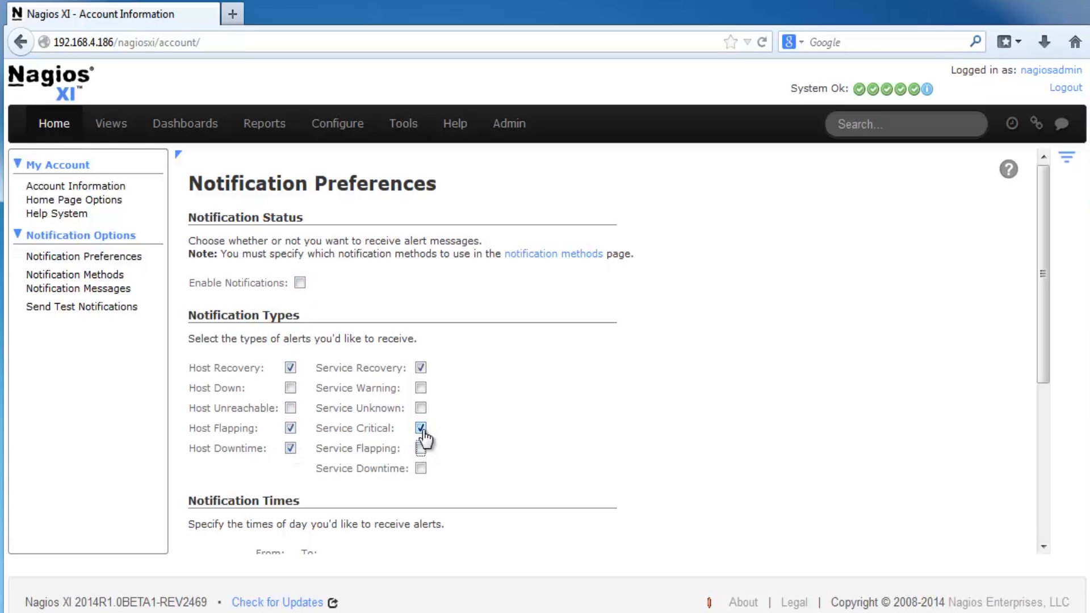
pyautogui.scroll(-3)
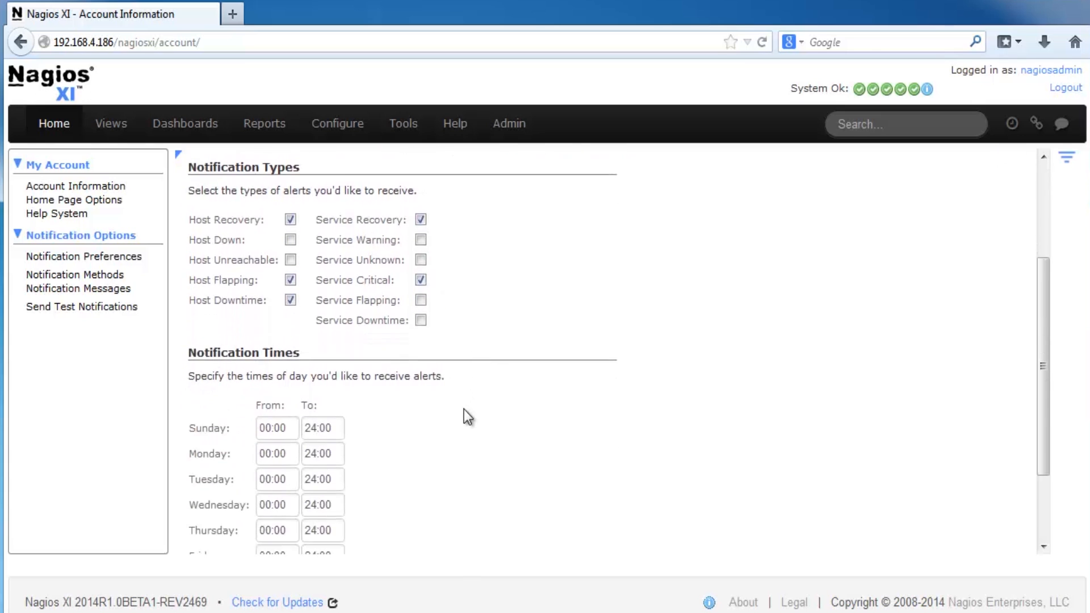
pyautogui.click(233, 511)
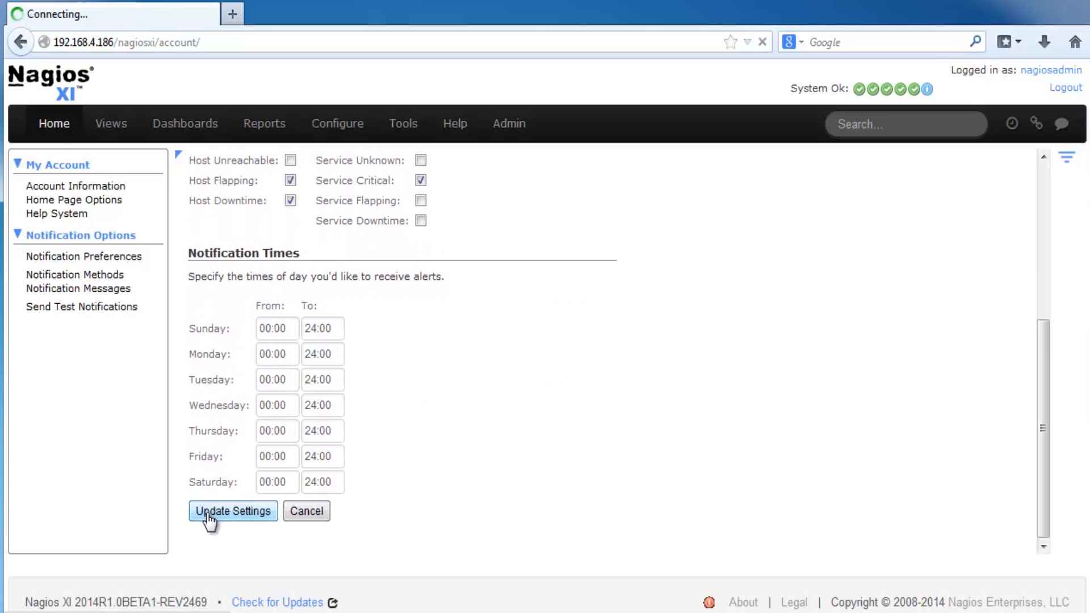
pyautogui.click(233, 511)
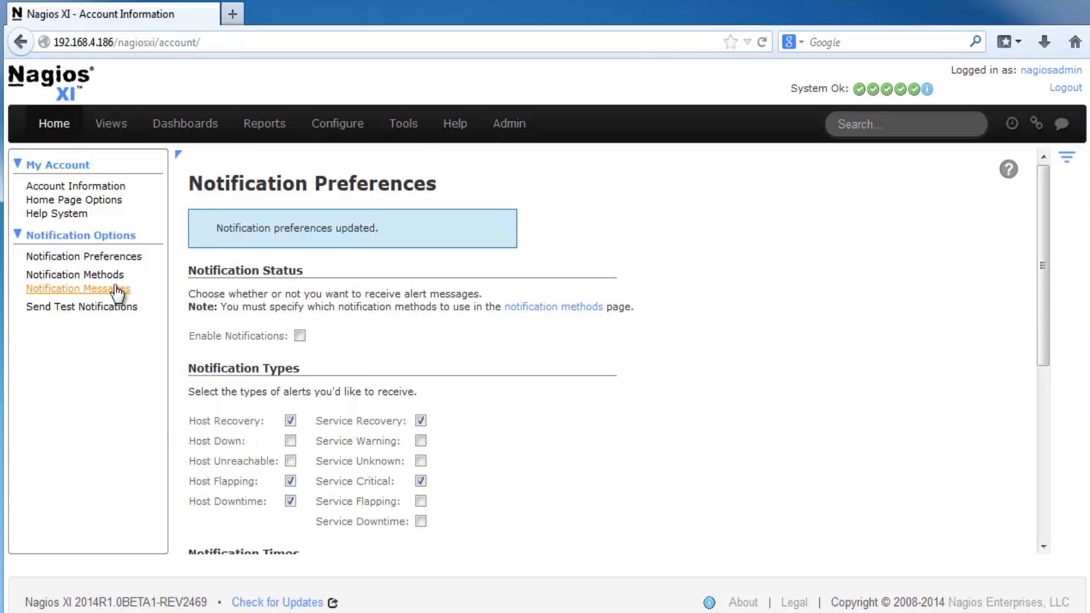
# Step: Enable Email as a notification method, glance at Mobile Text, and save the settings
pyautogui.click(75, 273)
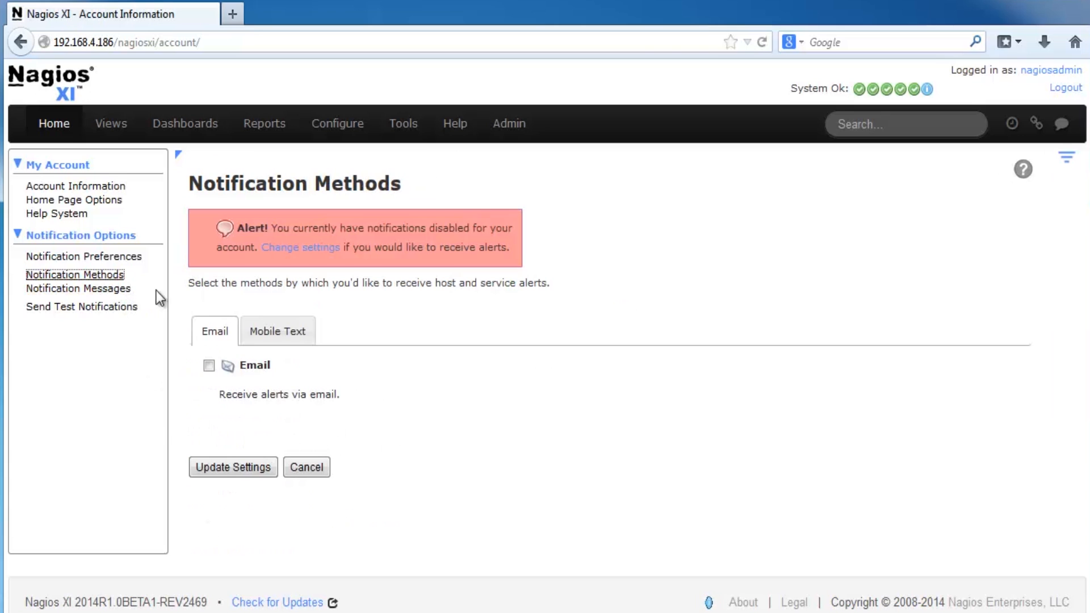
pyautogui.click(209, 364)
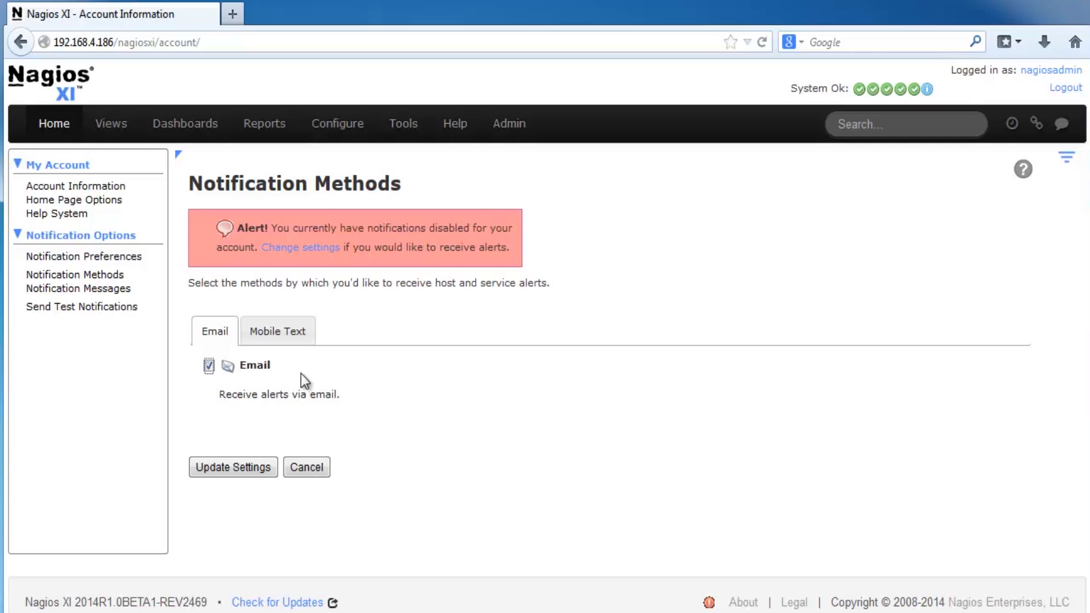
pyautogui.click(277, 330)
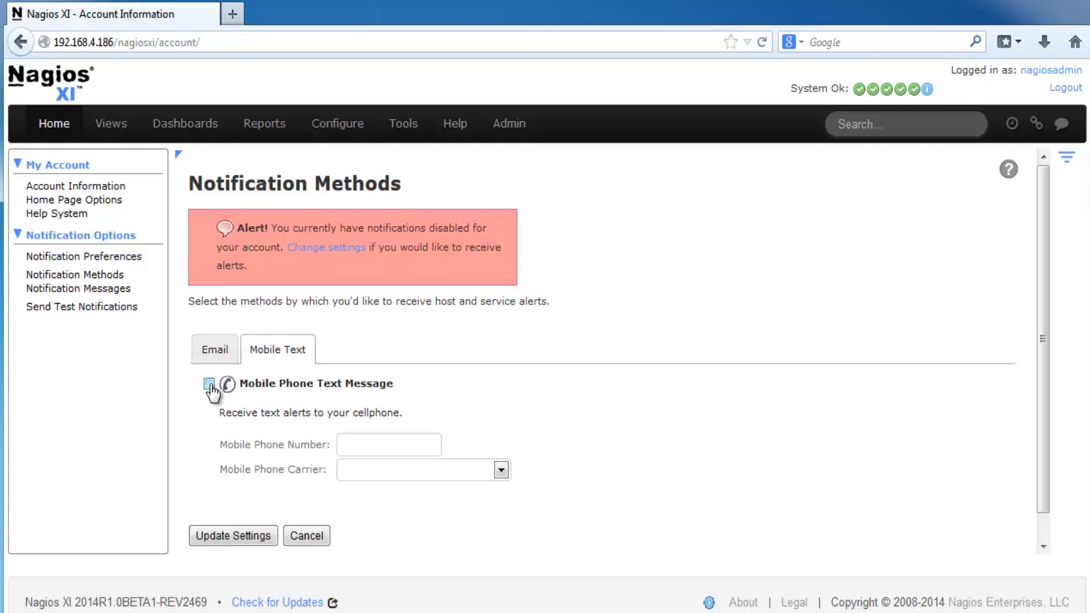
pyautogui.click(215, 348)
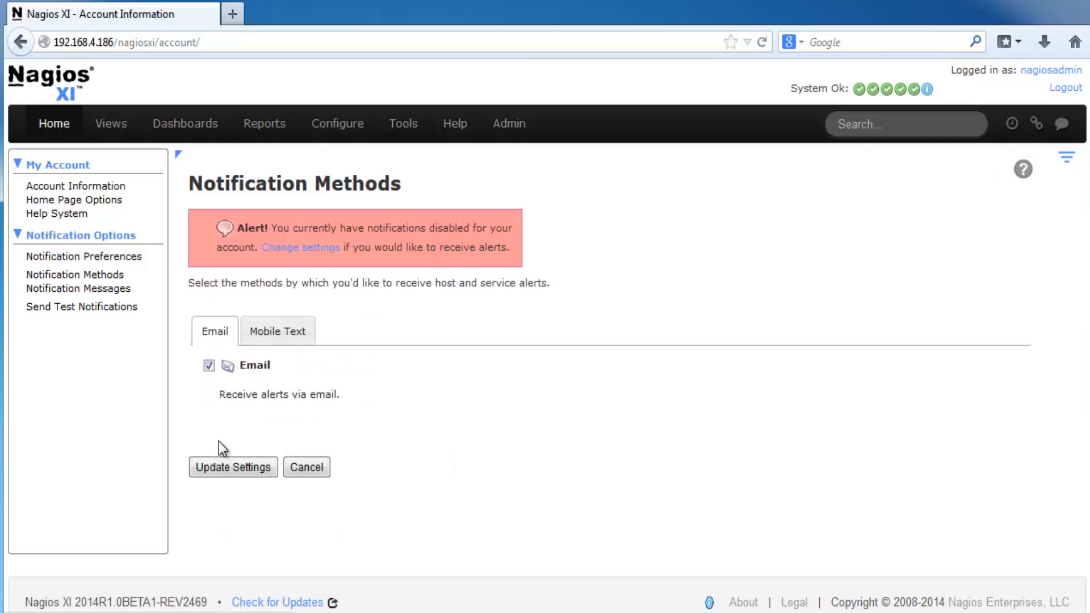
pyautogui.click(232, 467)
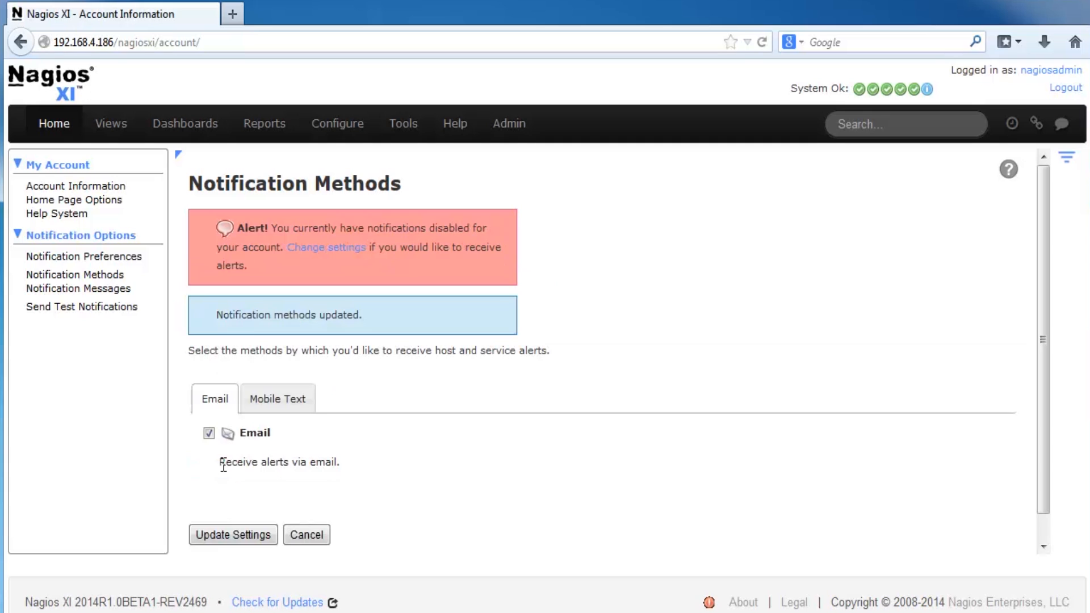
pyautogui.click(78, 288)
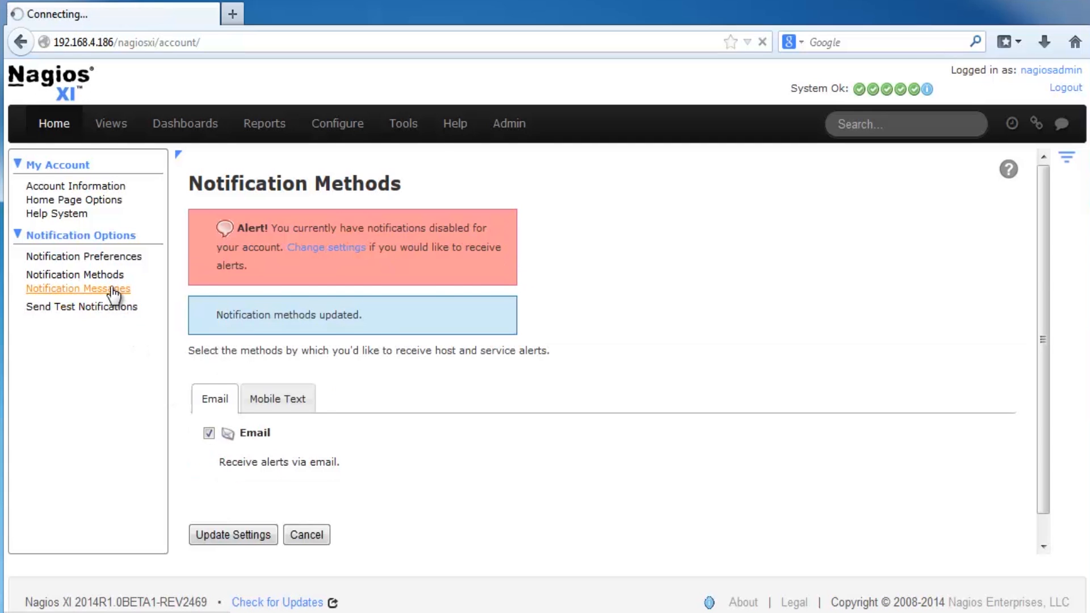
# Step: Review the Notification Messages email templates, then go to Send Test Notifications
pyautogui.click(78, 288)
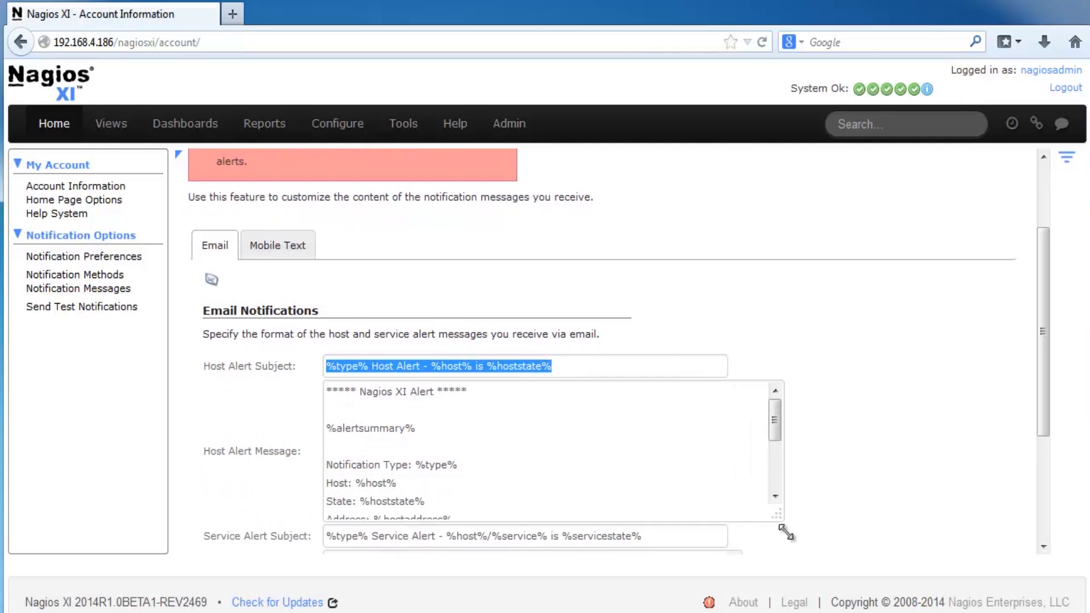
pyautogui.scroll(-3)
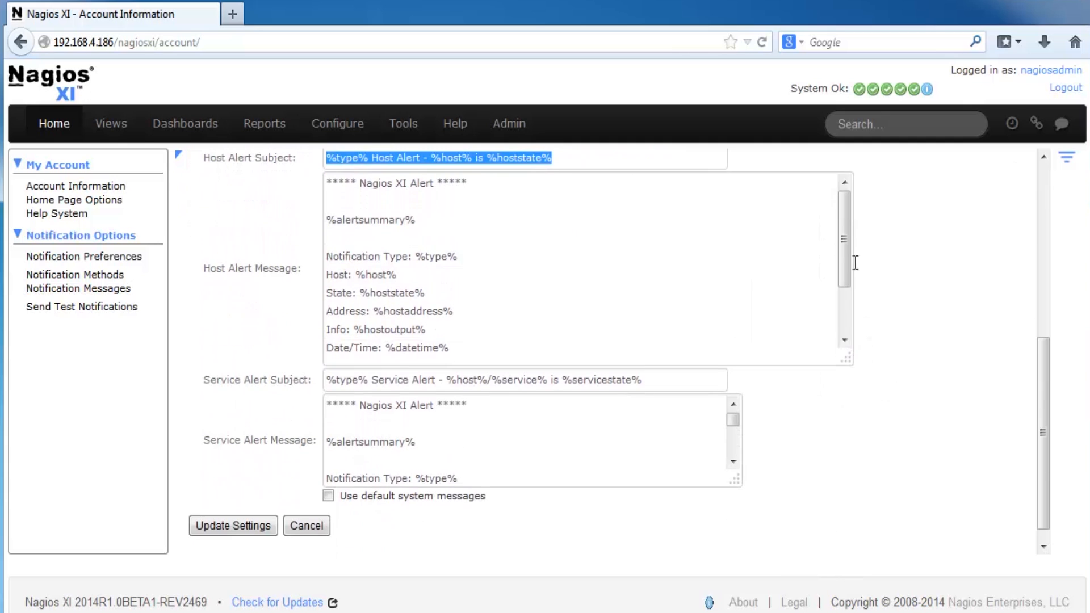
pyautogui.scroll(-3)
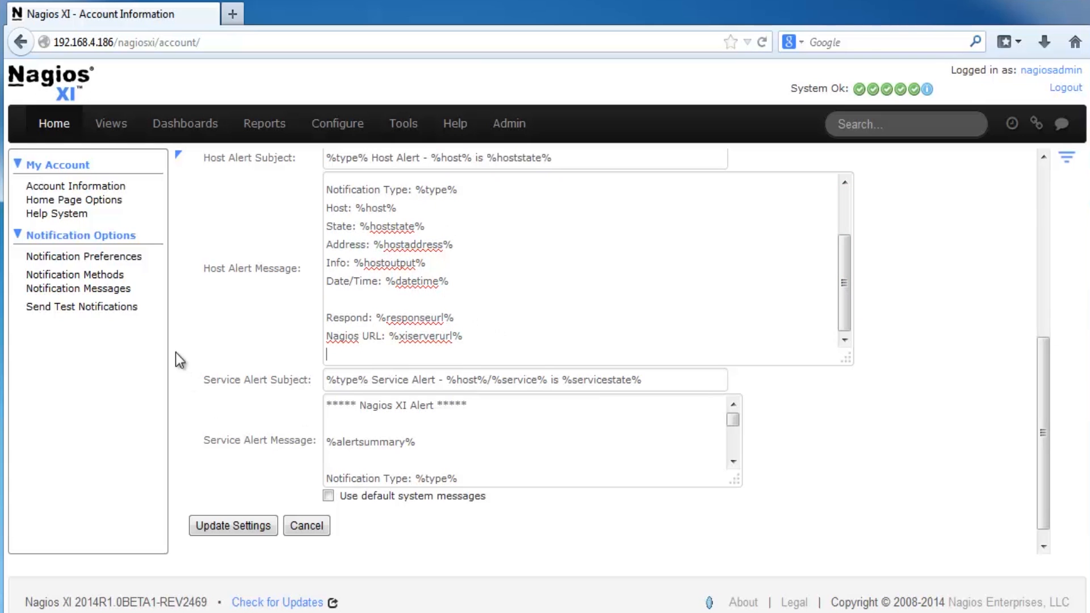
pyautogui.click(82, 306)
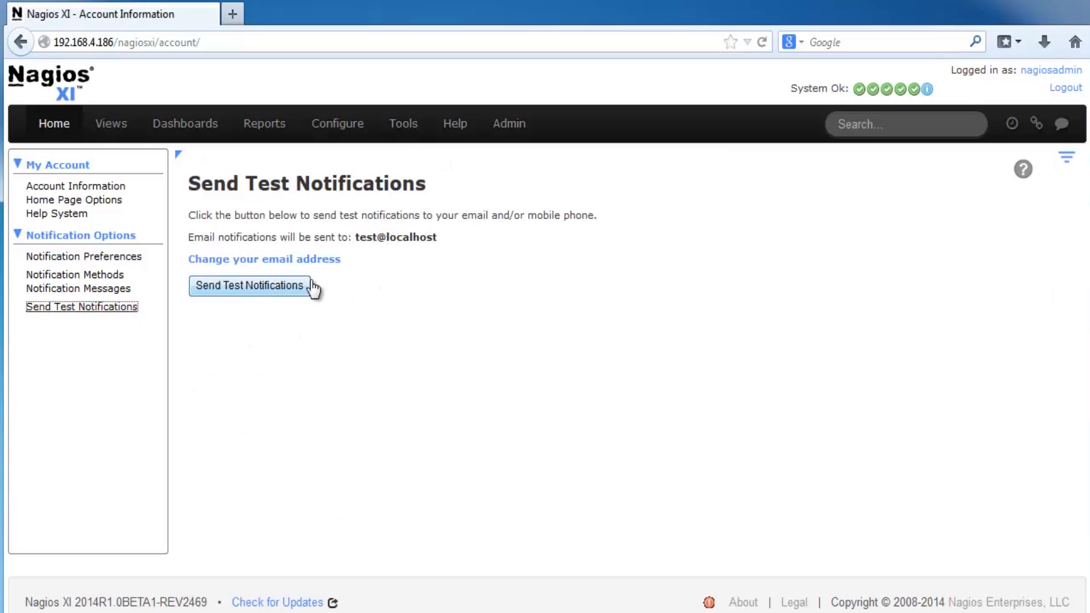
pyautogui.moveTo(327, 309)
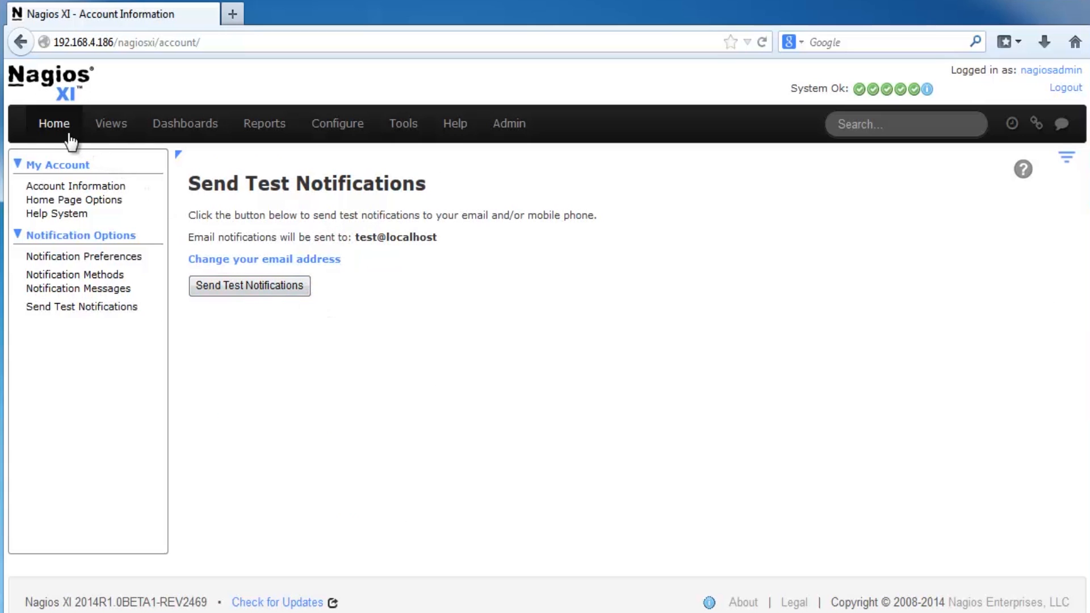
# Step: Return to the home dashboard from Send Test Notifications
pyautogui.click(53, 122)
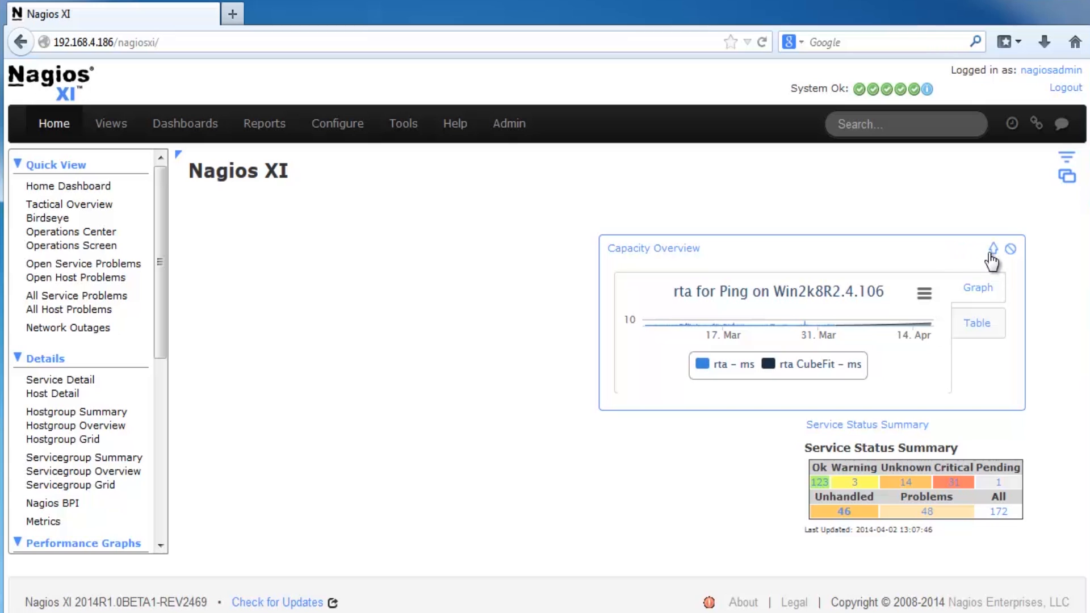
pyautogui.moveTo(993, 249)
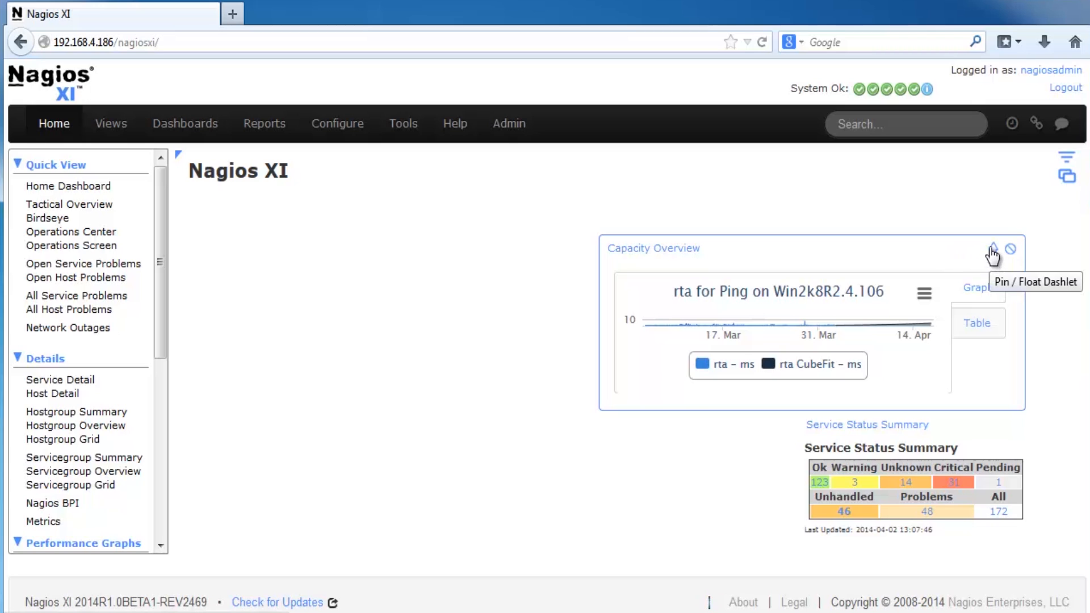
pyautogui.moveTo(645, 188)
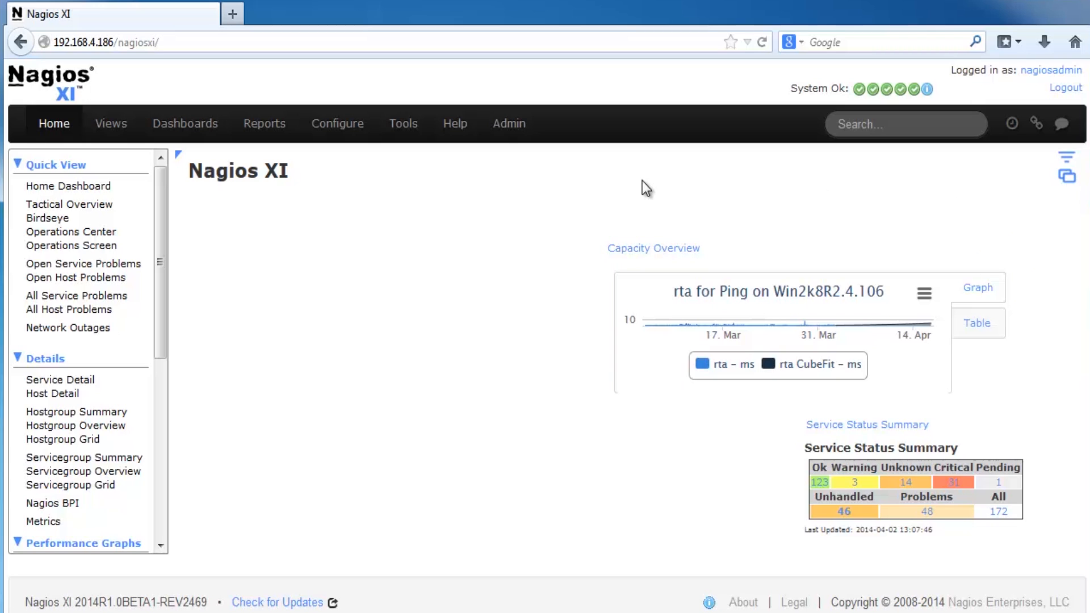